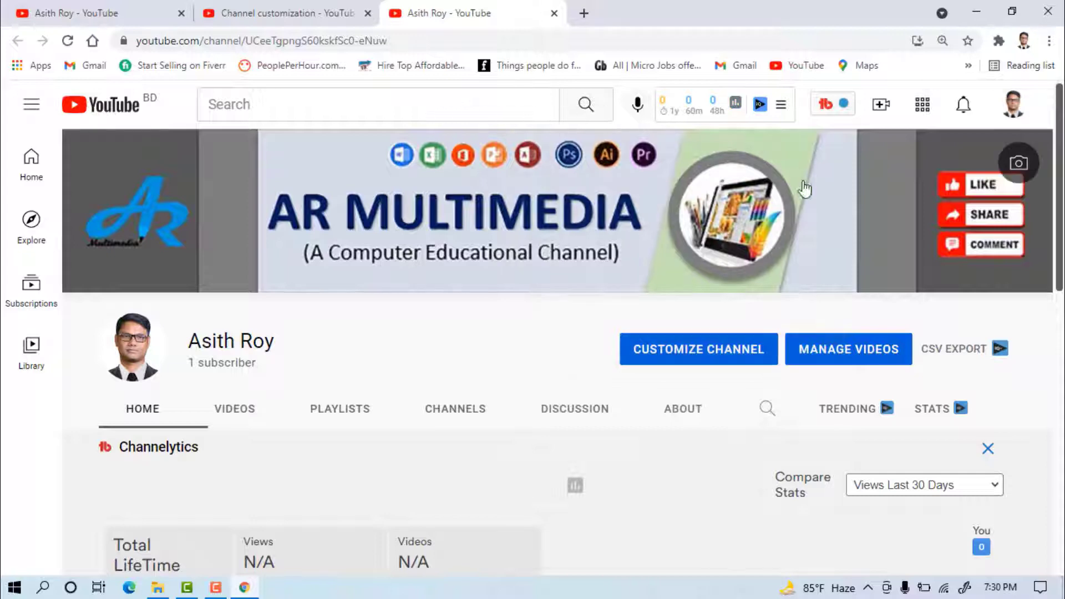
{"action": "mouse_move", "coordinate": [353, 221]}
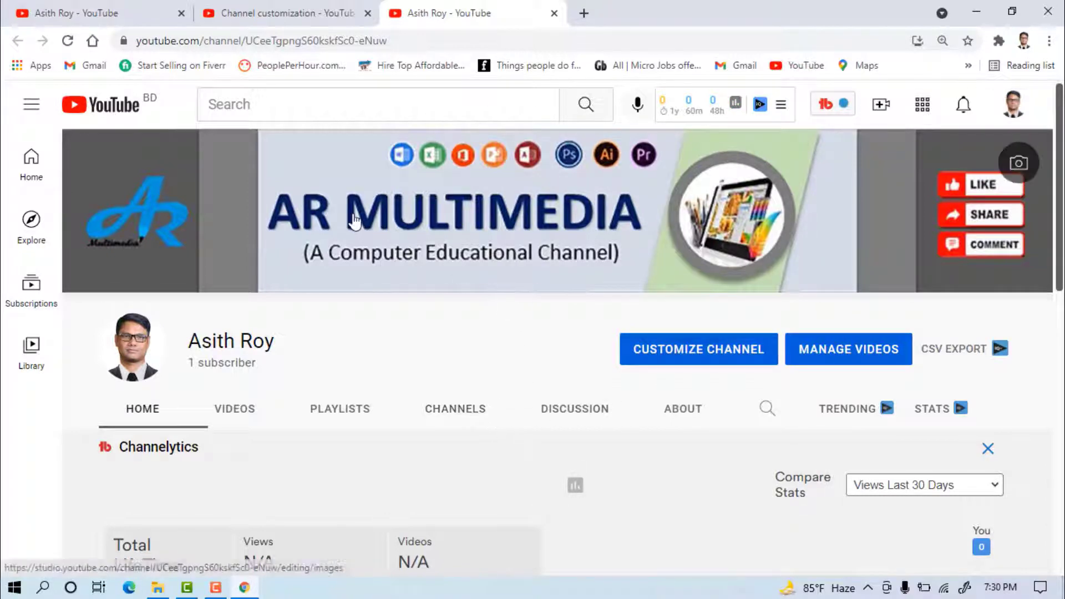
{"action": "mouse_move", "coordinate": [419, 487]}
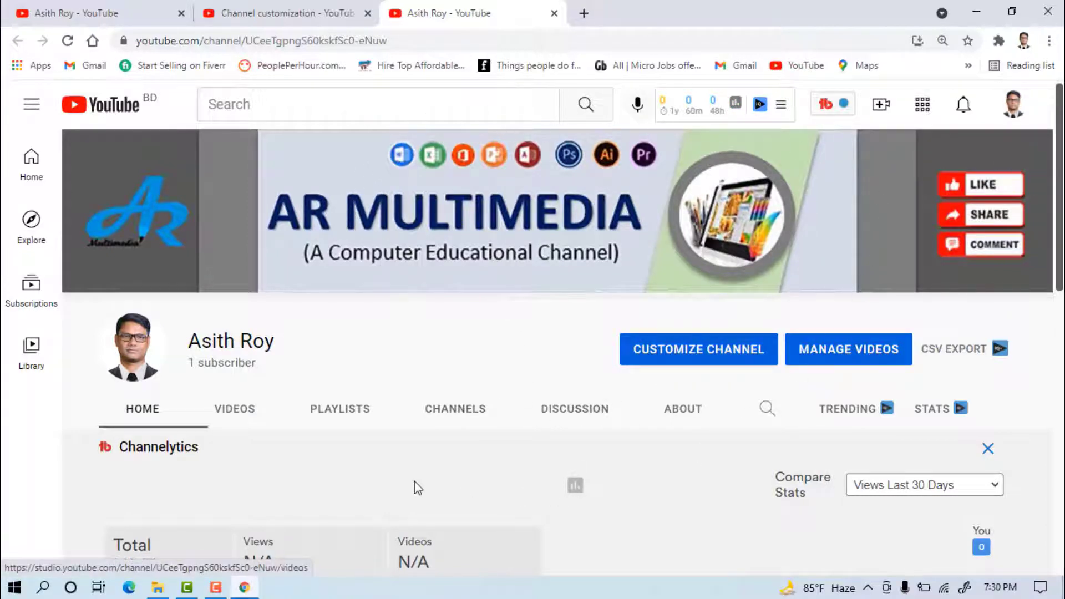
{"action": "mouse_move", "coordinate": [863, 205]}
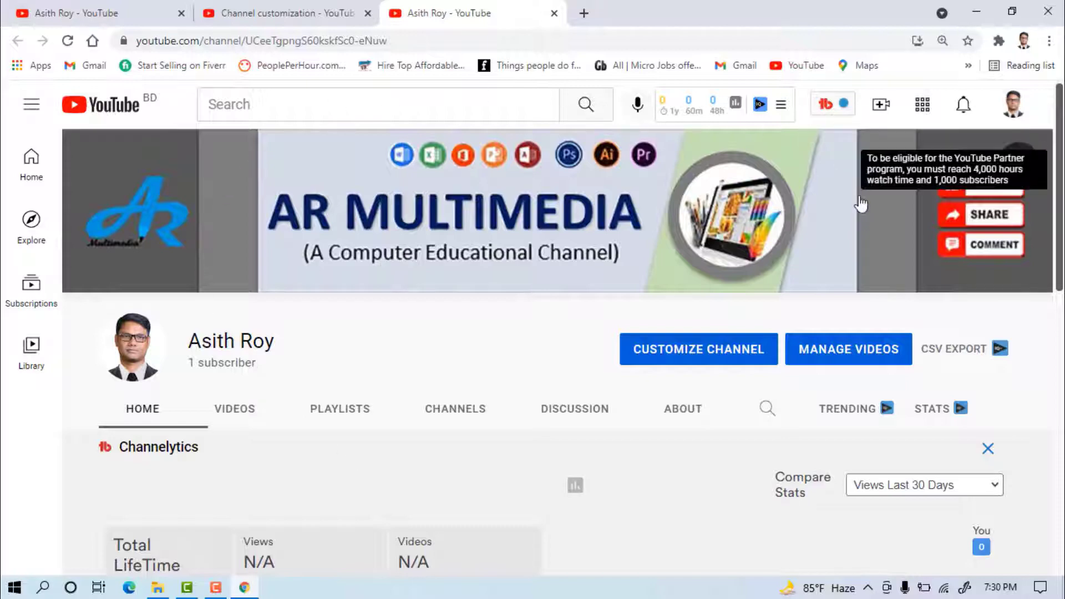
{"action": "mouse_move", "coordinate": [453, 285]}
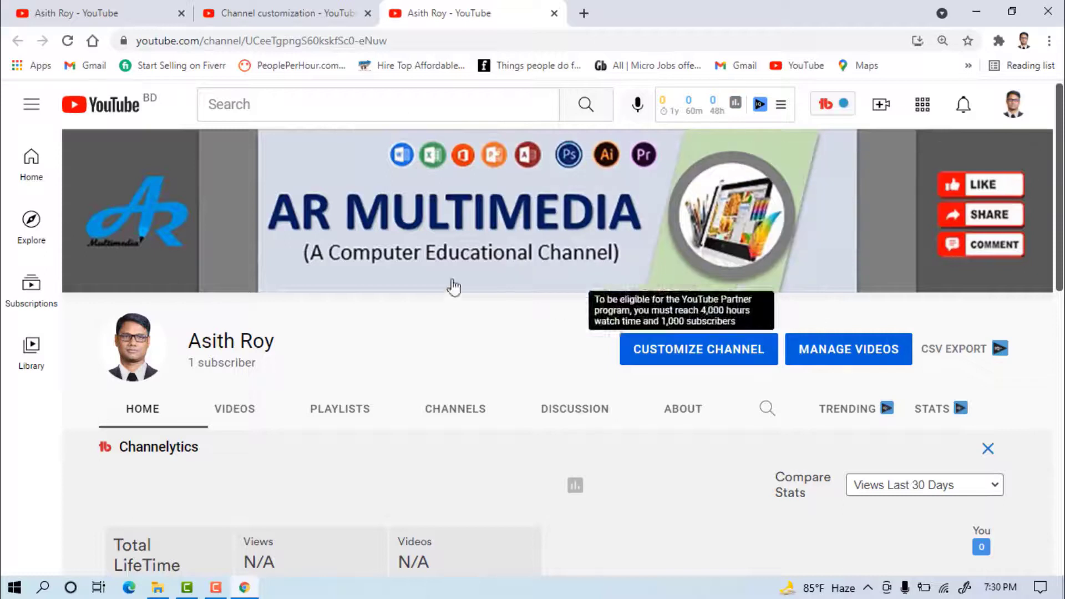
{"action": "mouse_move", "coordinate": [463, 268]}
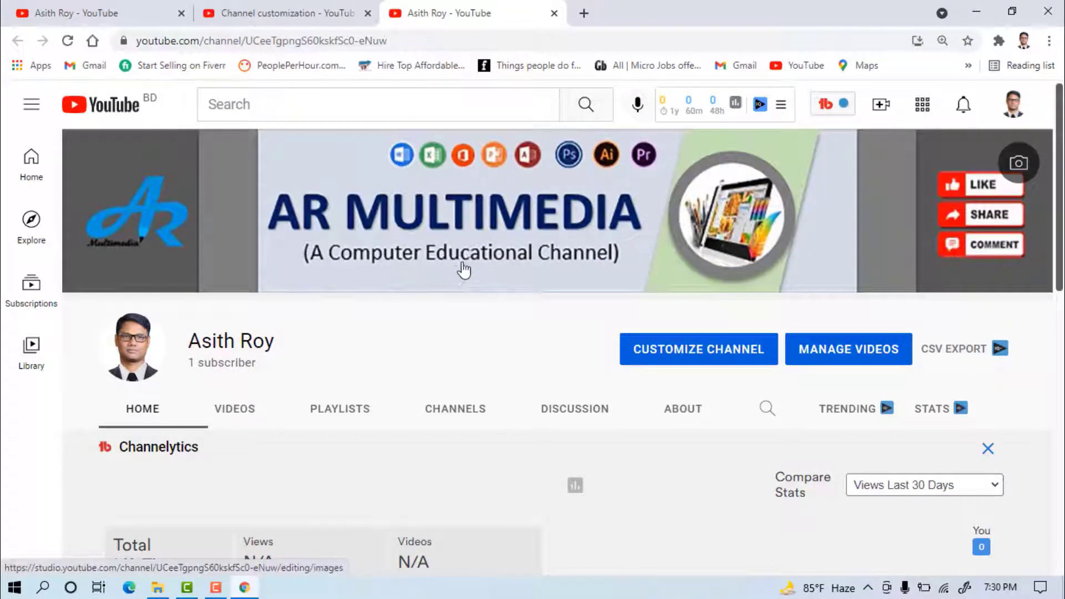
- Reach the Custom Slide Size settings from the Design ribbon's Slide Size menu
{"action": "left_click", "coordinate": [185, 588]}
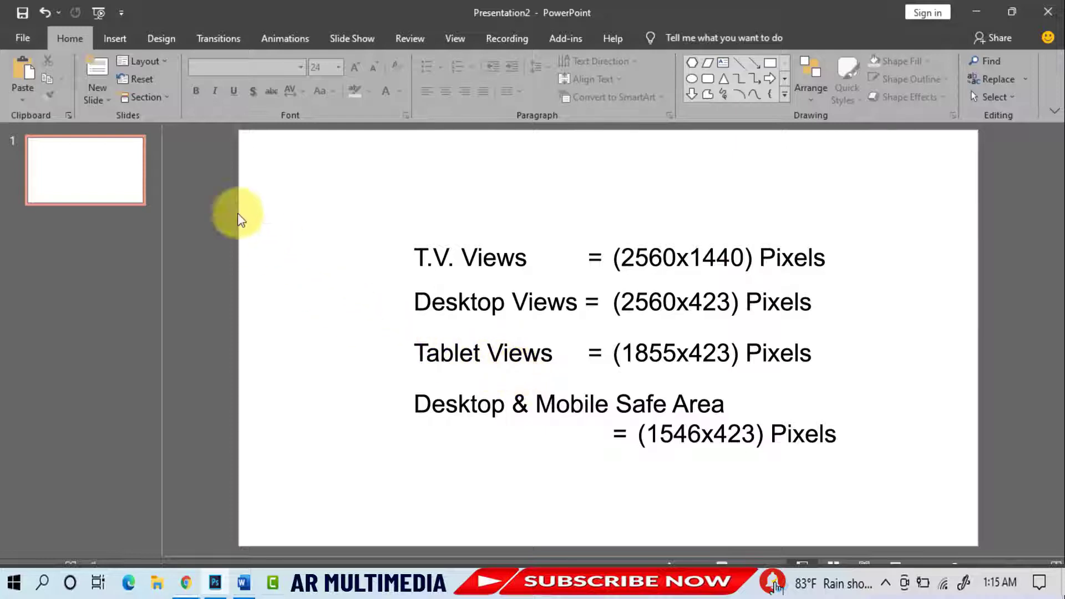
{"action": "left_click", "coordinate": [160, 37]}
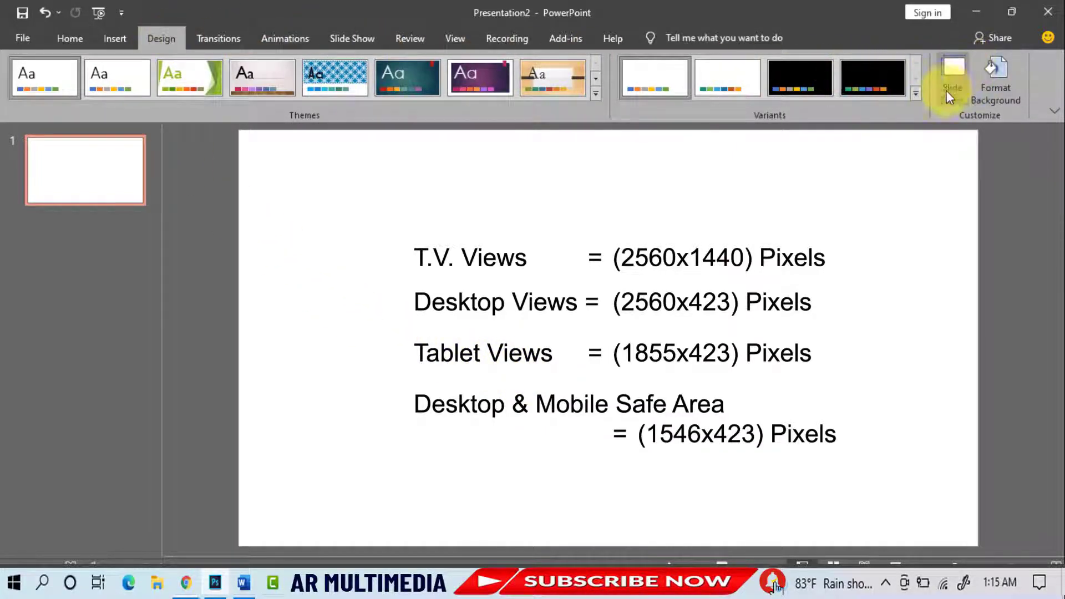
{"action": "left_click", "coordinate": [952, 76]}
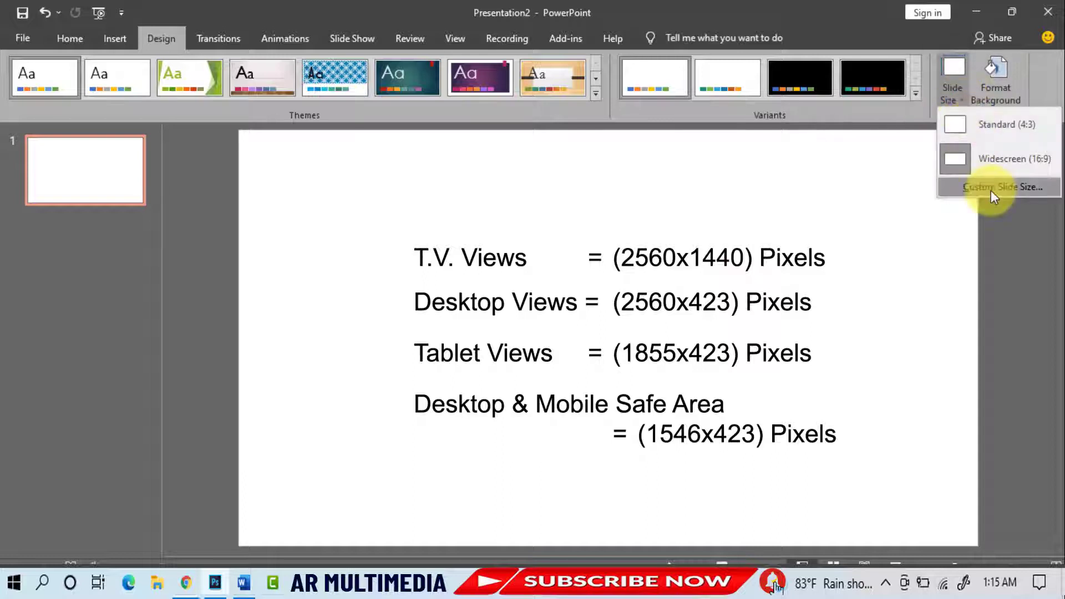
{"action": "left_click", "coordinate": [997, 186]}
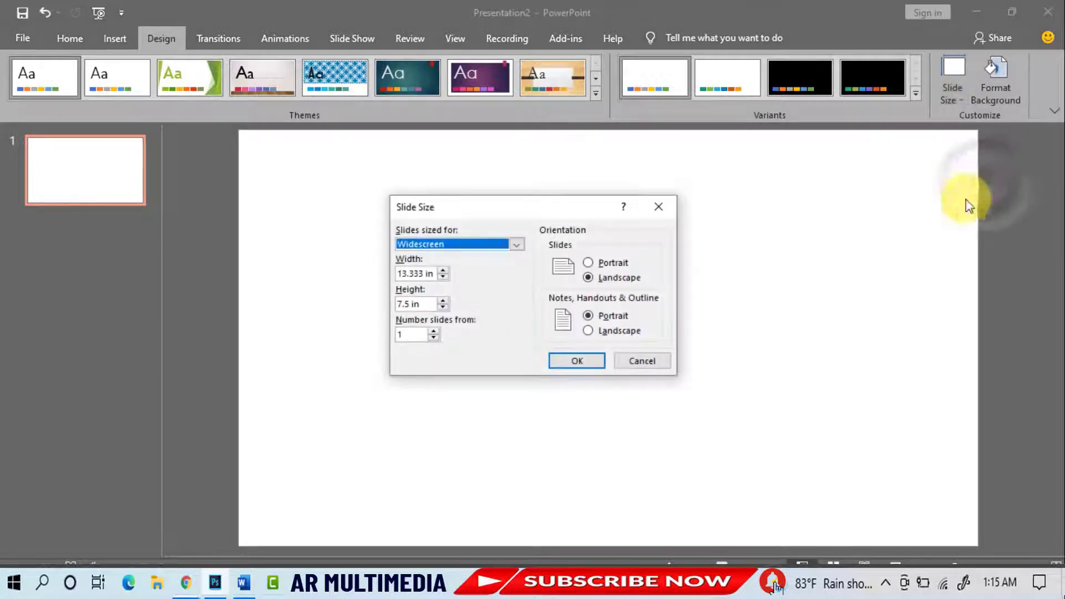
- Set a custom slide size of 8.533 in wide by 4.8 in high and apply it
{"action": "left_click", "coordinate": [418, 273]}
{"action": "type", "text": "8.533"}
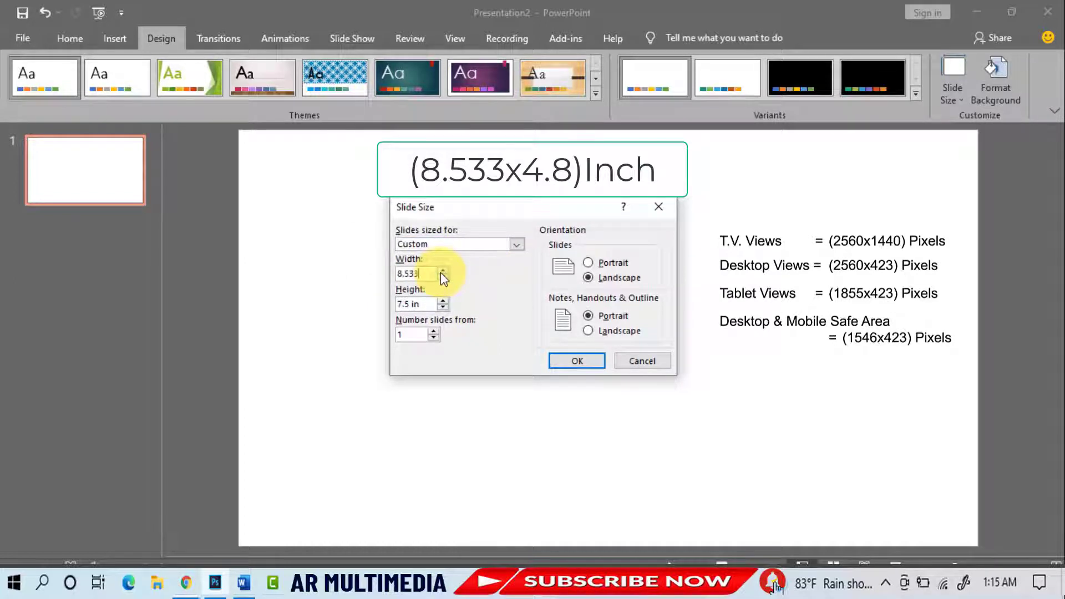
{"action": "triple_click", "coordinate": [419, 304]}
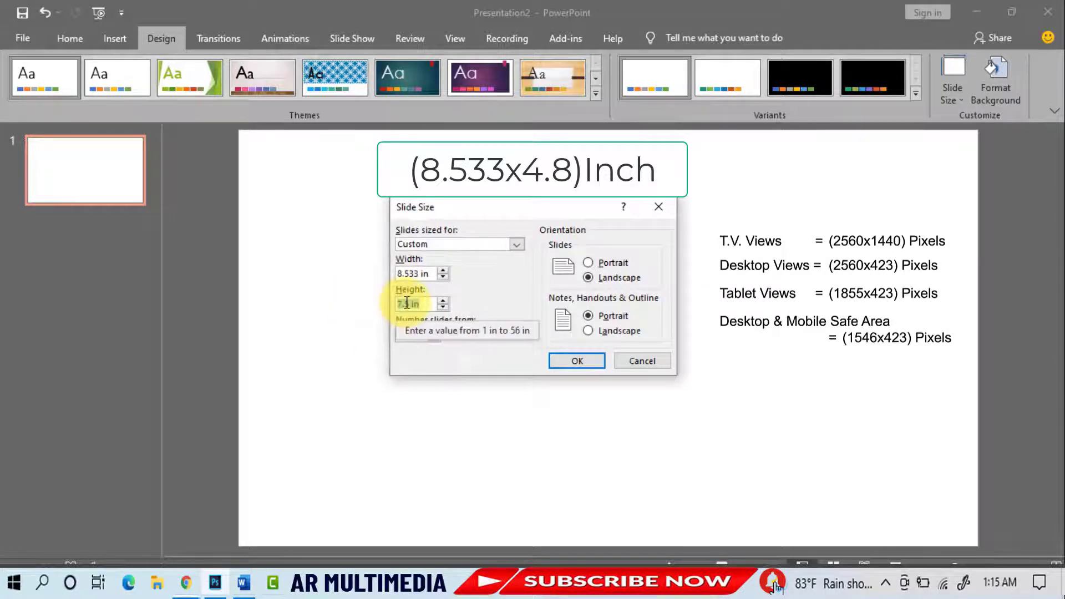
{"action": "type", "text": "4.8"}
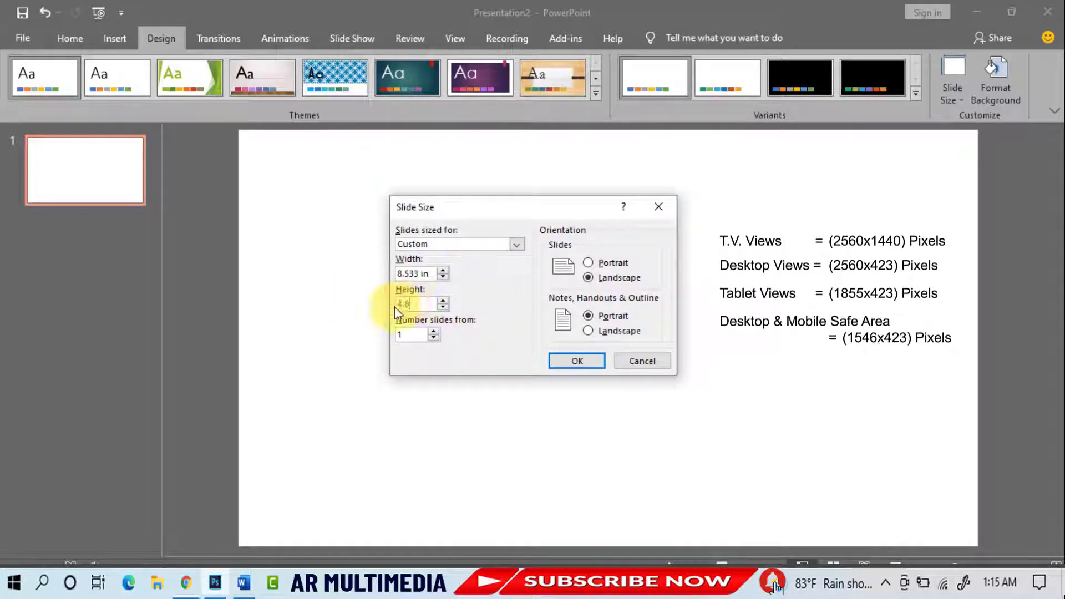
{"action": "left_click", "coordinate": [576, 361]}
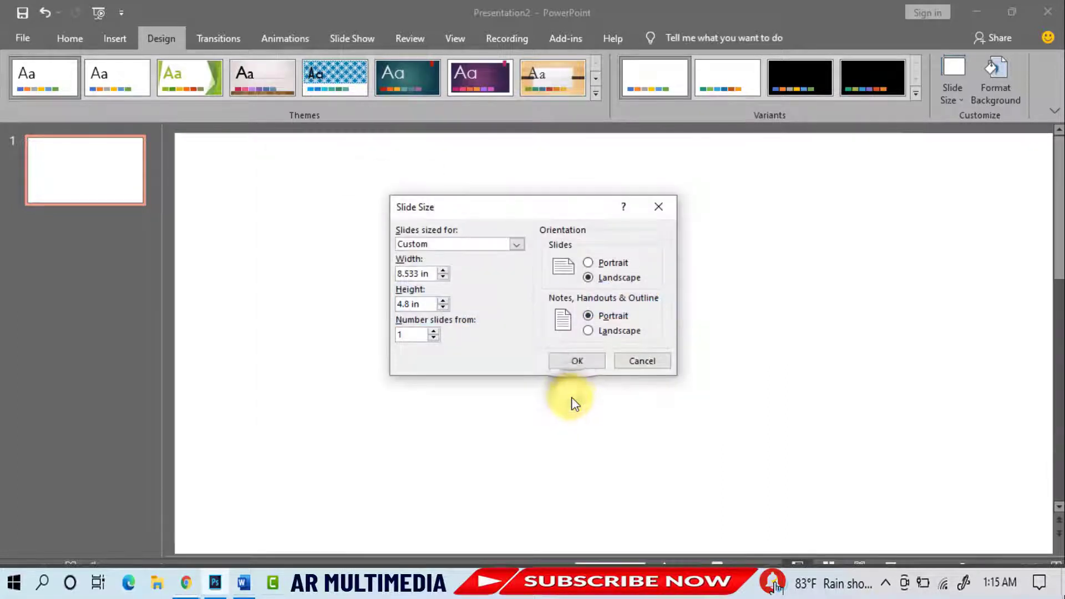
{"action": "left_click", "coordinate": [577, 361]}
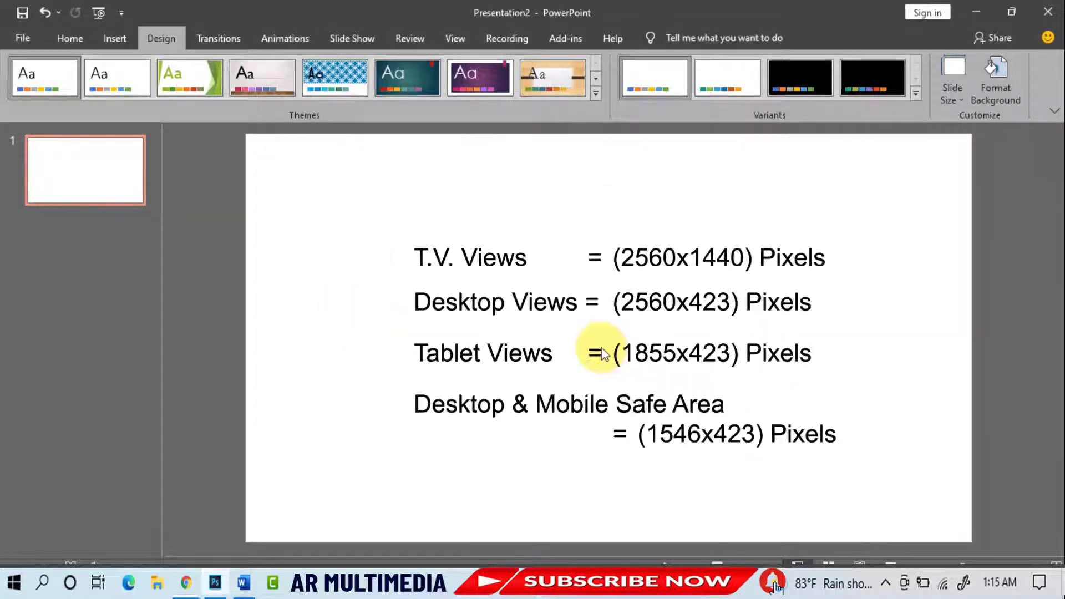
- Draw a light green rectangle over the slide, remove its outline and size it 4.8 by 8.533 inches
{"action": "left_click", "coordinate": [114, 38]}
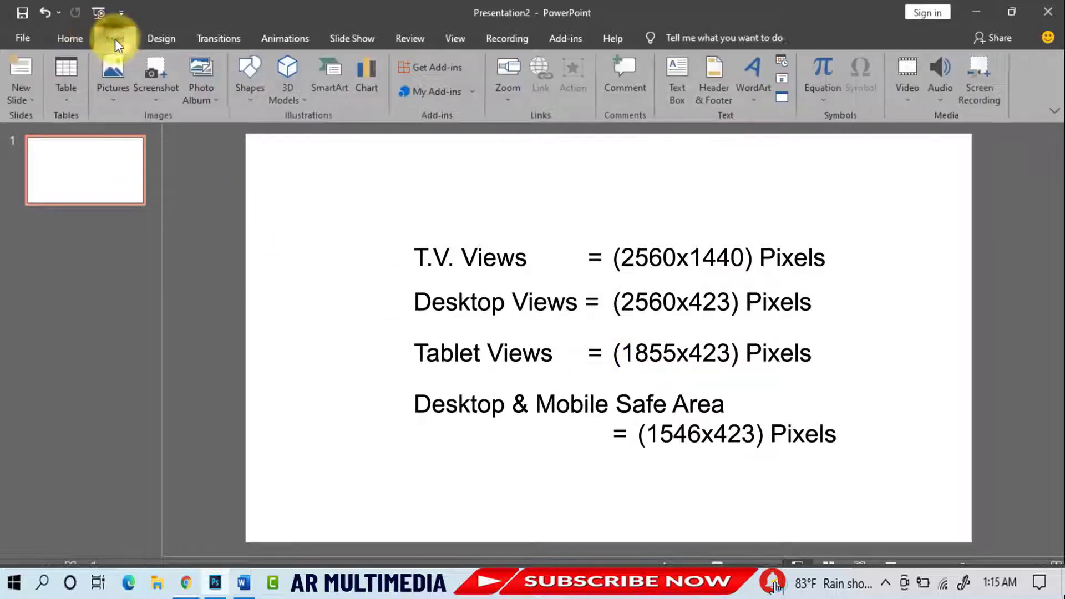
{"action": "left_click", "coordinate": [249, 78]}
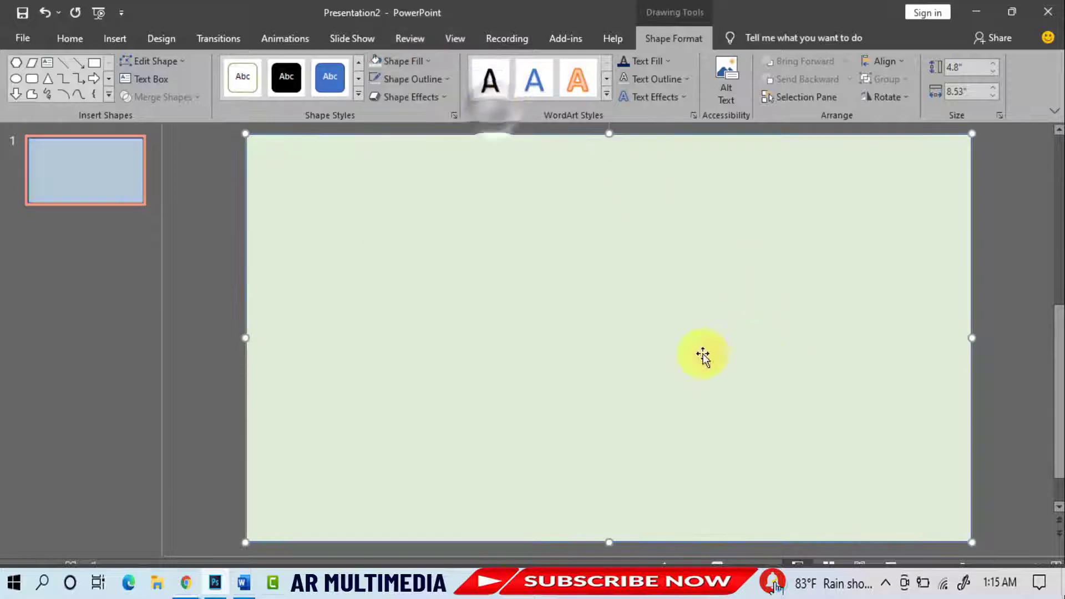
{"action": "left_click", "coordinate": [407, 78]}
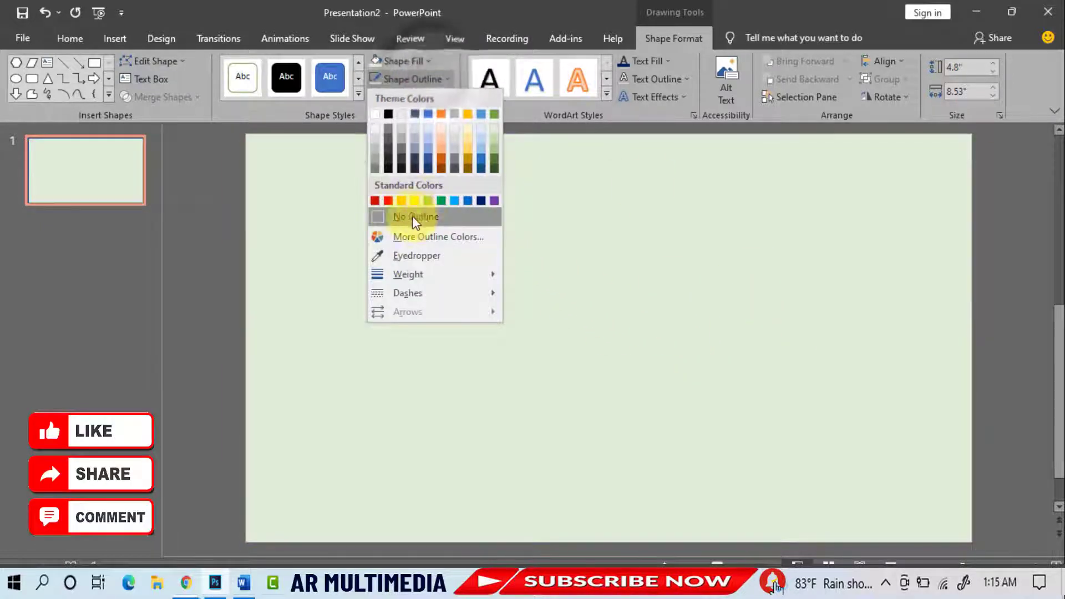
{"action": "left_click", "coordinate": [415, 217]}
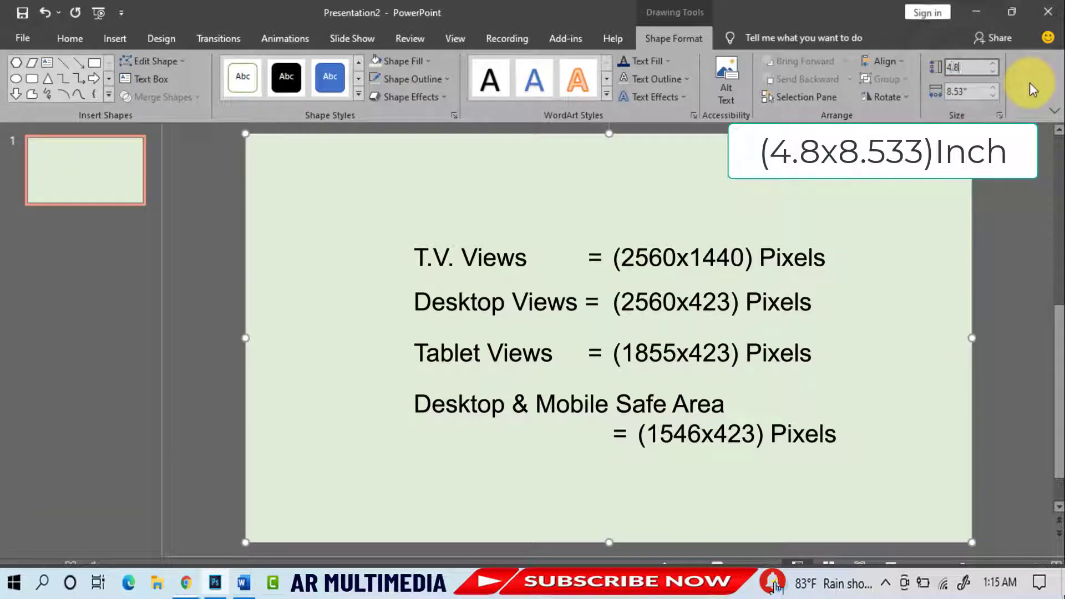
{"action": "left_click", "coordinate": [966, 90]}
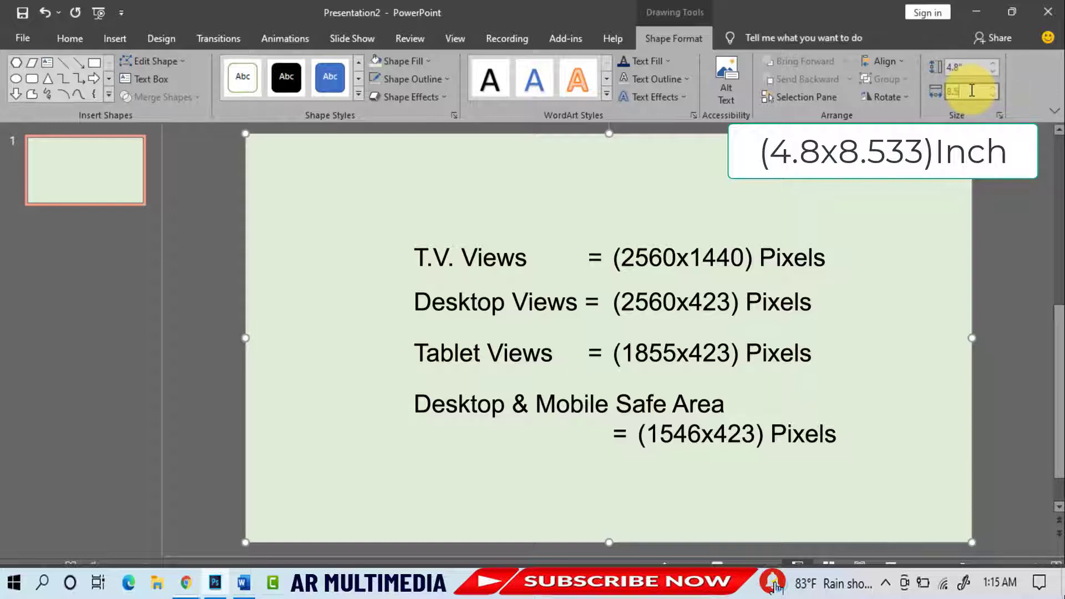
{"action": "mouse_move", "coordinate": [659, 333]}
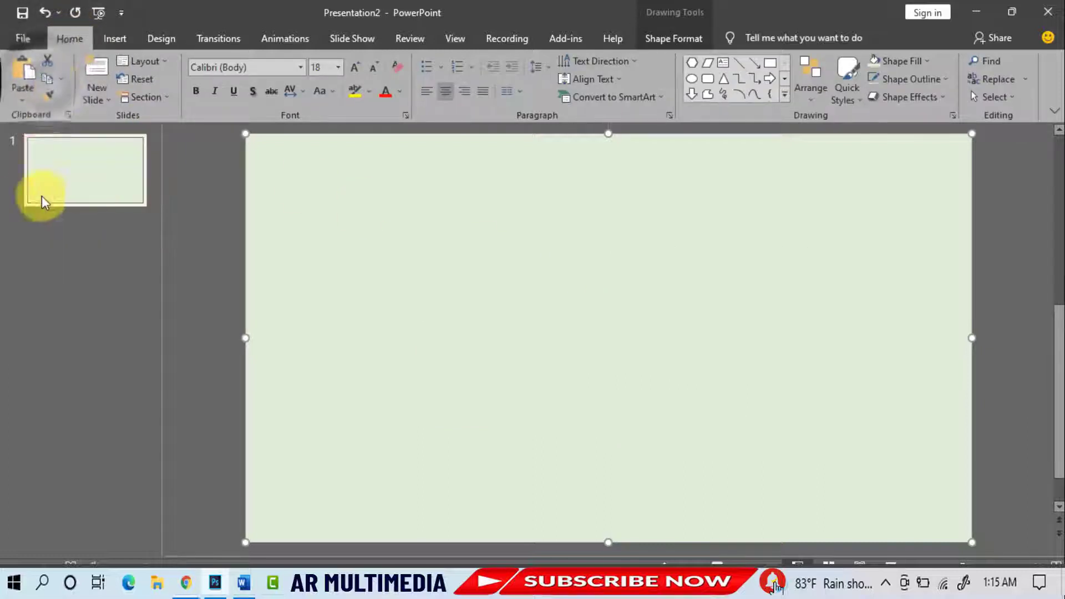
- Paste a copy of the rectangle and recolor it dark gray as a middle band
{"action": "key", "text": "ctrl+v"}
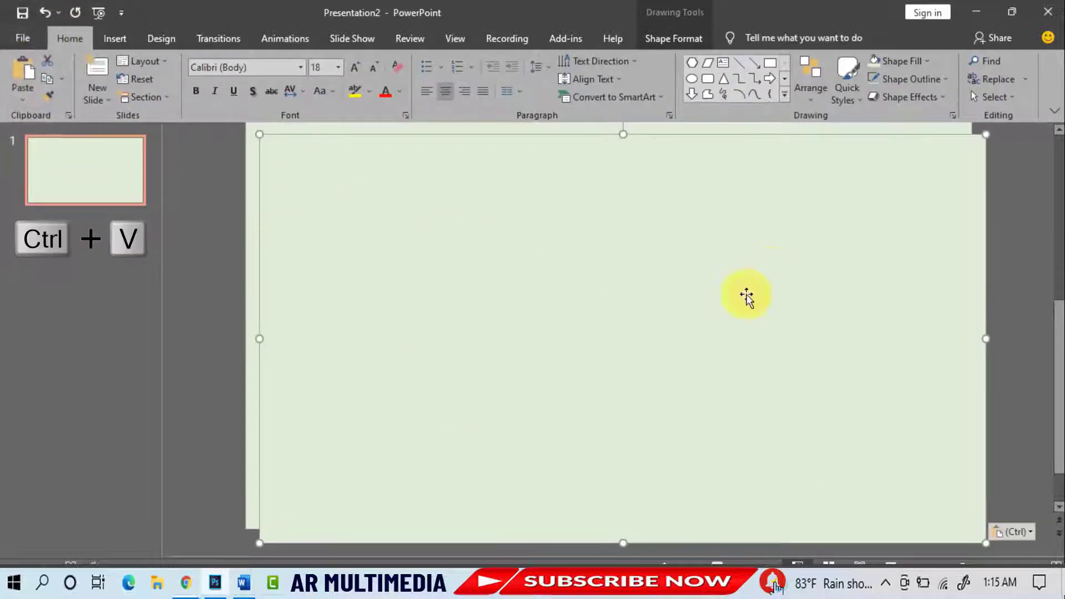
{"action": "left_click", "coordinate": [672, 38]}
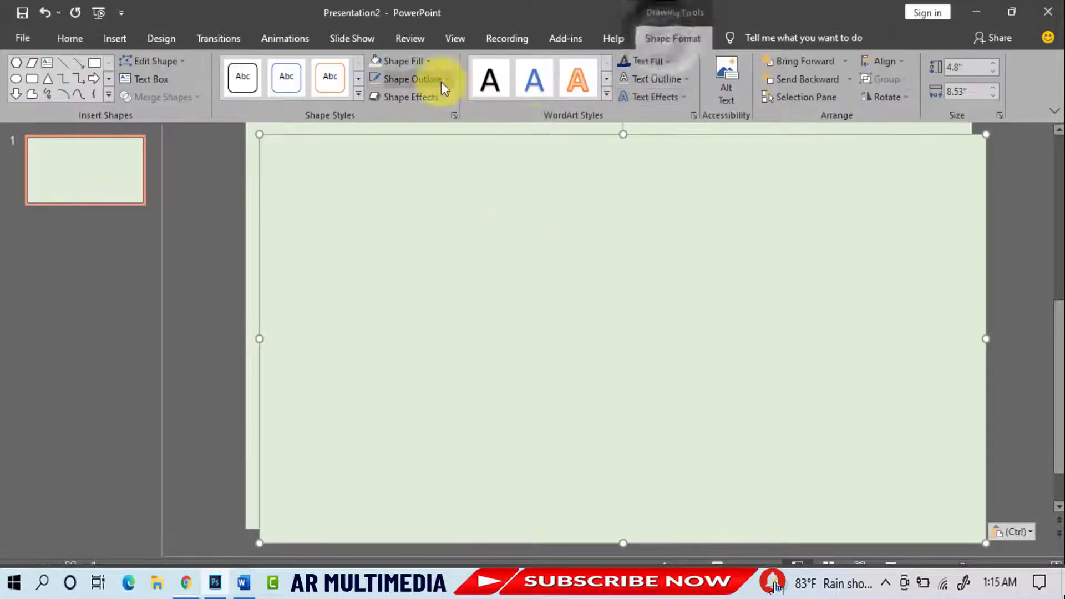
{"action": "left_click", "coordinate": [401, 60]}
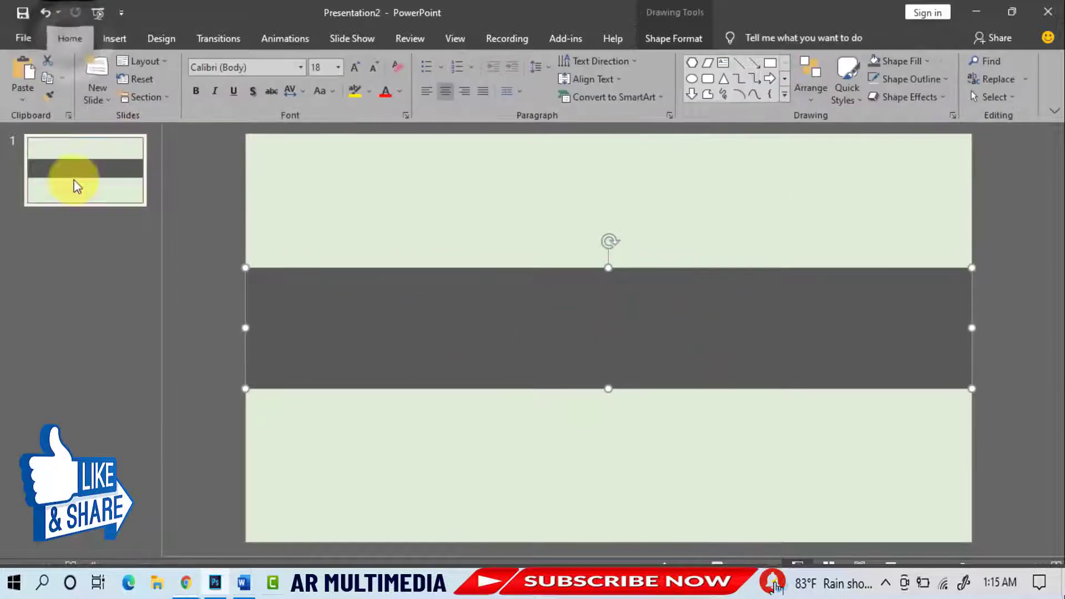
- Paste a copy of the band, fill it lighter gray and resize it to 1.41 by about 6.18 inches
{"action": "key", "text": "ctrl+v"}
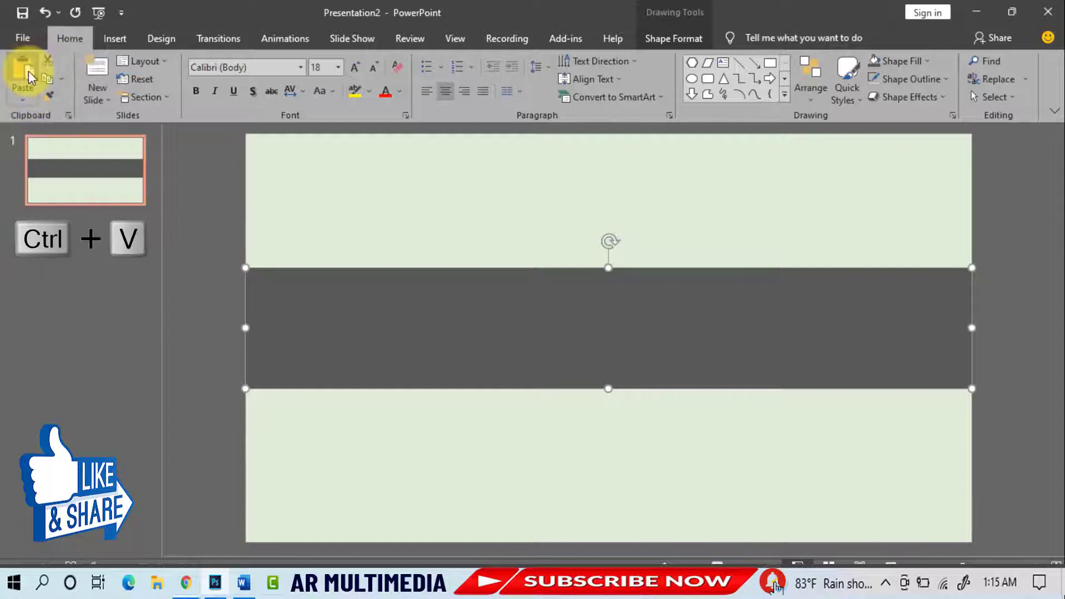
{"action": "key", "text": "ctrl+v"}
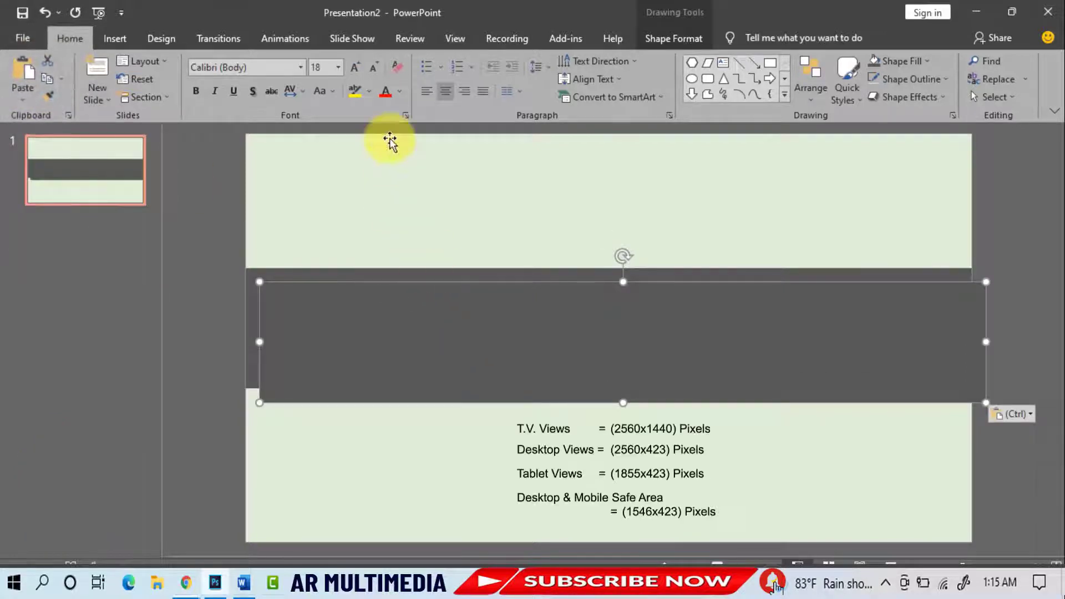
{"action": "left_click", "coordinate": [673, 38]}
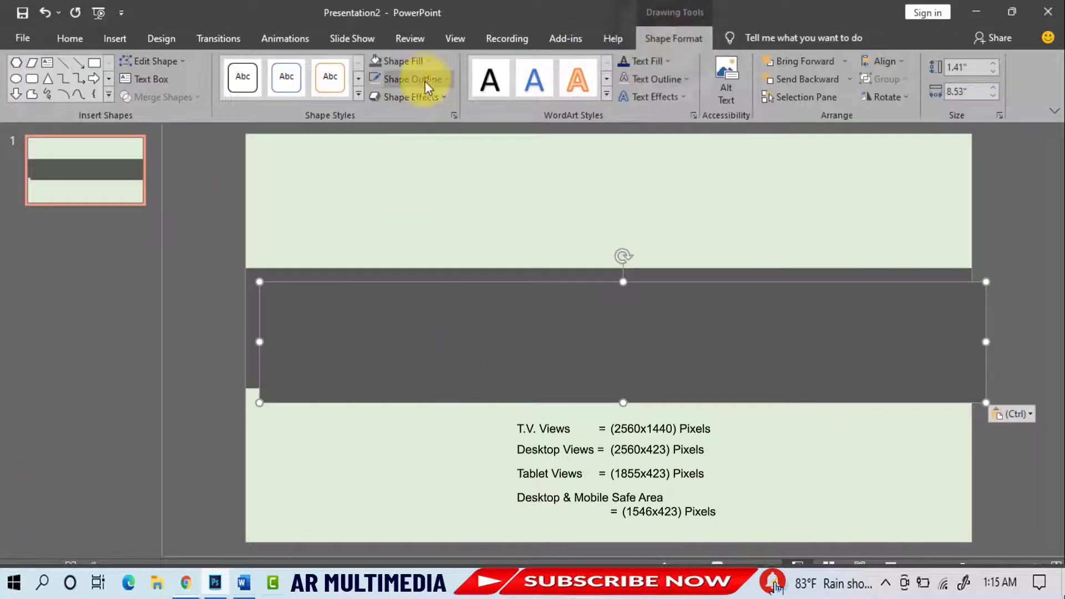
{"action": "left_click", "coordinate": [405, 60]}
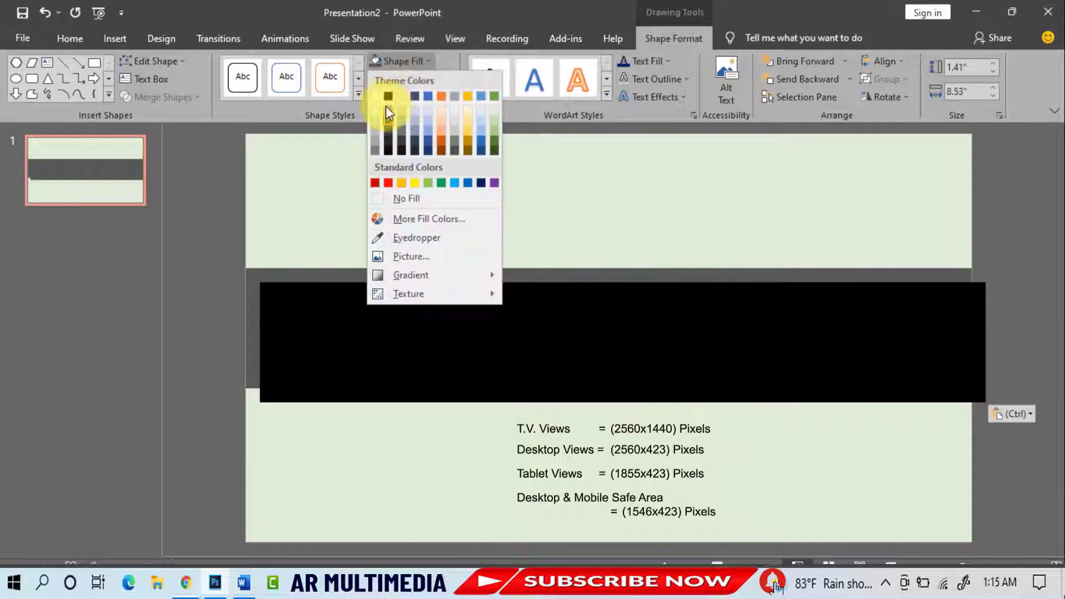
{"action": "left_click", "coordinate": [389, 95]}
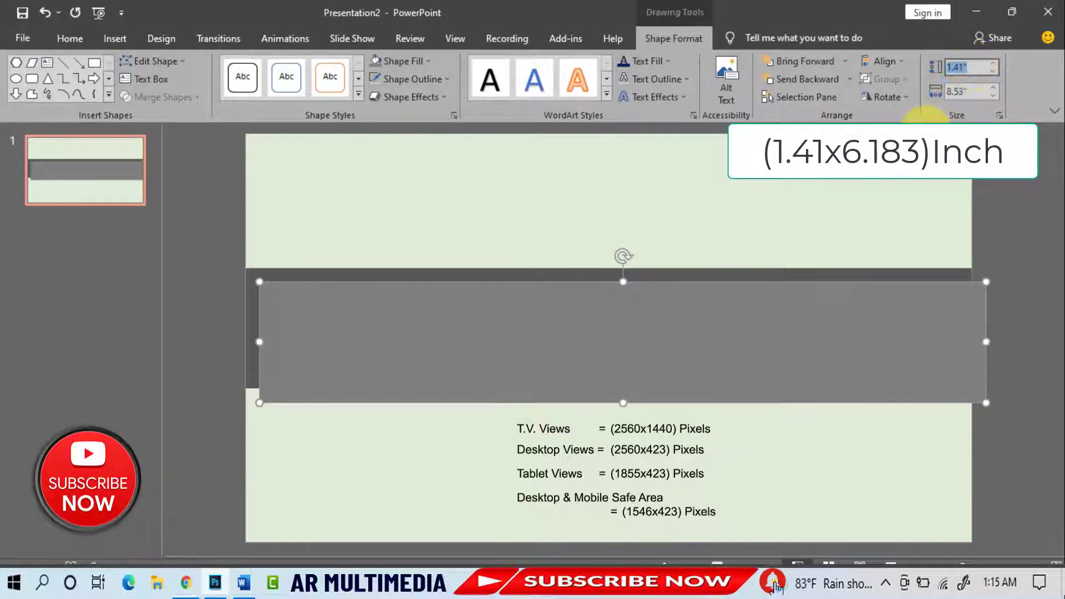
{"action": "left_click", "coordinate": [967, 93]}
{"action": "type", "text": "6.18"}
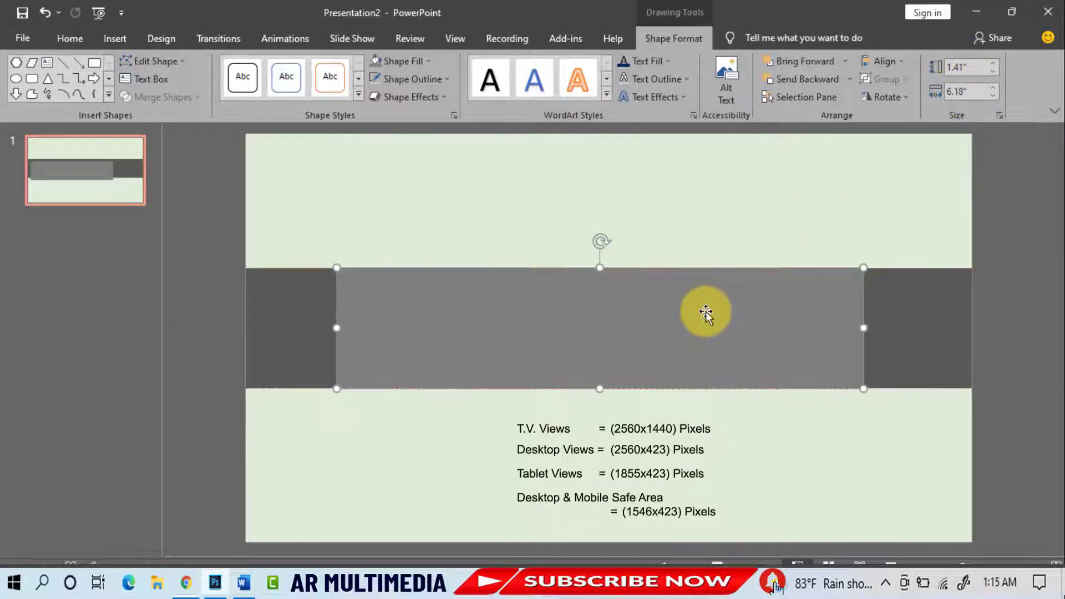
- Paste another copy, fill it pale lavender-gray and narrow it to about 5.15 inches wide
{"action": "left_click", "coordinate": [69, 38]}
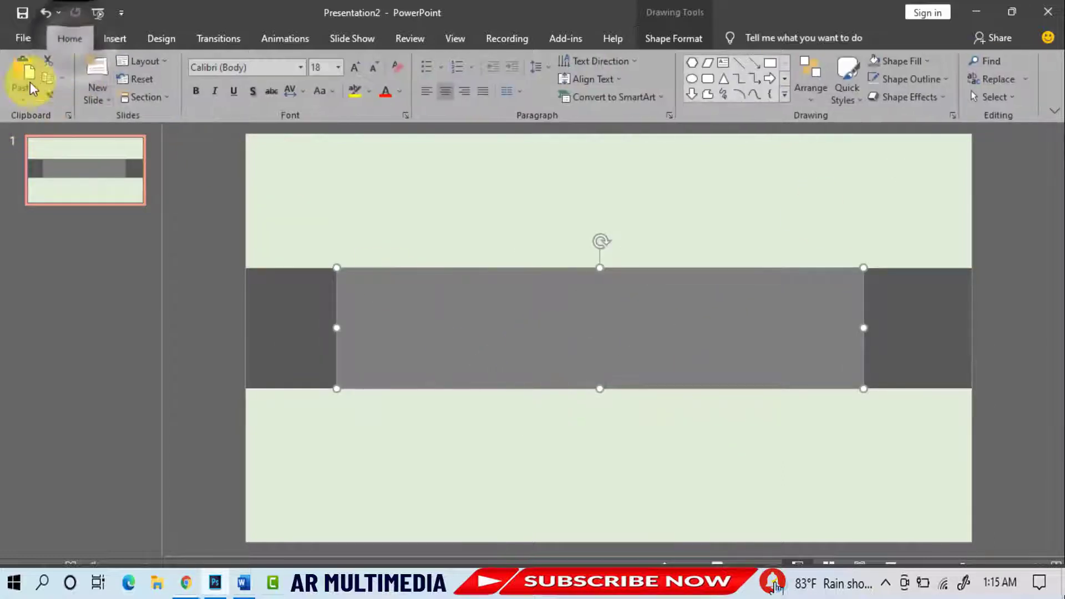
{"action": "key", "text": "ctrl+v"}
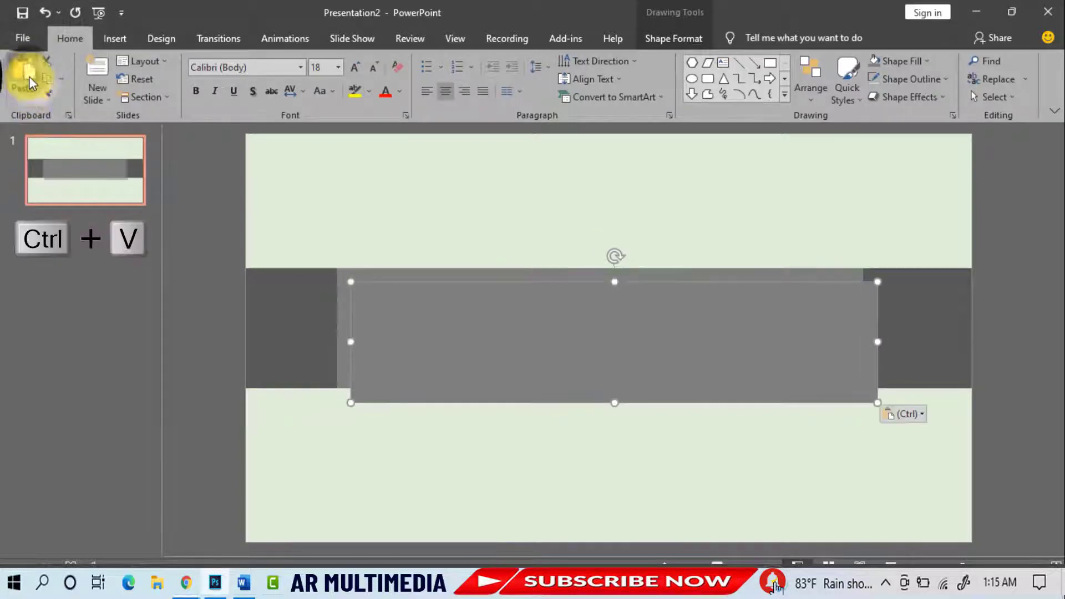
{"action": "left_click", "coordinate": [674, 38]}
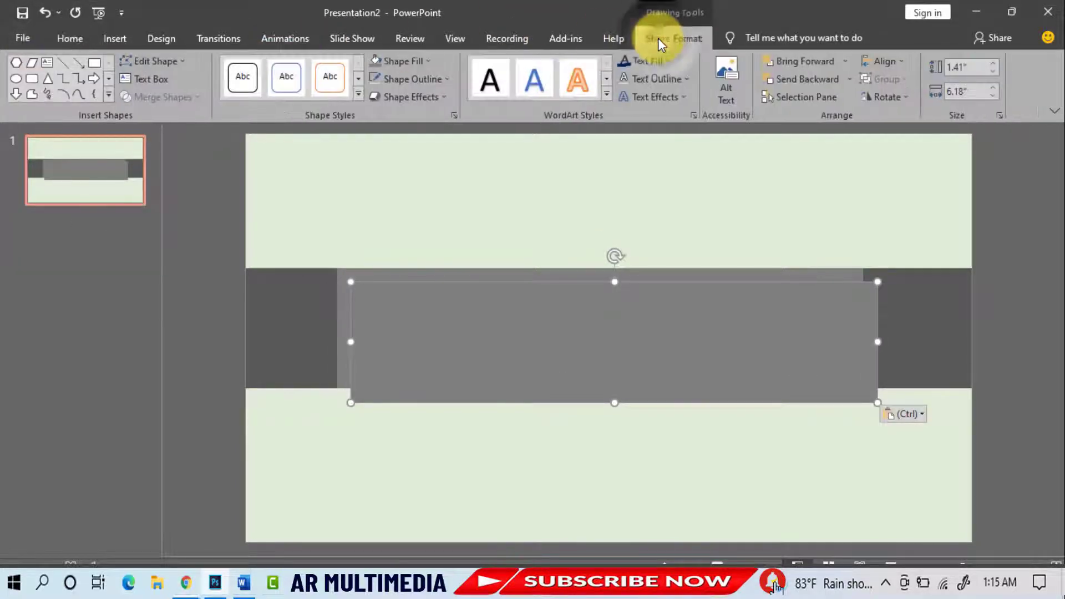
{"action": "left_click", "coordinate": [402, 60]}
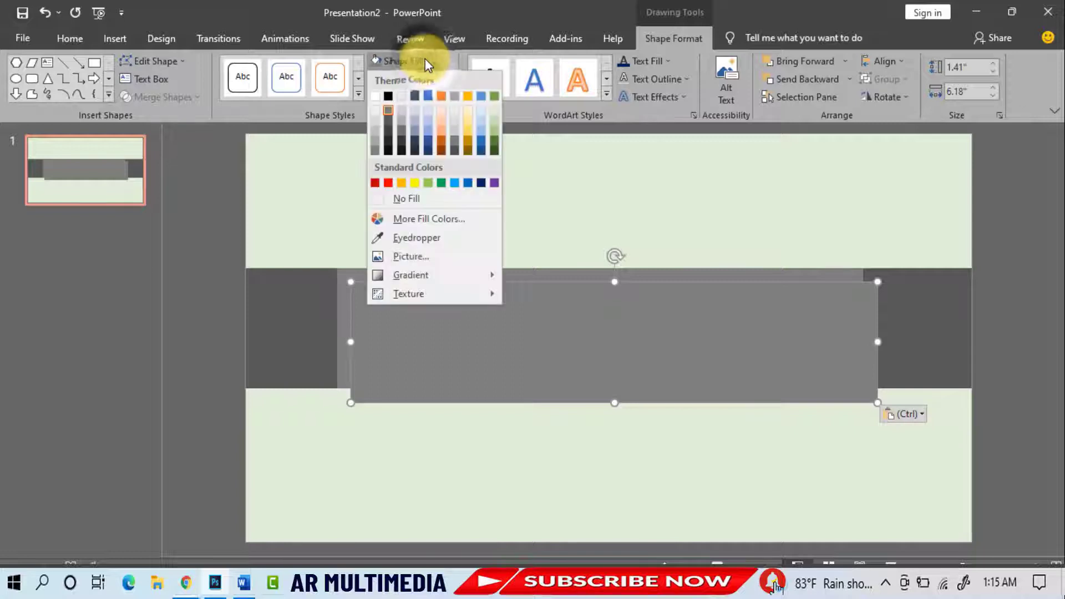
{"action": "left_click", "coordinate": [413, 108]}
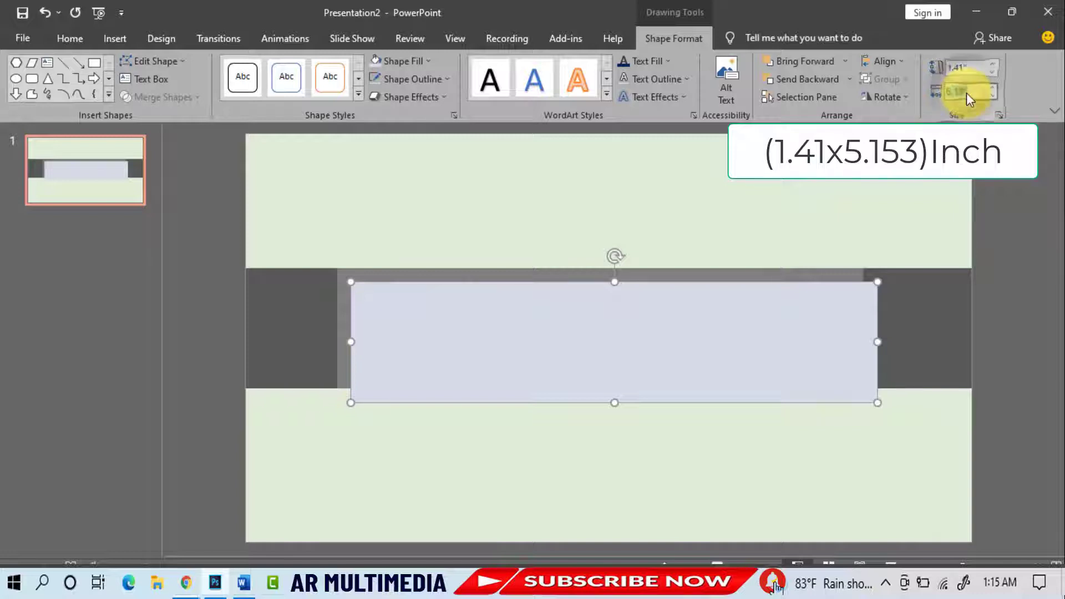
{"action": "left_click", "coordinate": [961, 93]}
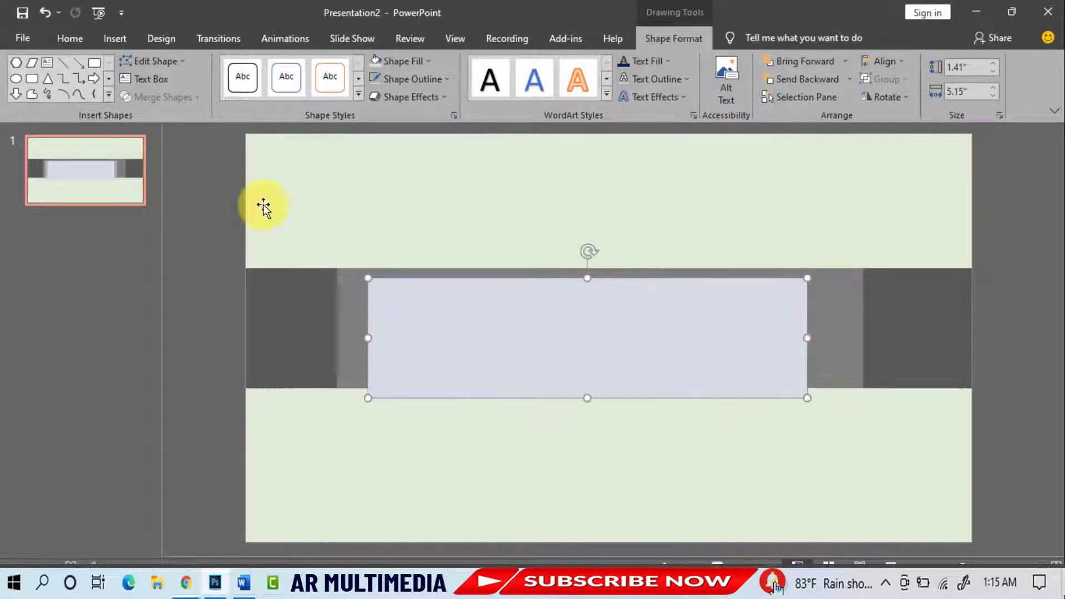
- Select all shapes and align them centered horizontally on one another
{"action": "left_click", "coordinate": [297, 298]}
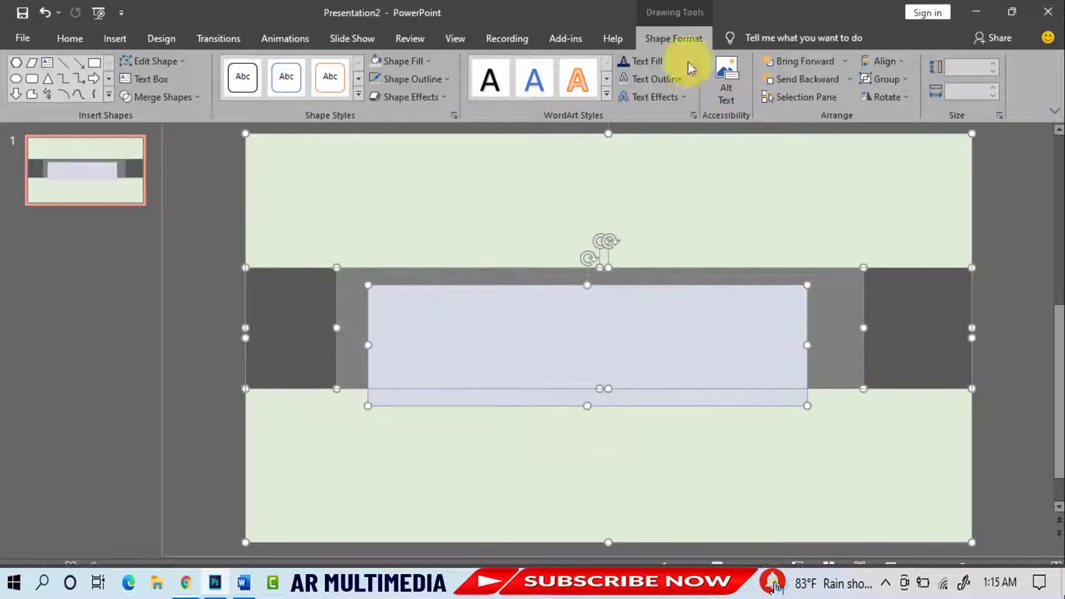
{"action": "mouse_move", "coordinate": [886, 62]}
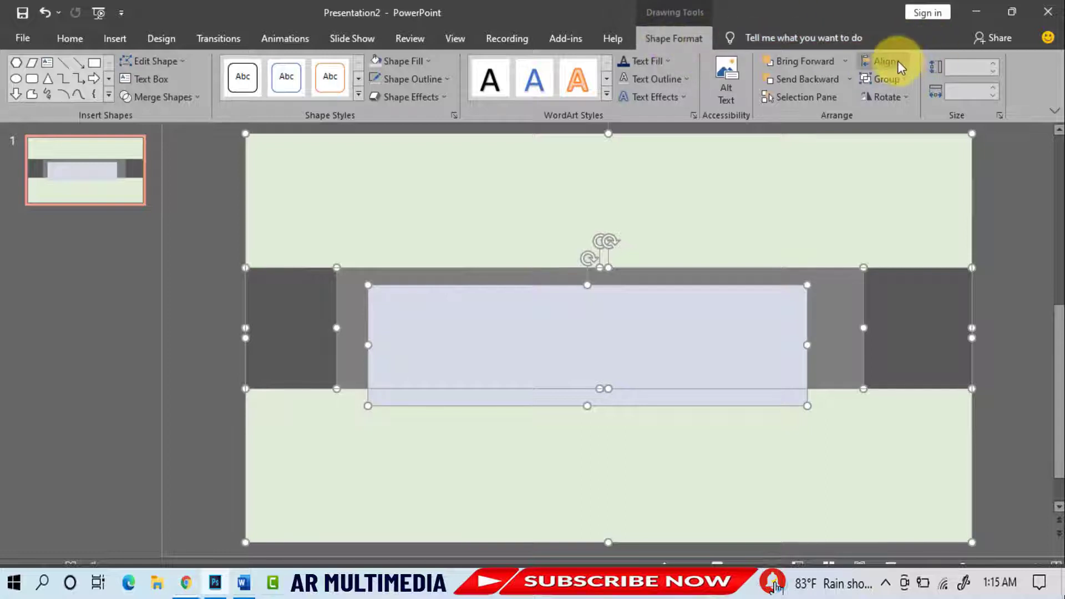
{"action": "left_click", "coordinate": [886, 61]}
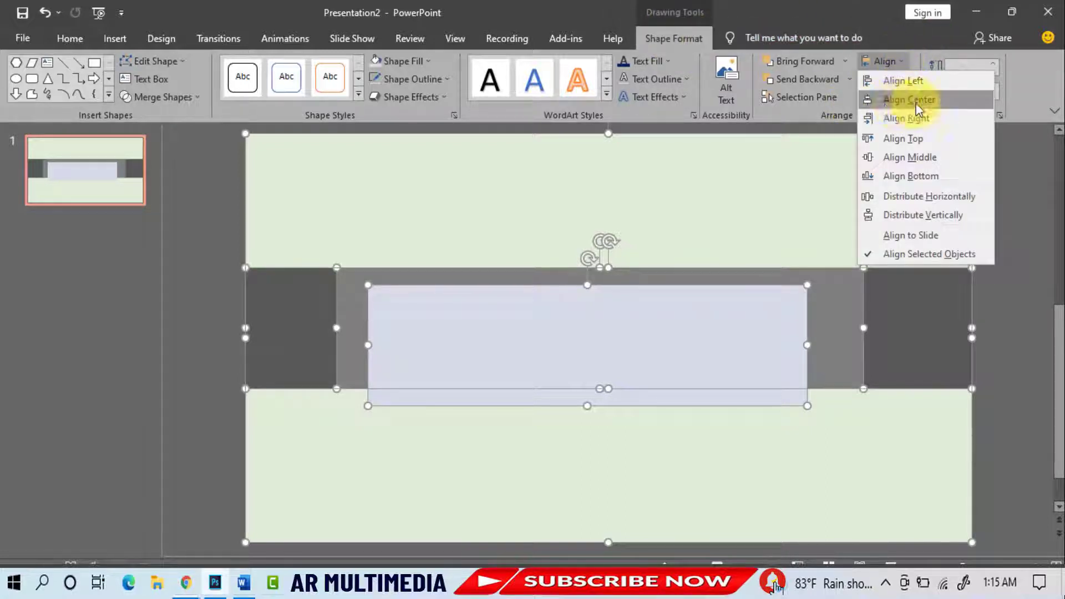
{"action": "left_click", "coordinate": [909, 99]}
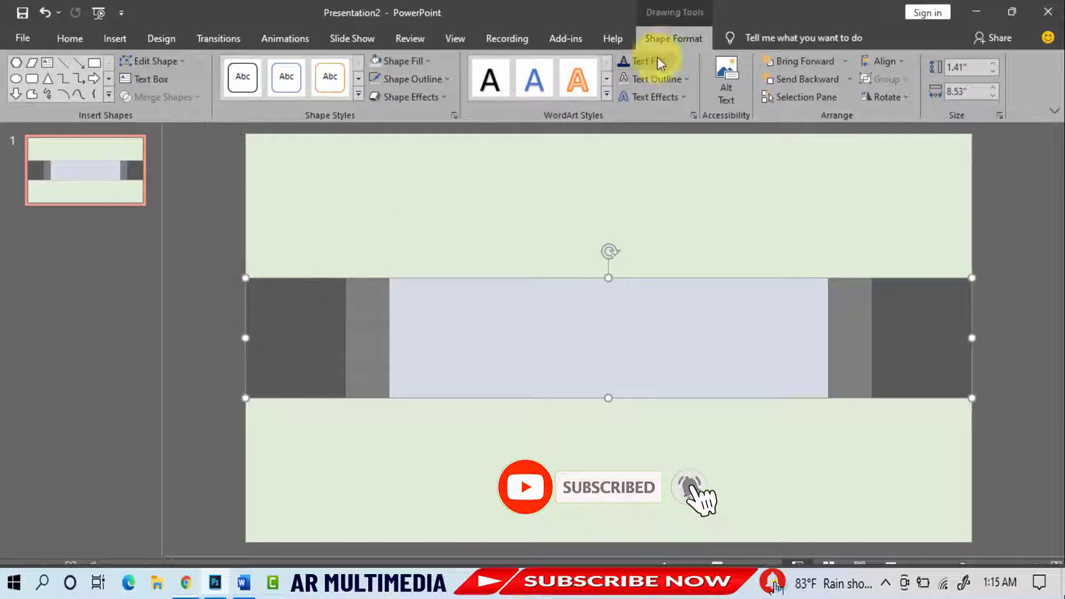
- Add a drop shadow to the dark band, the lighter gray rectangle and the pale rectangle
{"action": "left_click", "coordinate": [409, 97]}
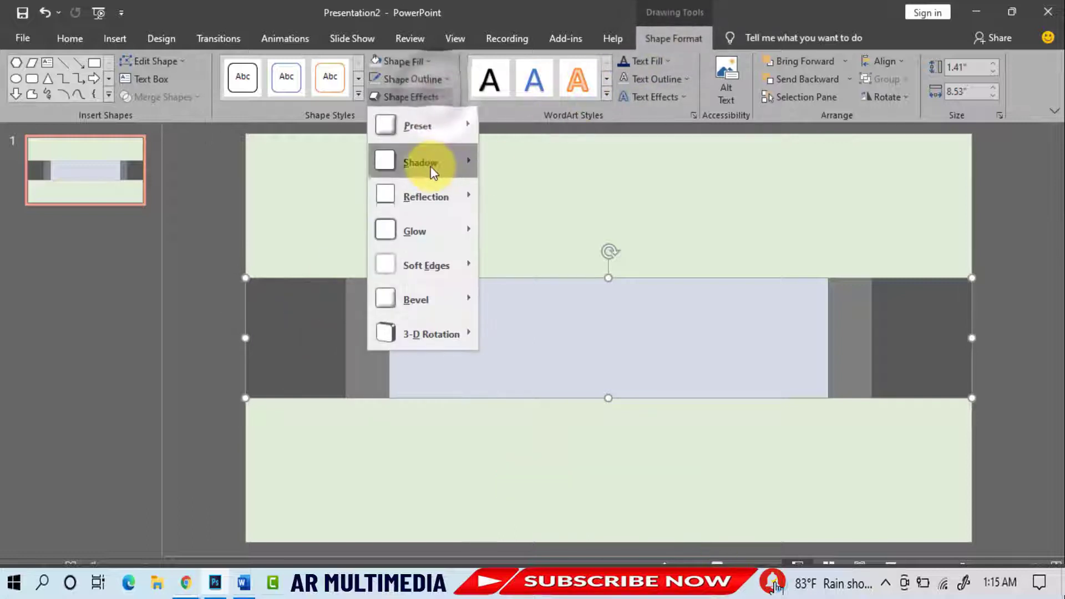
{"action": "left_click", "coordinate": [493, 360]}
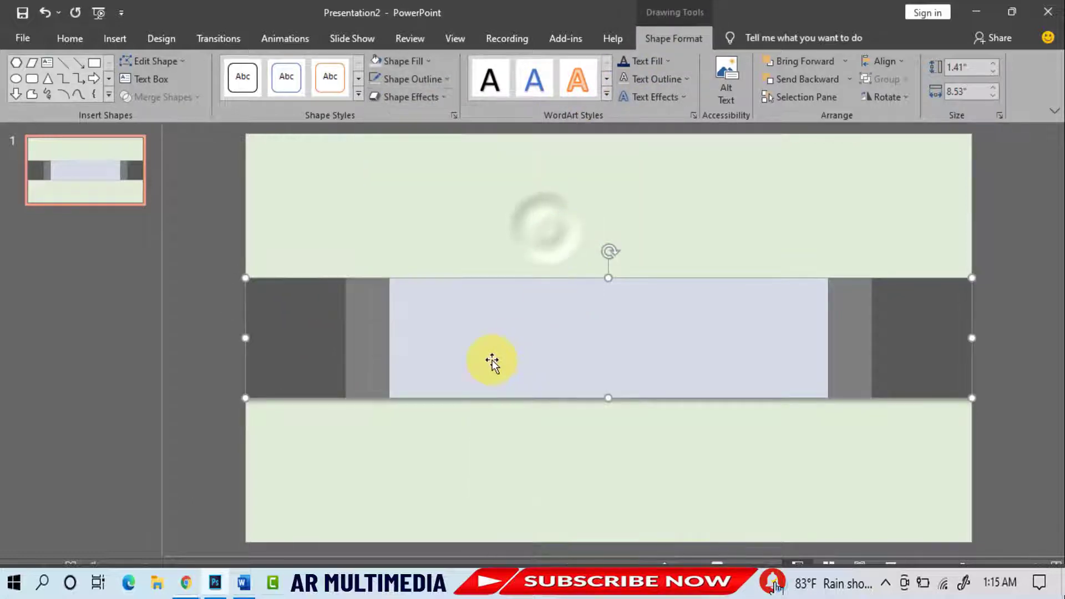
{"action": "left_click", "coordinate": [410, 97]}
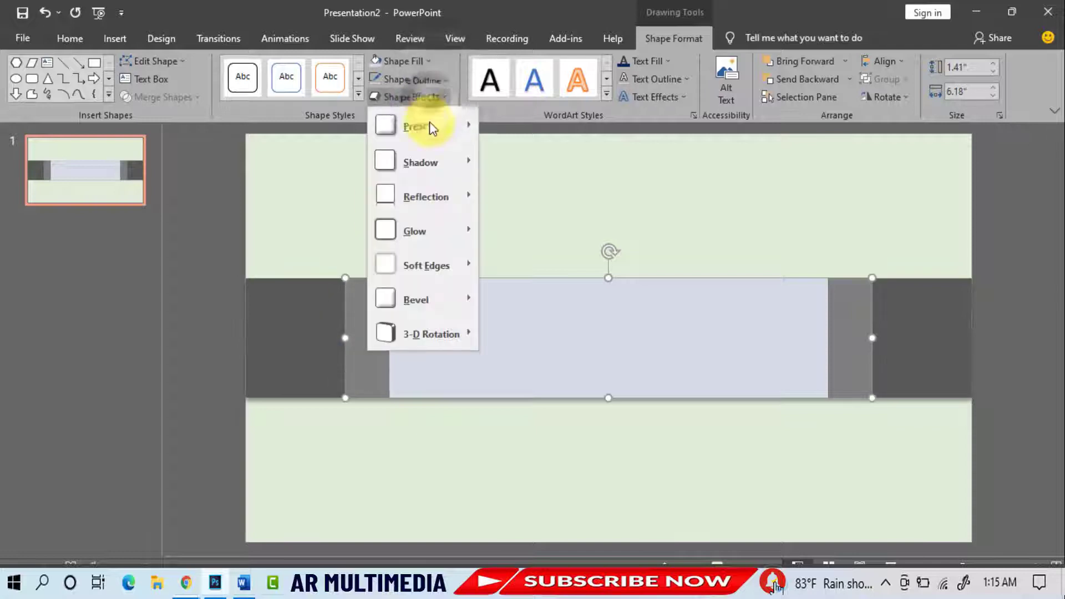
{"action": "left_click", "coordinate": [759, 263]}
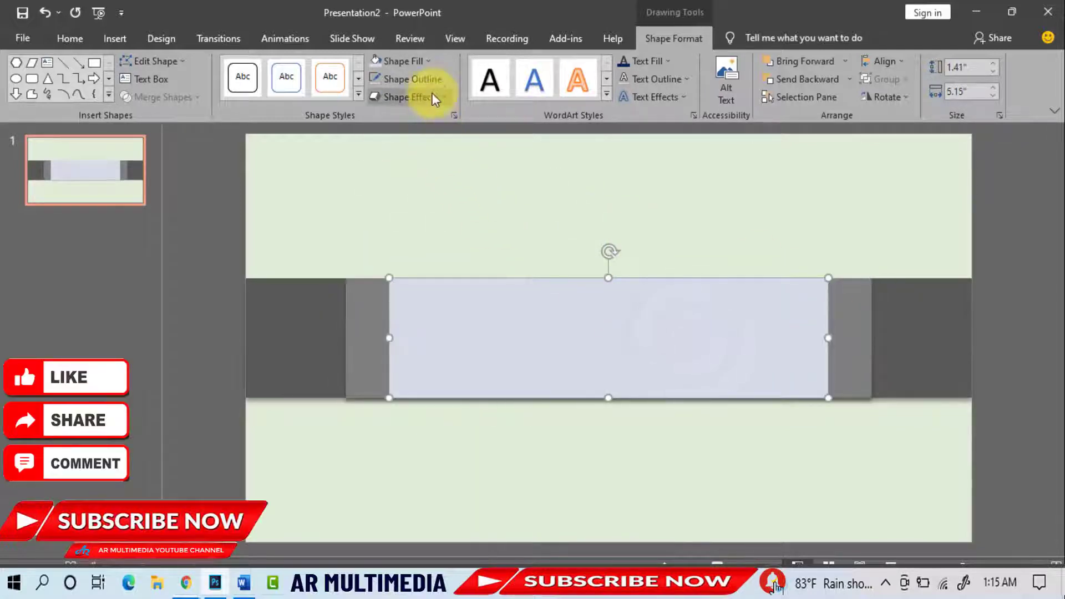
{"action": "left_click", "coordinate": [403, 97]}
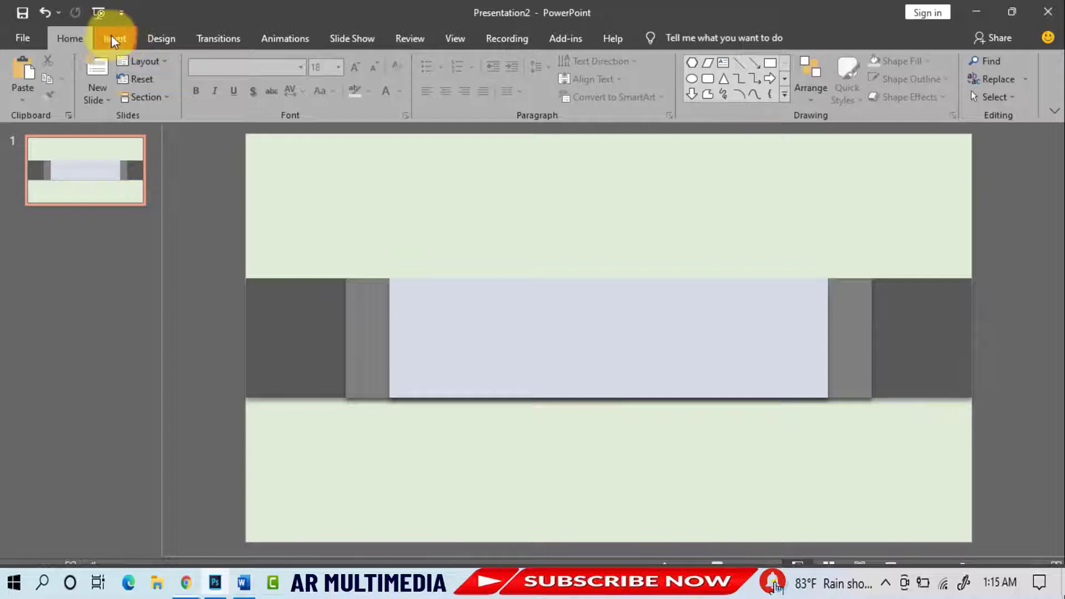
- Draw a parallelogram near the right end of the pale rectangle and fill it gray
{"action": "left_click", "coordinate": [114, 38]}
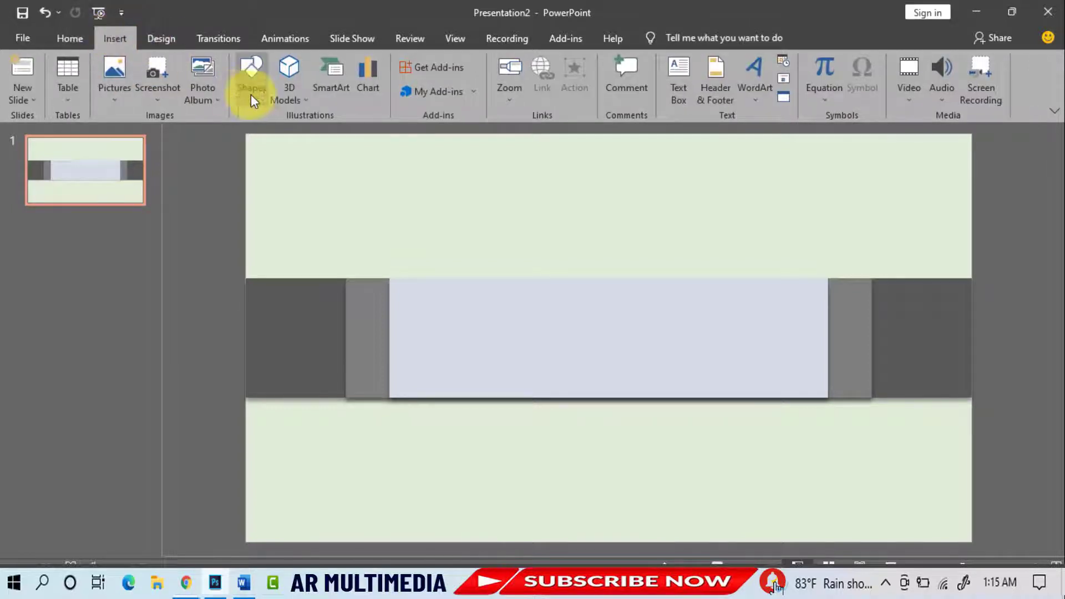
{"action": "left_click", "coordinate": [251, 77]}
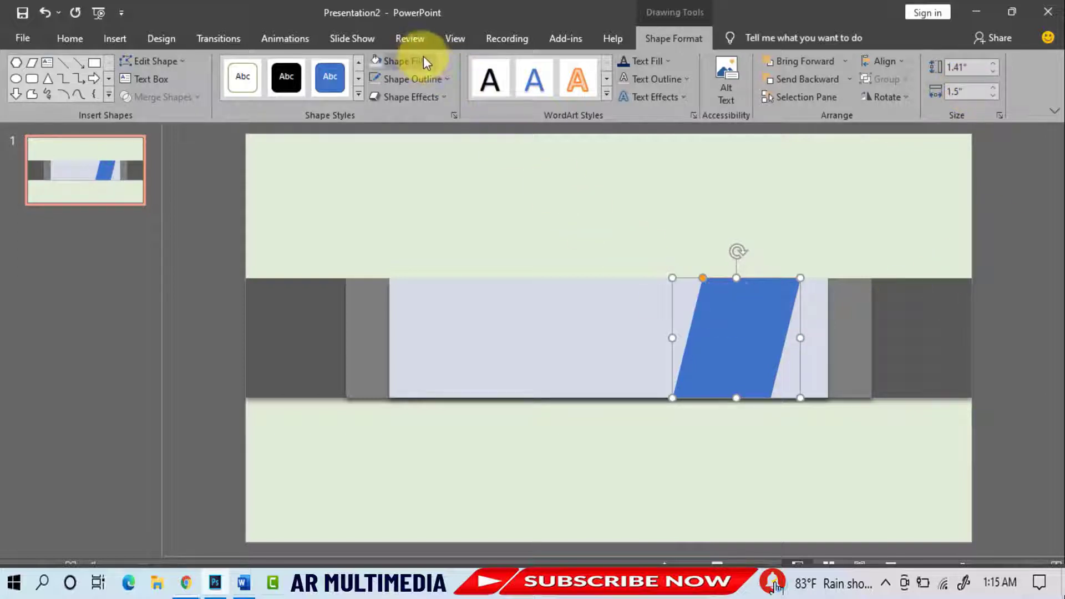
{"action": "left_click", "coordinate": [404, 61]}
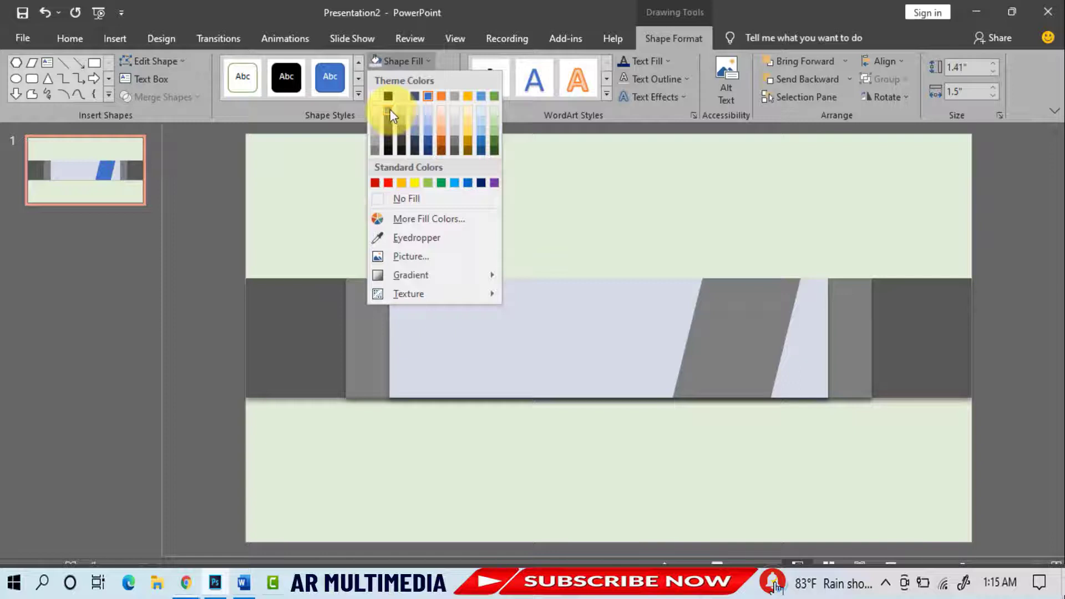
{"action": "left_click", "coordinate": [406, 96]}
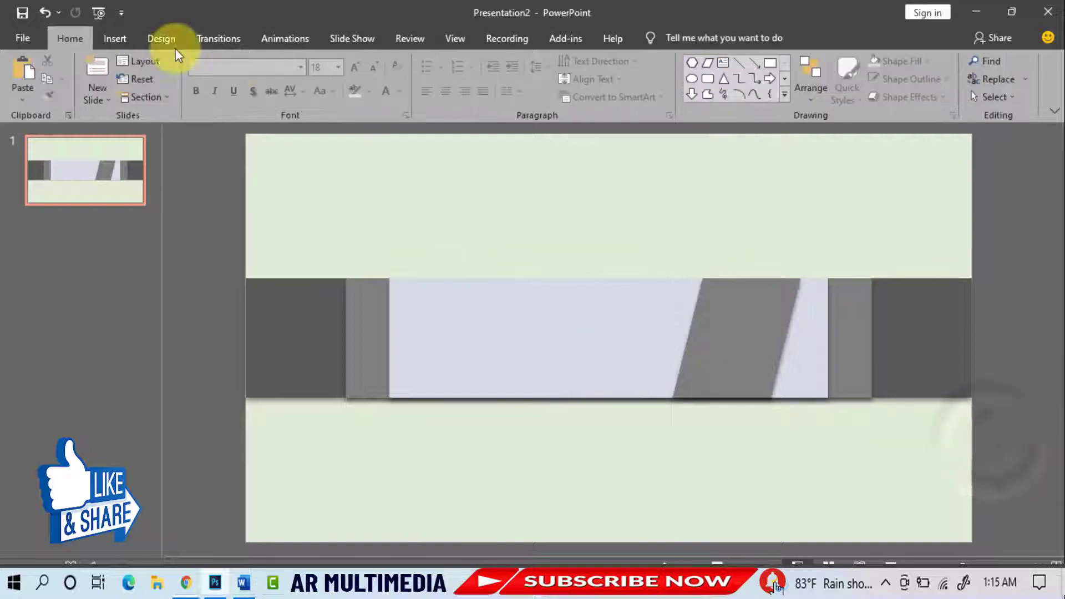
- Draw a circle over the gray stripe, remove its outline and fill it light cream
{"action": "left_click", "coordinate": [115, 38]}
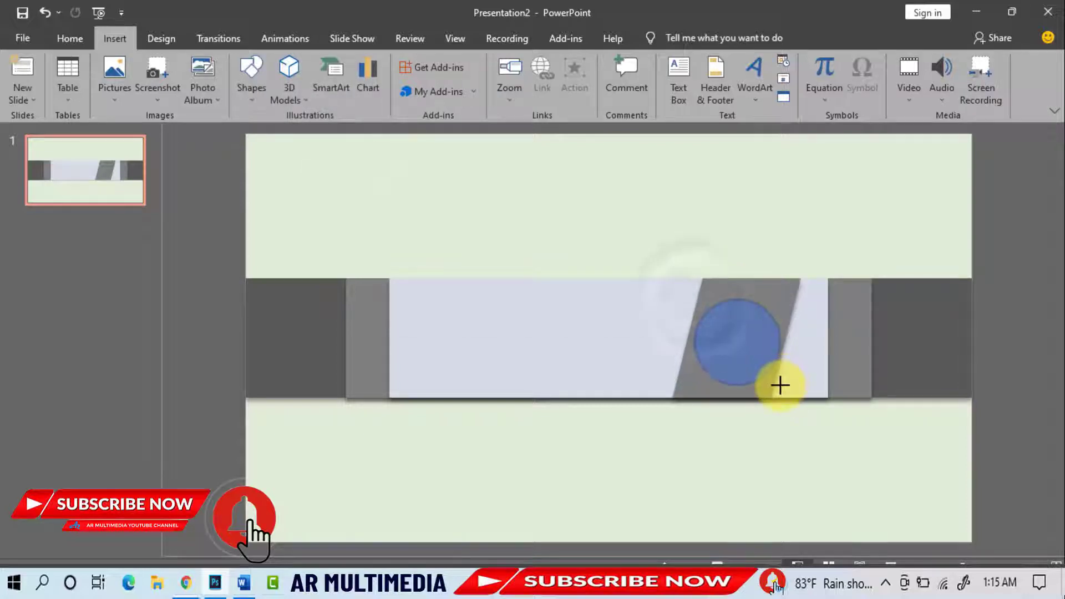
{"action": "left_click", "coordinate": [736, 340]}
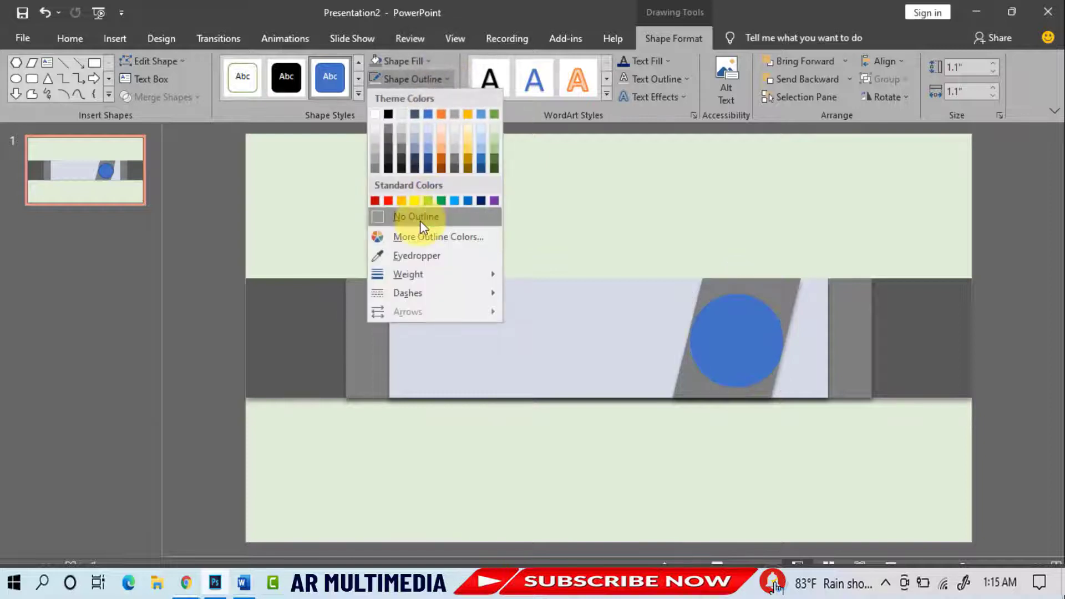
{"action": "left_click", "coordinate": [415, 216]}
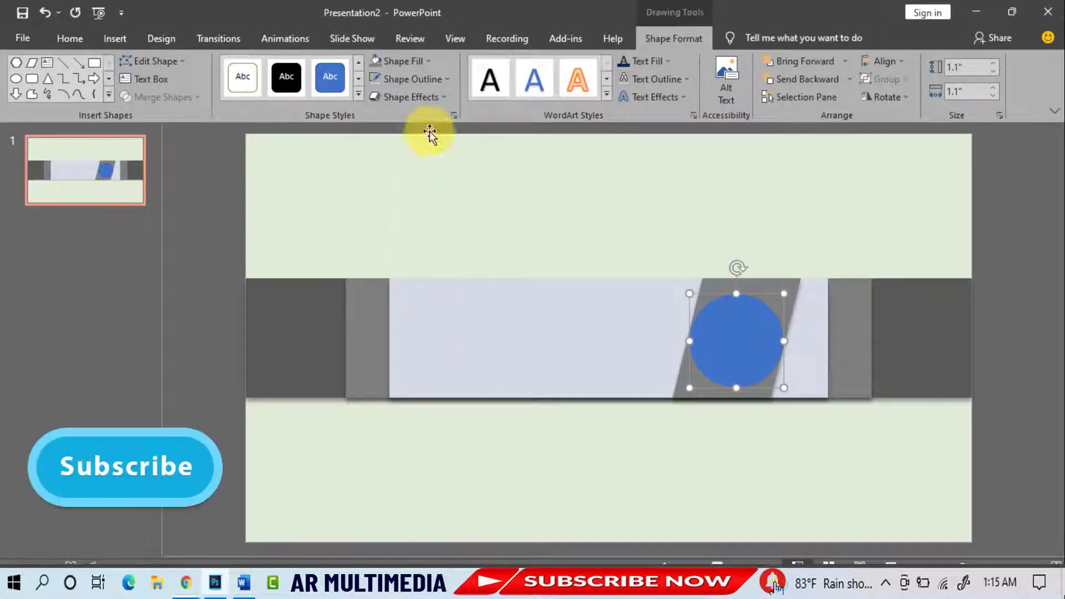
{"action": "left_click", "coordinate": [402, 60]}
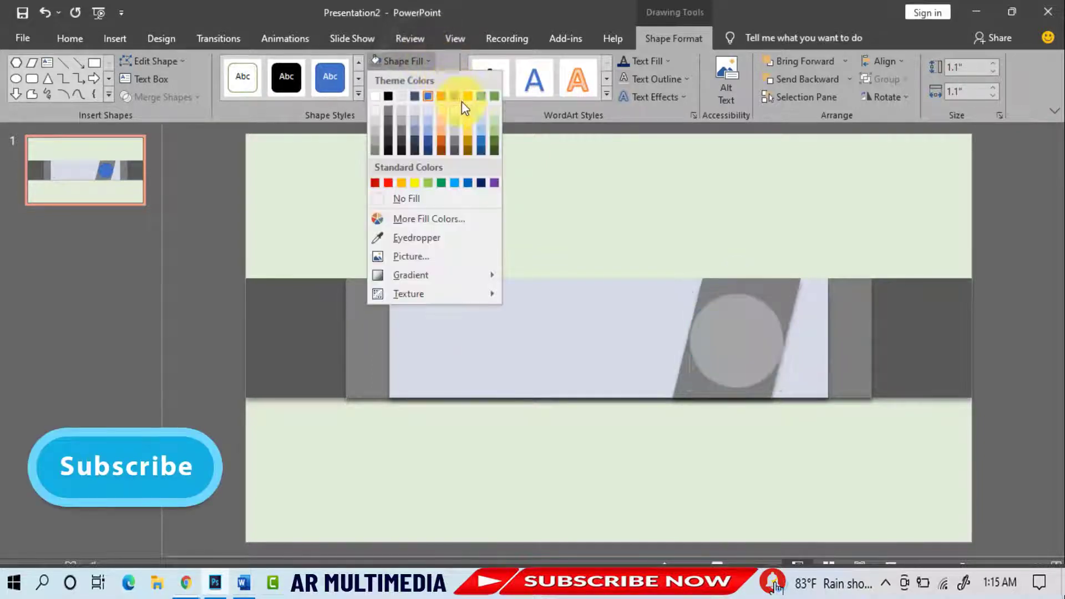
{"action": "left_click", "coordinate": [455, 95]}
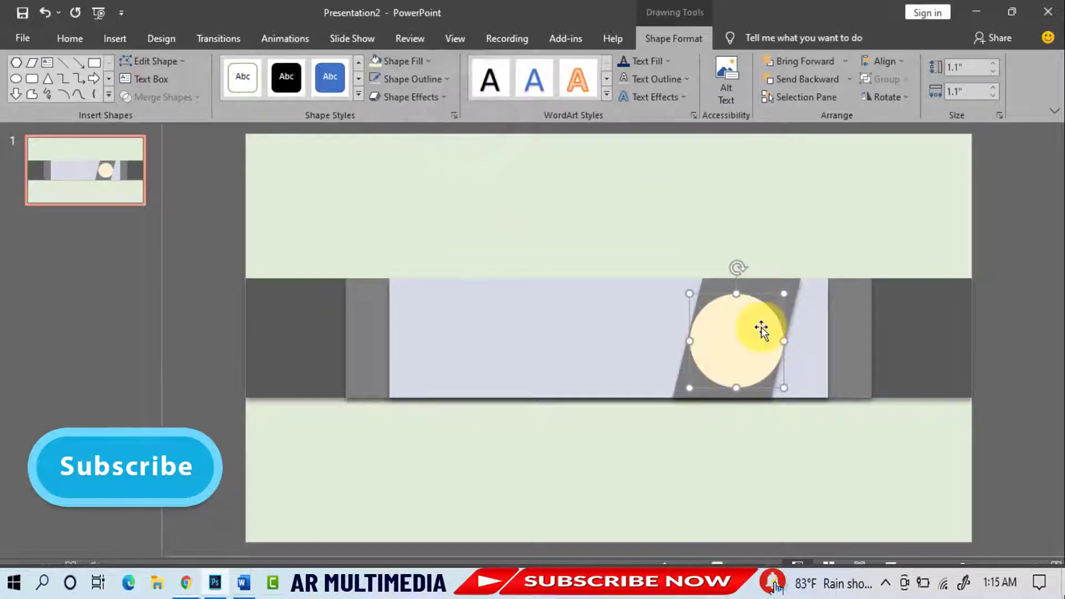
- Duplicate the cream circle, fill the copy dark and shrink it to 0.9 by 0.9 inch to form a ring
{"action": "key", "text": "ctrl+c"}
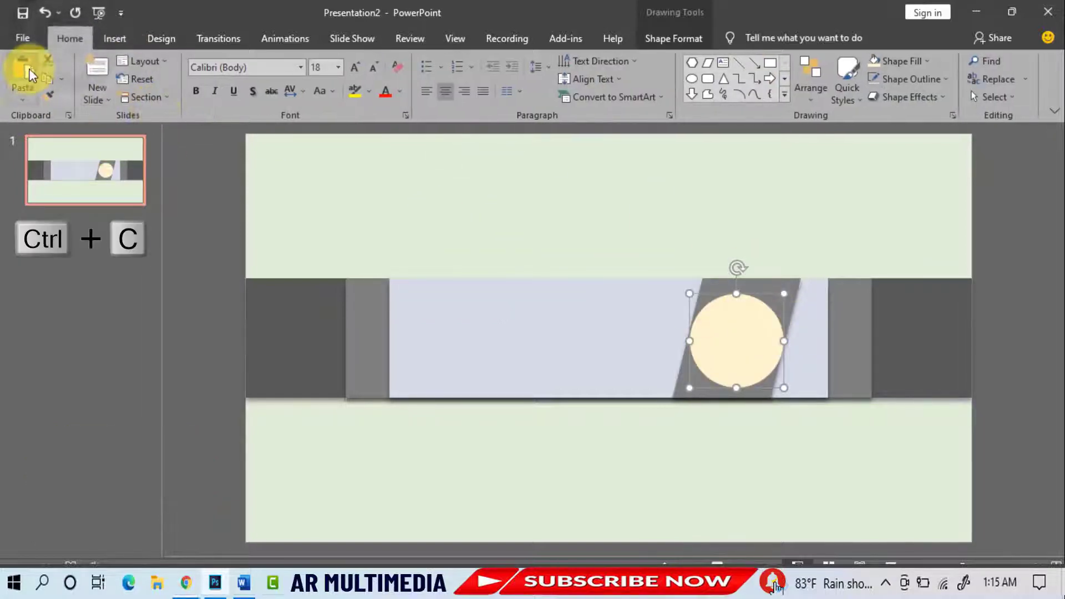
{"action": "key", "text": "ctrl+v"}
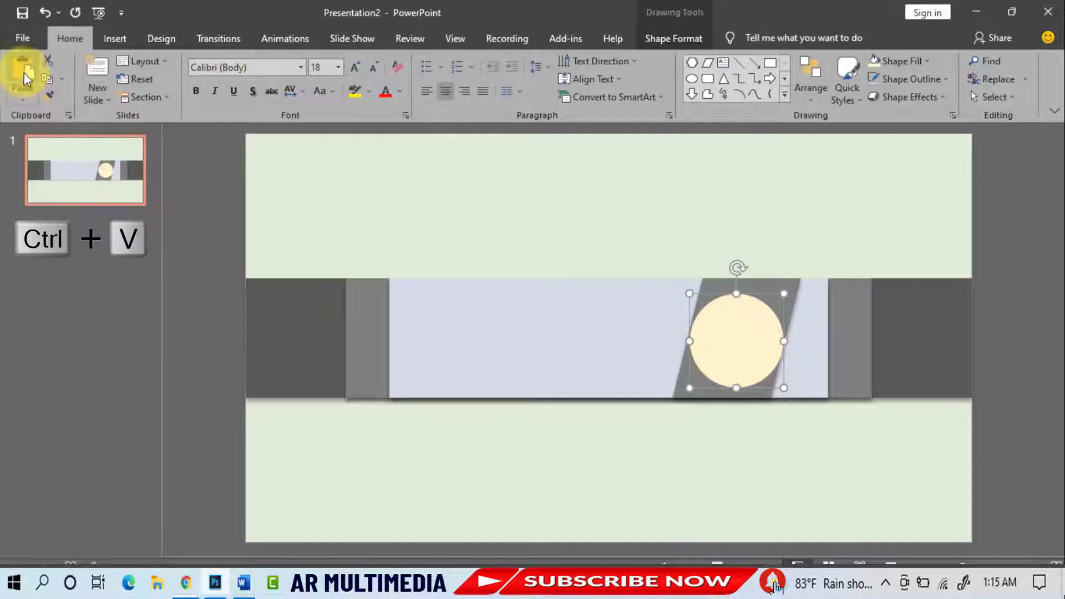
{"action": "key", "text": "ctrl+v"}
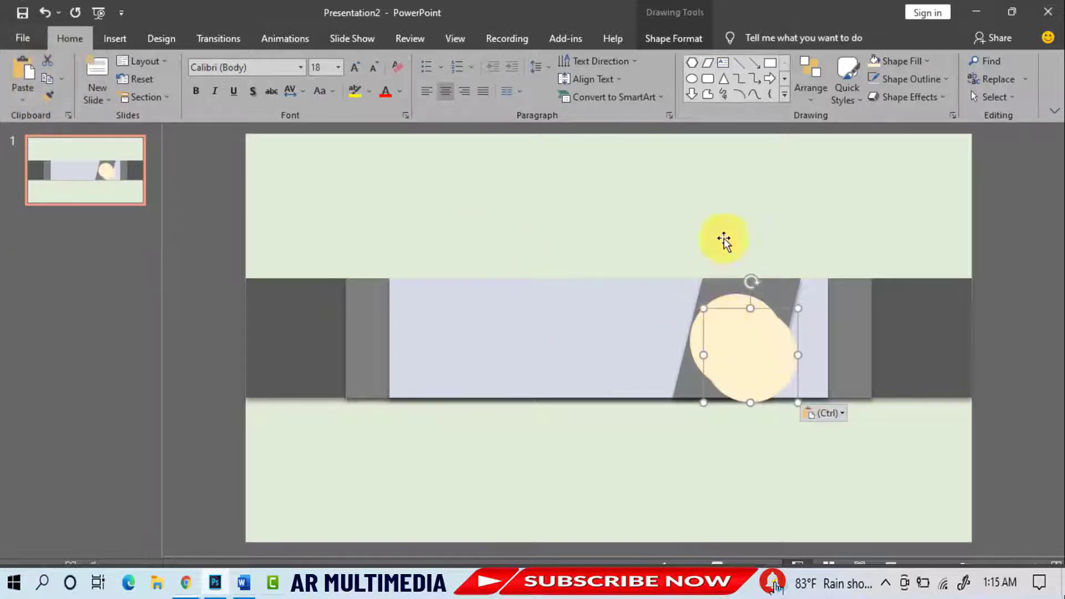
{"action": "mouse_move", "coordinate": [673, 37]}
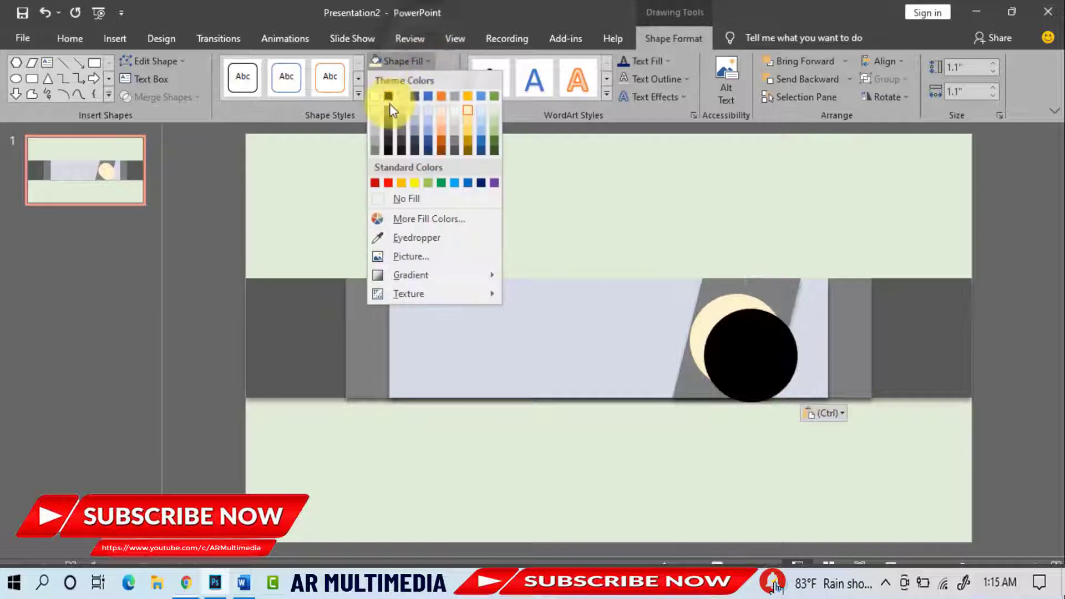
{"action": "left_click", "coordinate": [386, 95]}
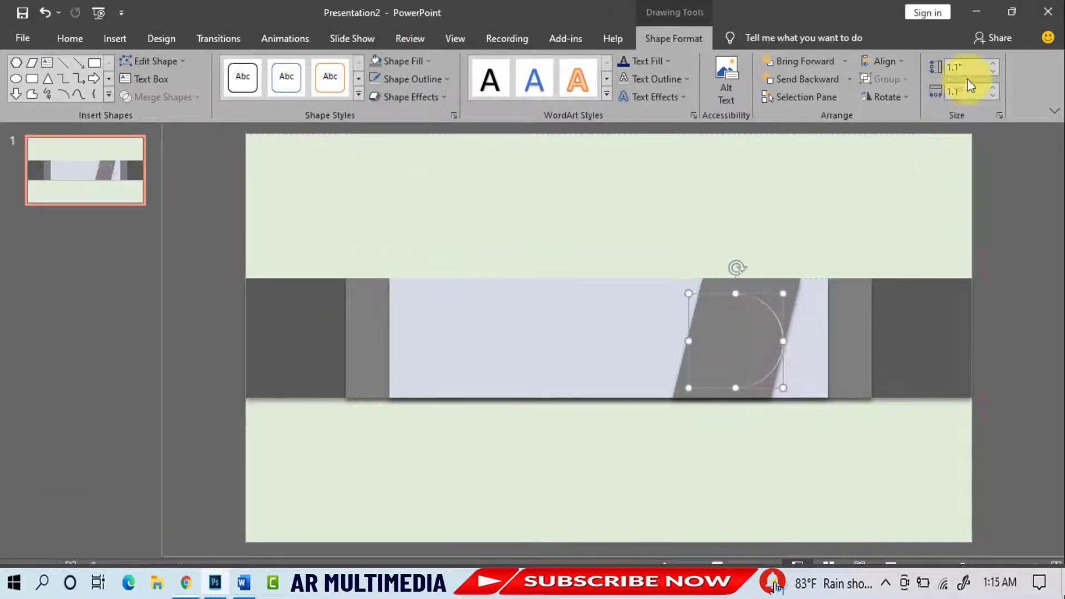
{"action": "left_click", "coordinate": [991, 69]}
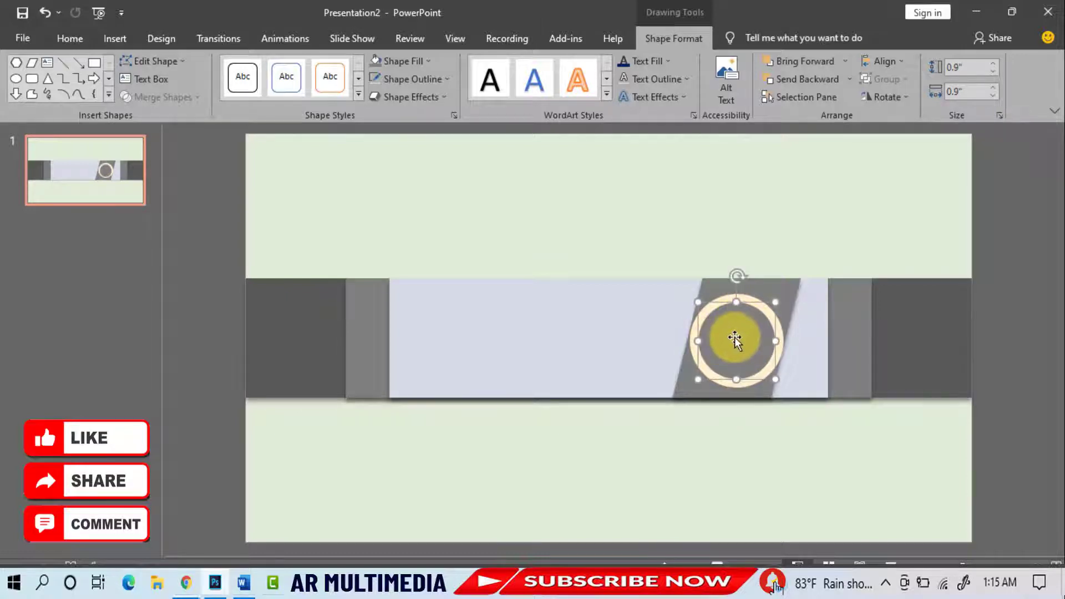
- Fill the inner circle with the 'images' picture of a tablet with art supplies
{"action": "left_click", "coordinate": [403, 60]}
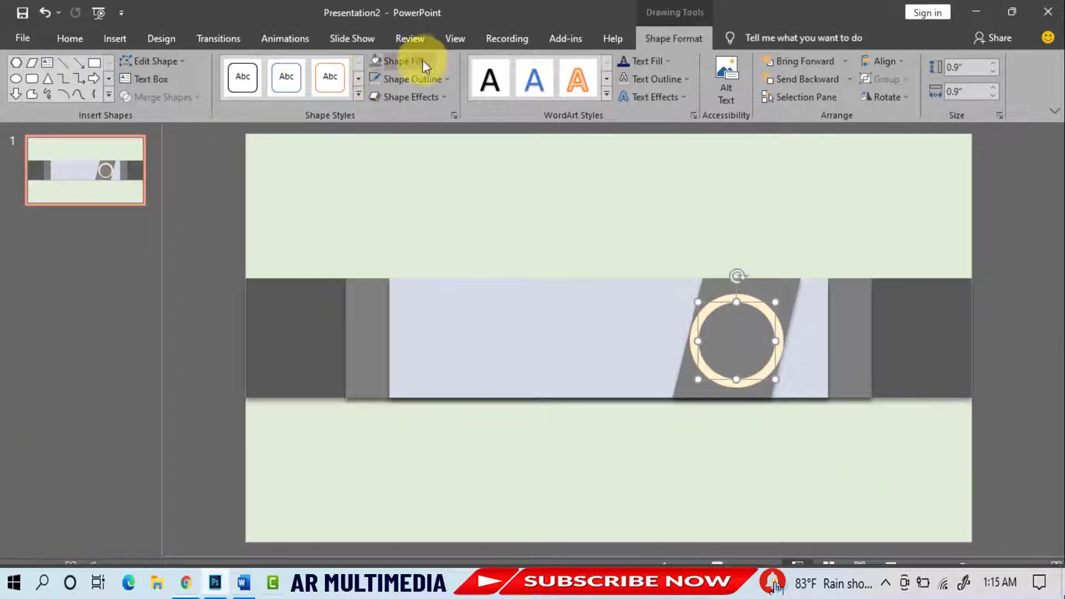
{"action": "left_click", "coordinate": [400, 61]}
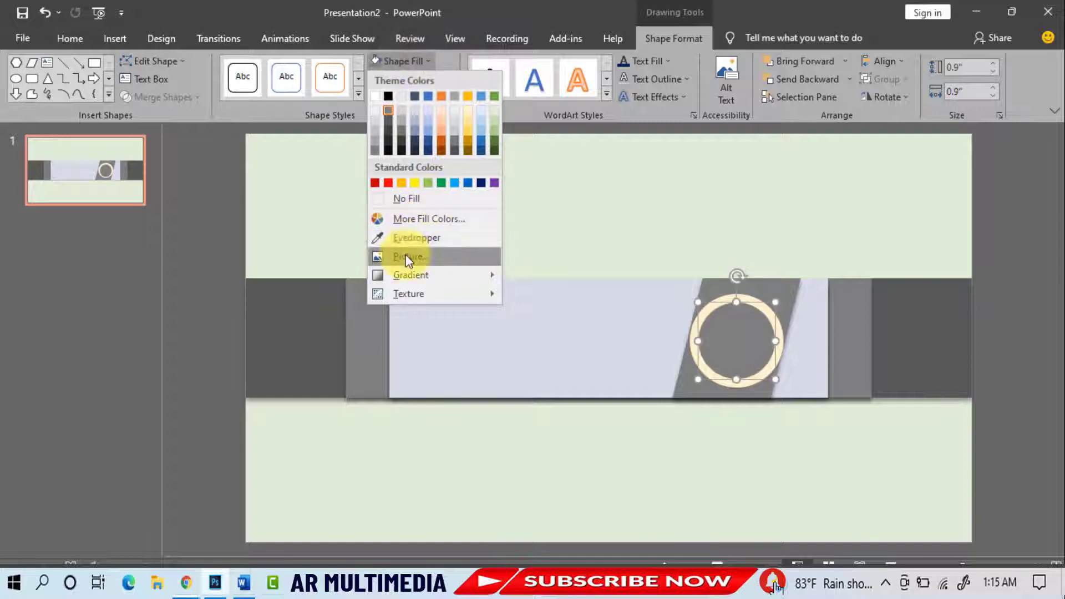
{"action": "left_click", "coordinate": [409, 257]}
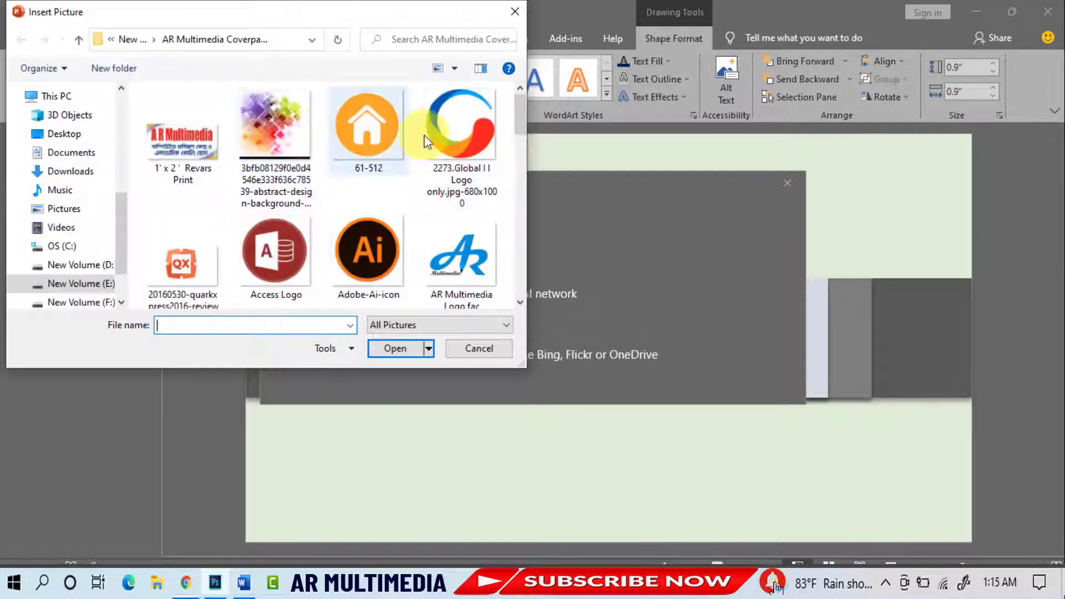
{"action": "scroll", "scroll_direction": "down", "scroll_amount": 3}
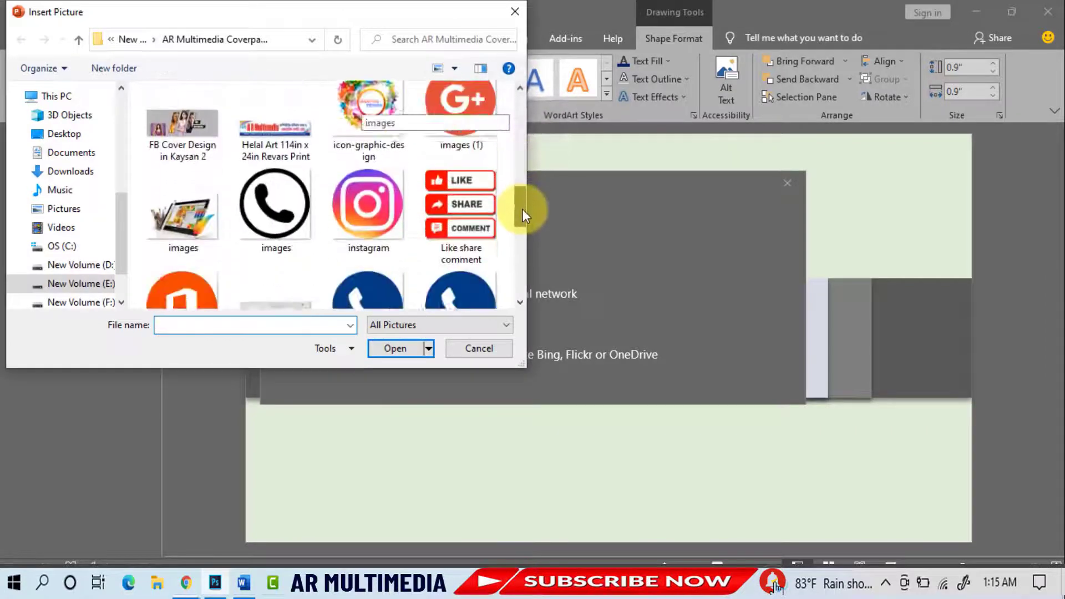
{"action": "left_click", "coordinate": [183, 168]}
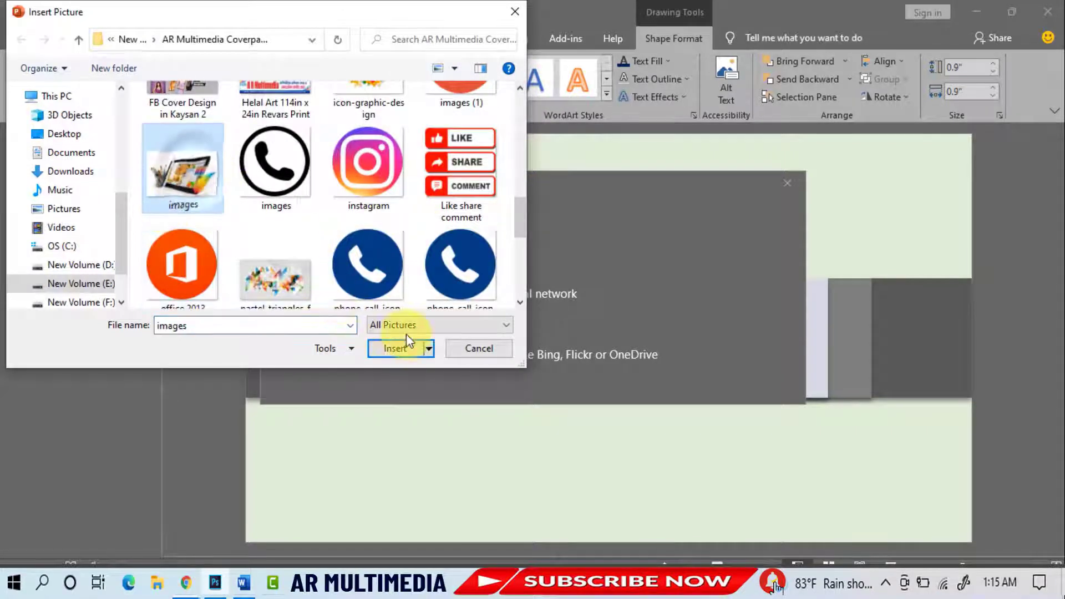
{"action": "left_click", "coordinate": [395, 347]}
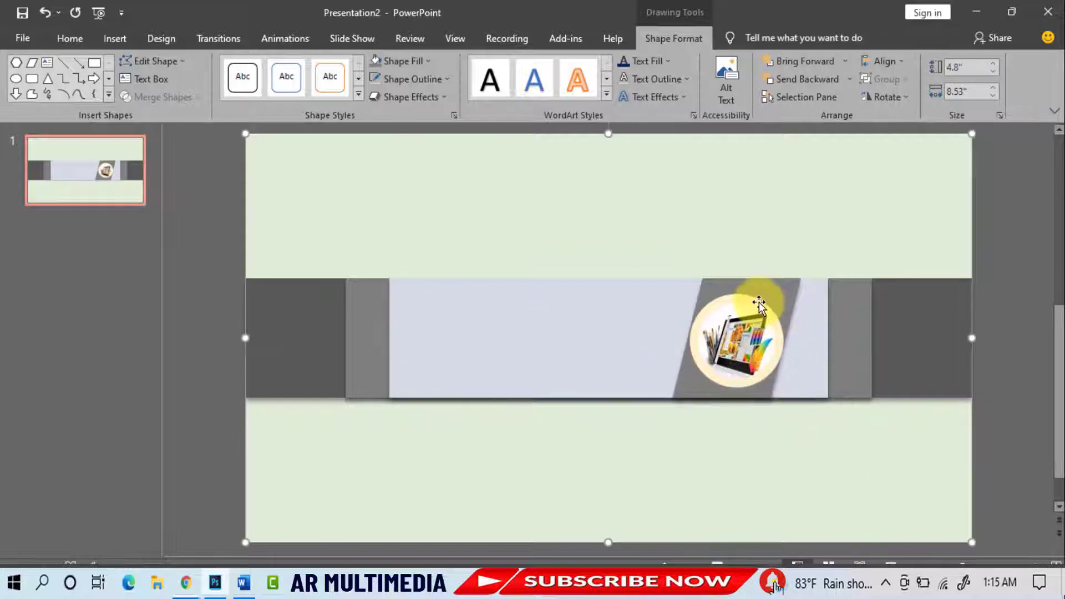
{"action": "left_click", "coordinate": [737, 338]}
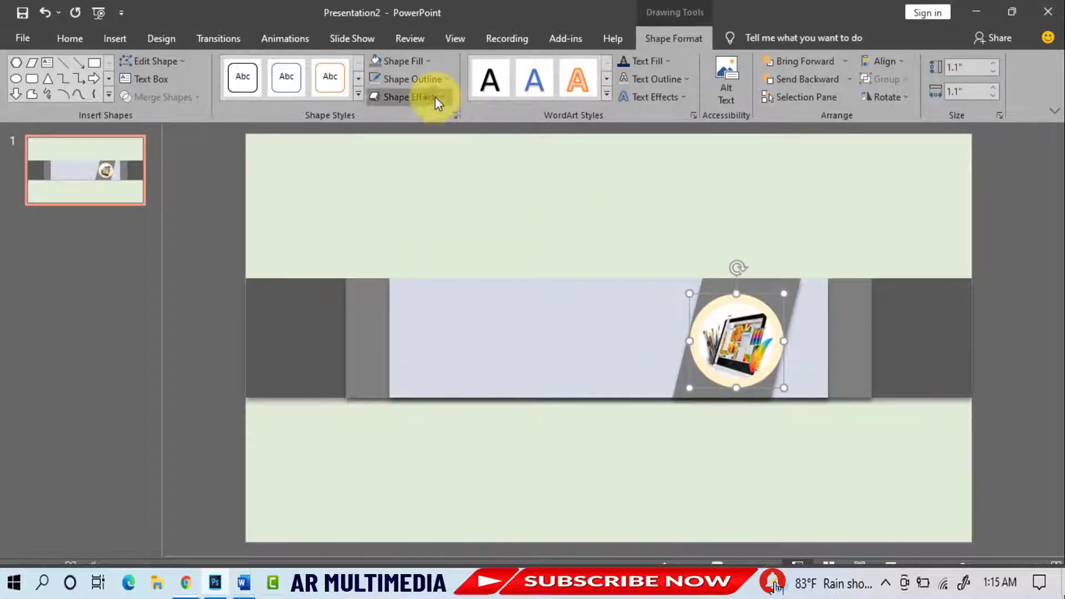
{"action": "mouse_move", "coordinate": [544, 231]}
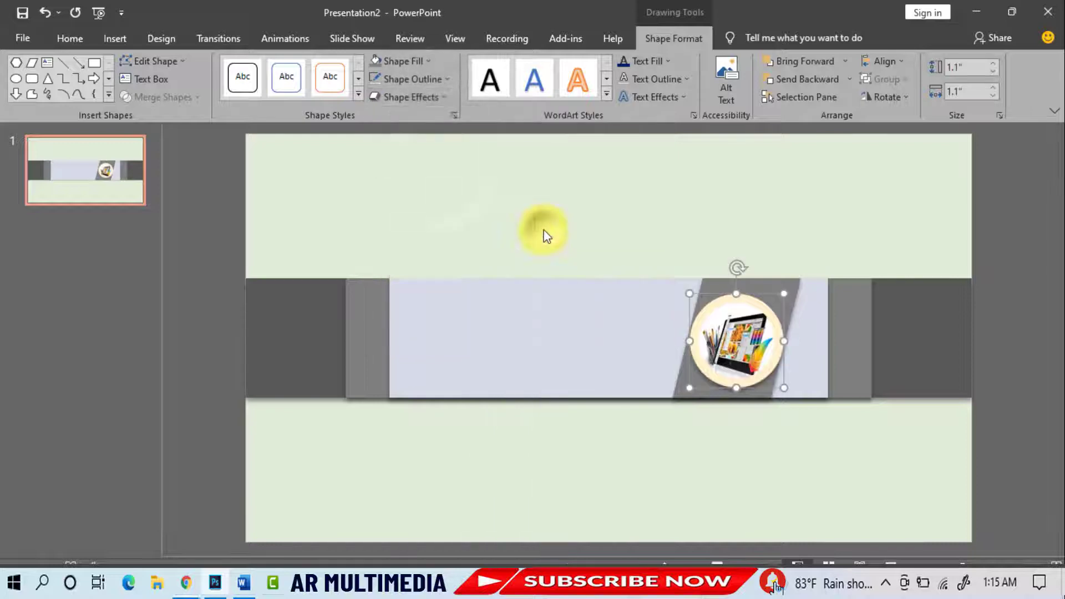
{"action": "left_click", "coordinate": [401, 60]}
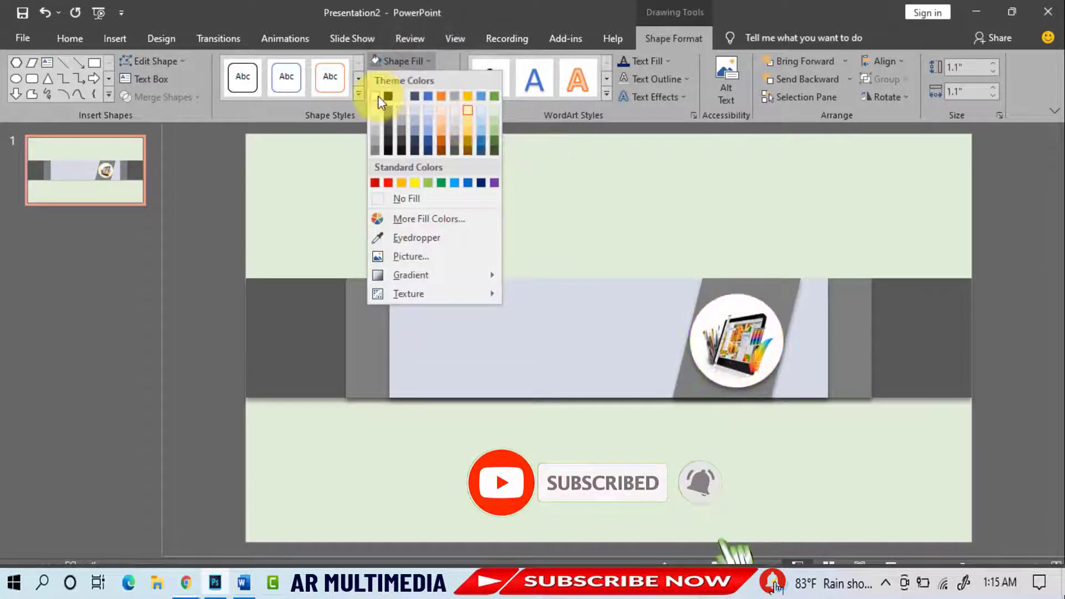
{"action": "mouse_move", "coordinate": [467, 110]}
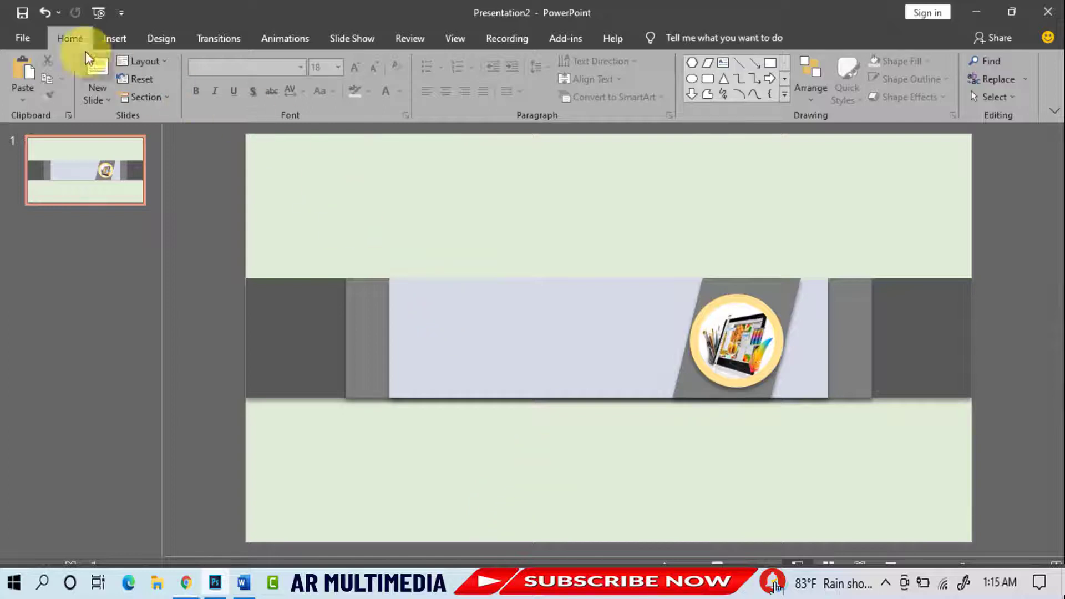
- Add a WordArt text box to the banner beside the circular logo
{"action": "left_click", "coordinate": [114, 38]}
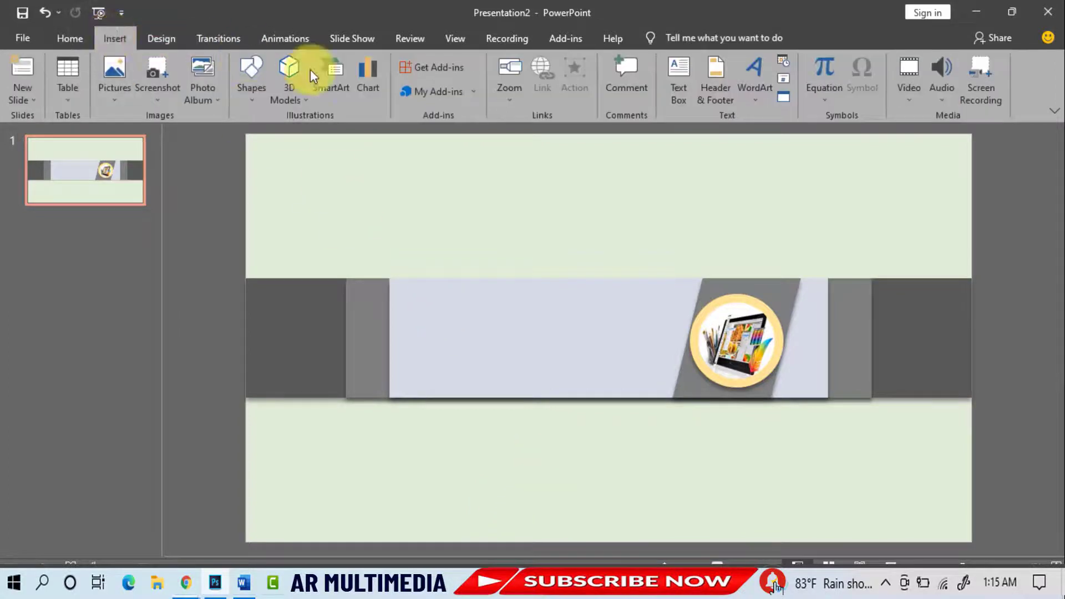
{"action": "left_click", "coordinate": [755, 75]}
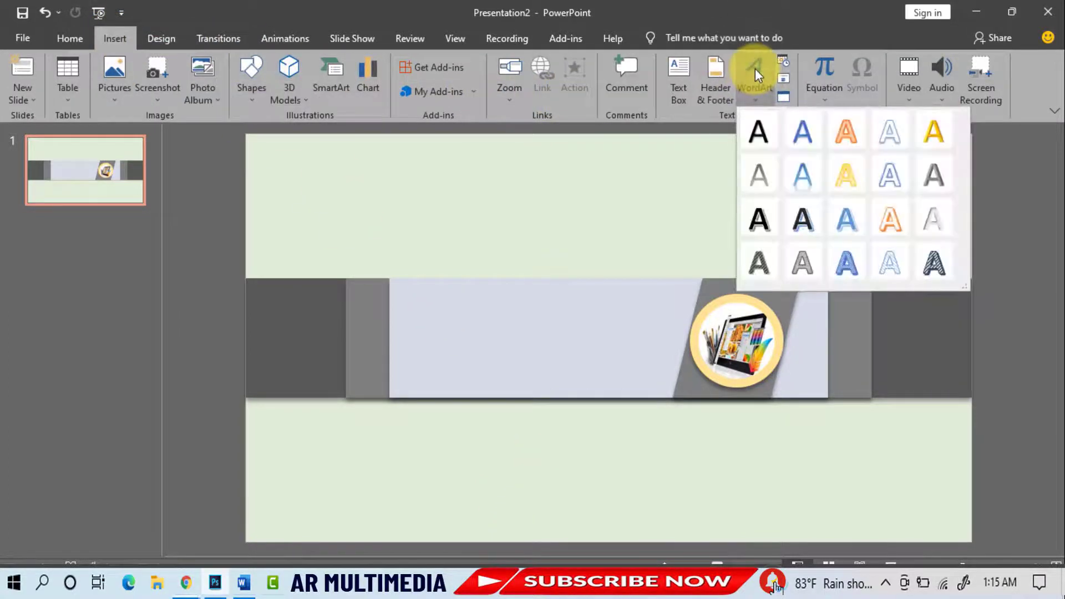
{"action": "left_click", "coordinate": [757, 131]}
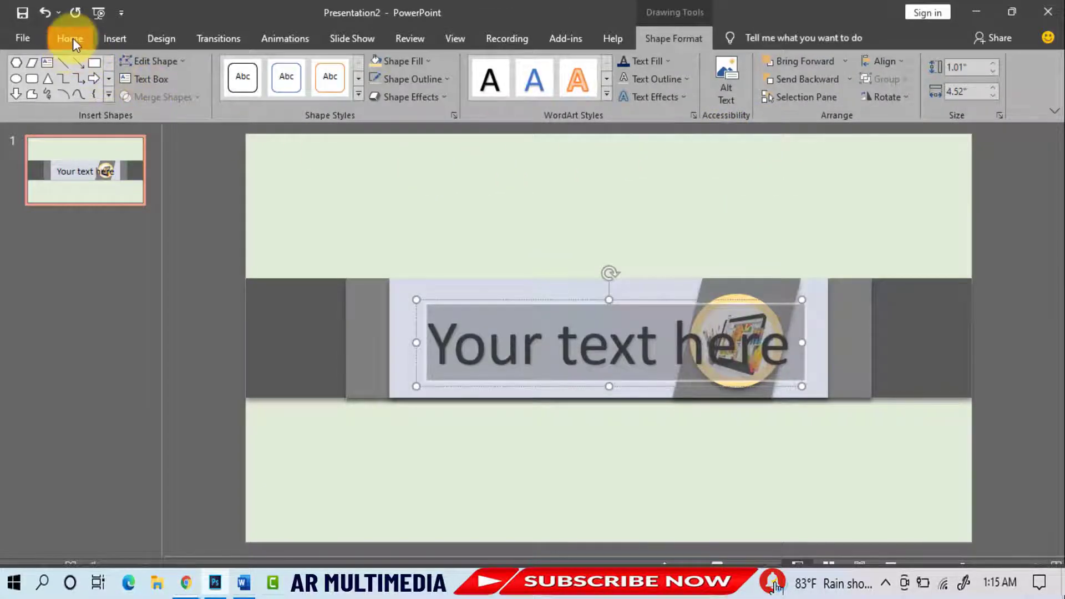
- Make the WordArt bold at 32 pt and enter the title AR MULTIMEDIA
{"action": "left_click", "coordinate": [70, 37]}
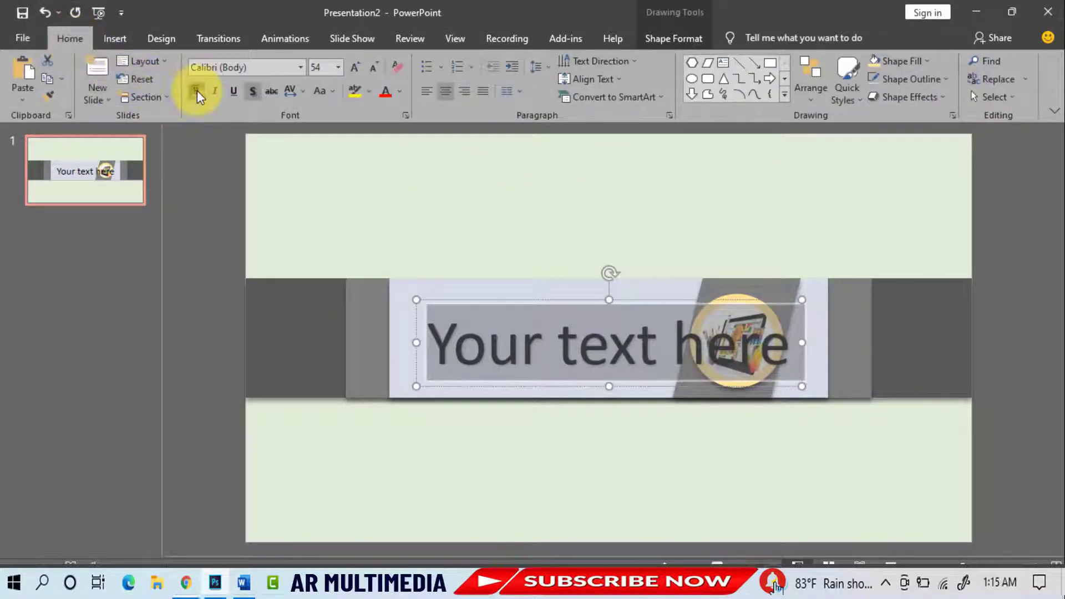
{"action": "left_click", "coordinate": [195, 90]}
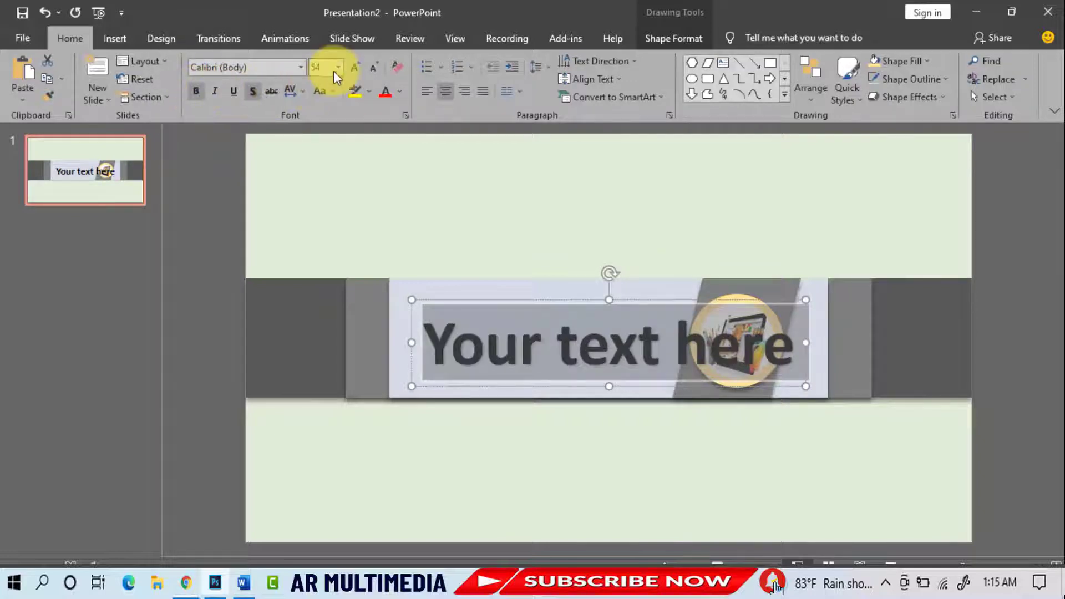
{"action": "left_click", "coordinate": [338, 68]}
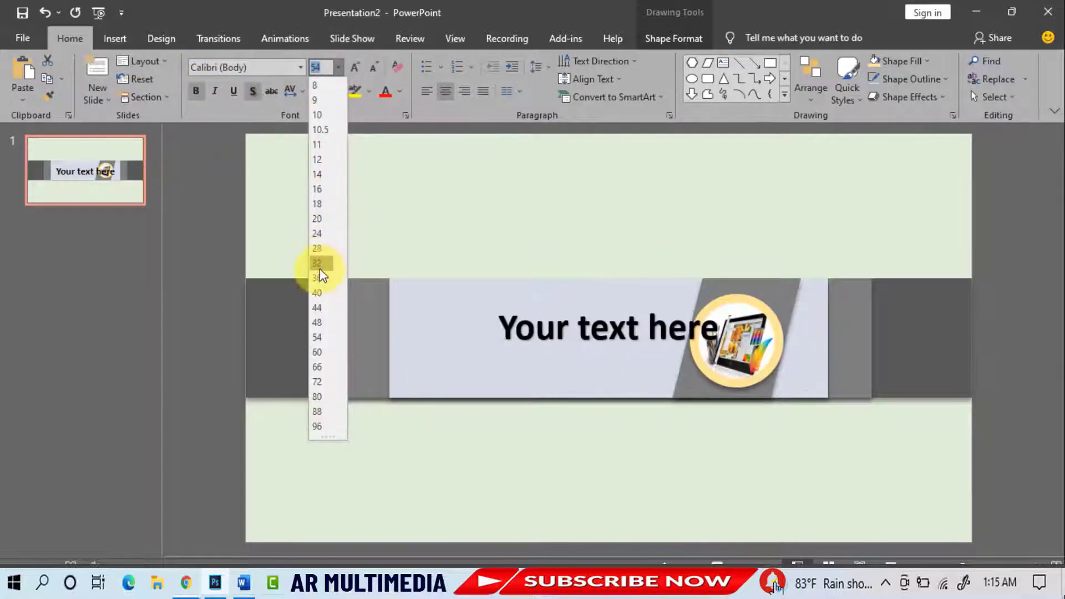
{"action": "left_click", "coordinate": [317, 263]}
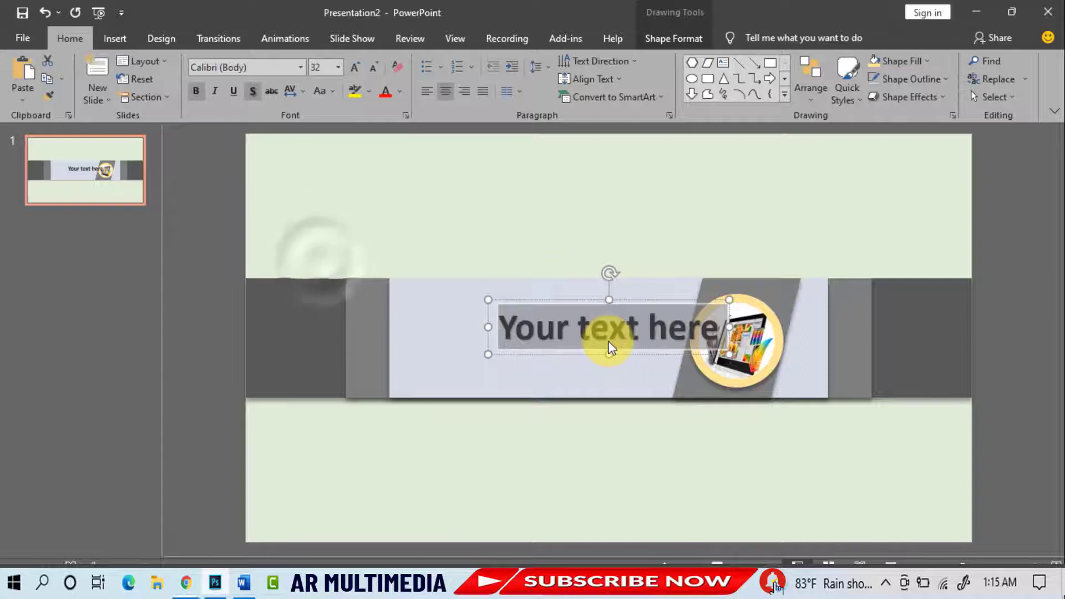
{"action": "type", "text": "AR MULTIMEDIA"}
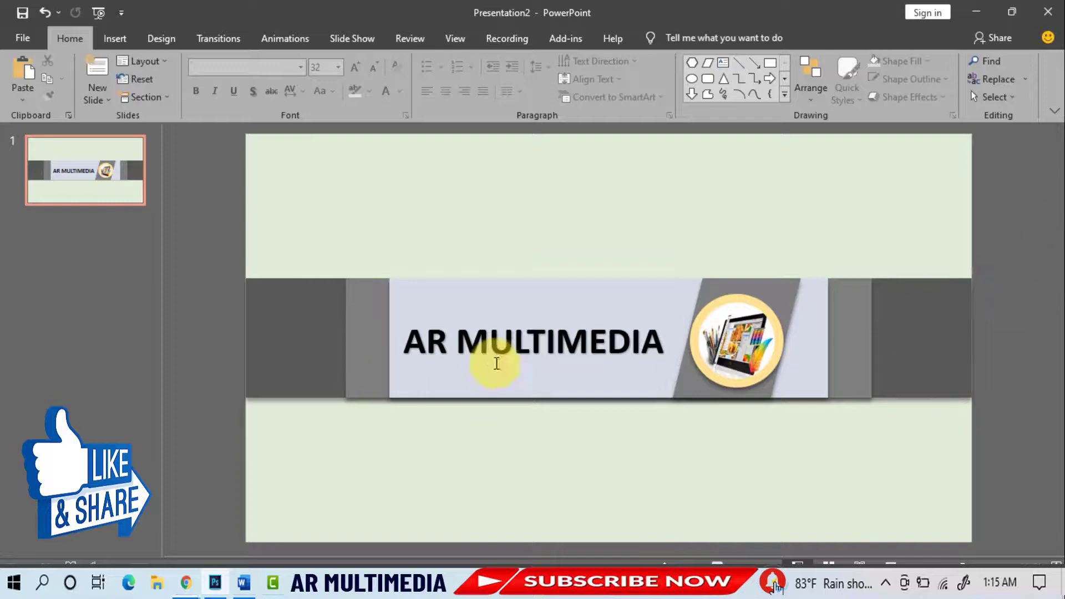
- Add a text box reading (A Computer Educational Channel) under the title
{"action": "left_click", "coordinate": [114, 37]}
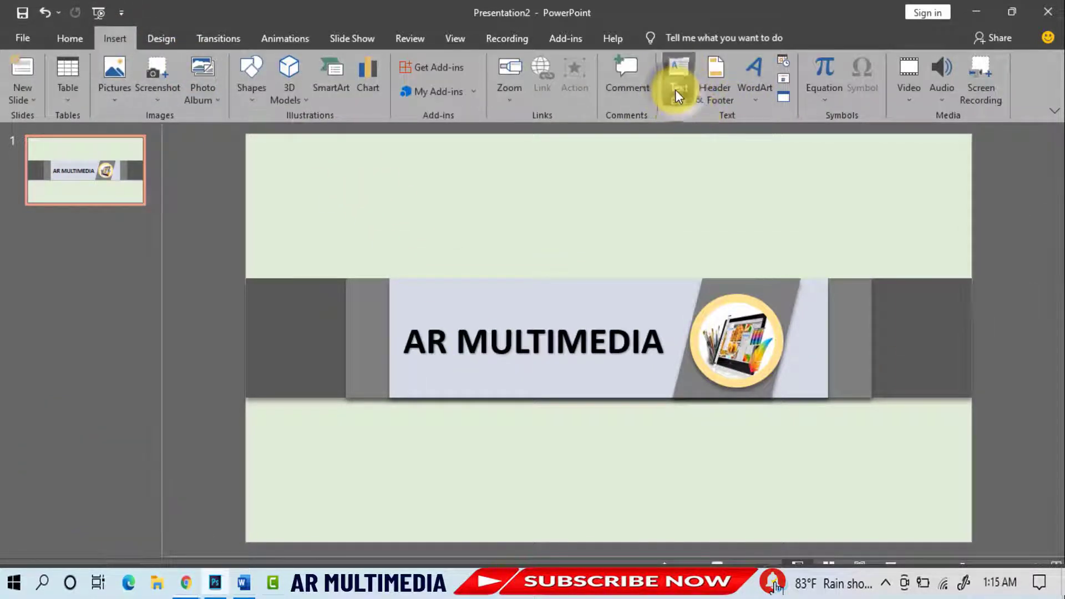
{"action": "left_click", "coordinate": [677, 74]}
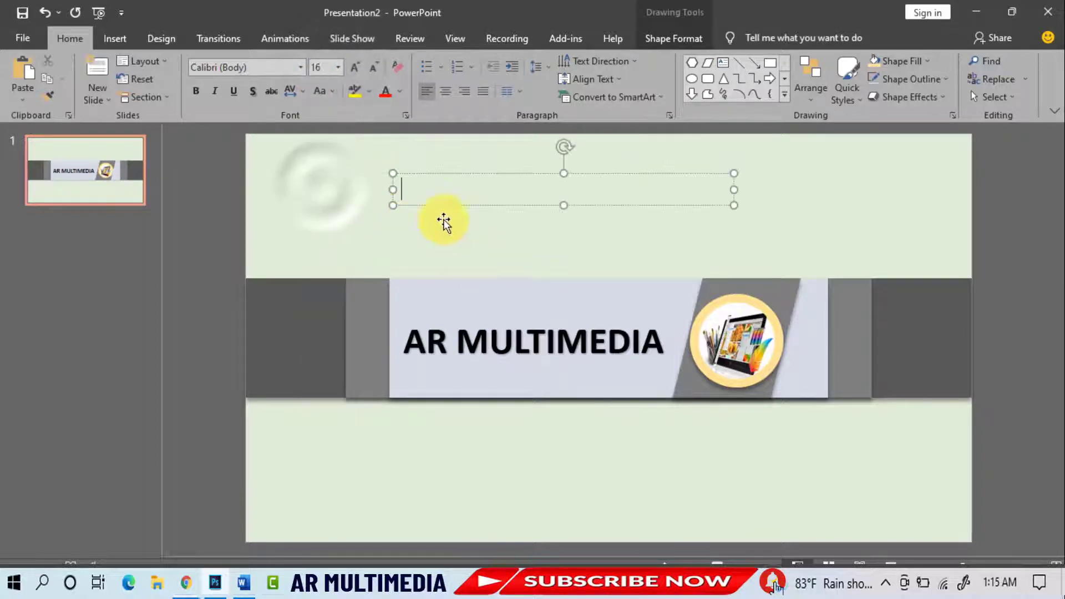
{"action": "type", "text": "(A Compute"}
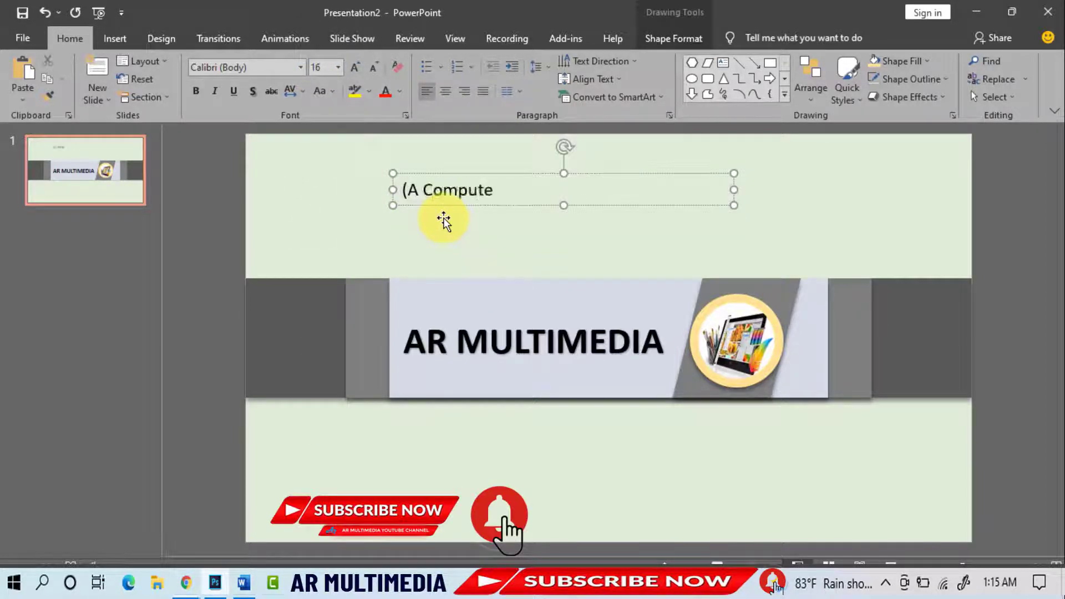
{"action": "type", "text": "r Educational Channel)"}
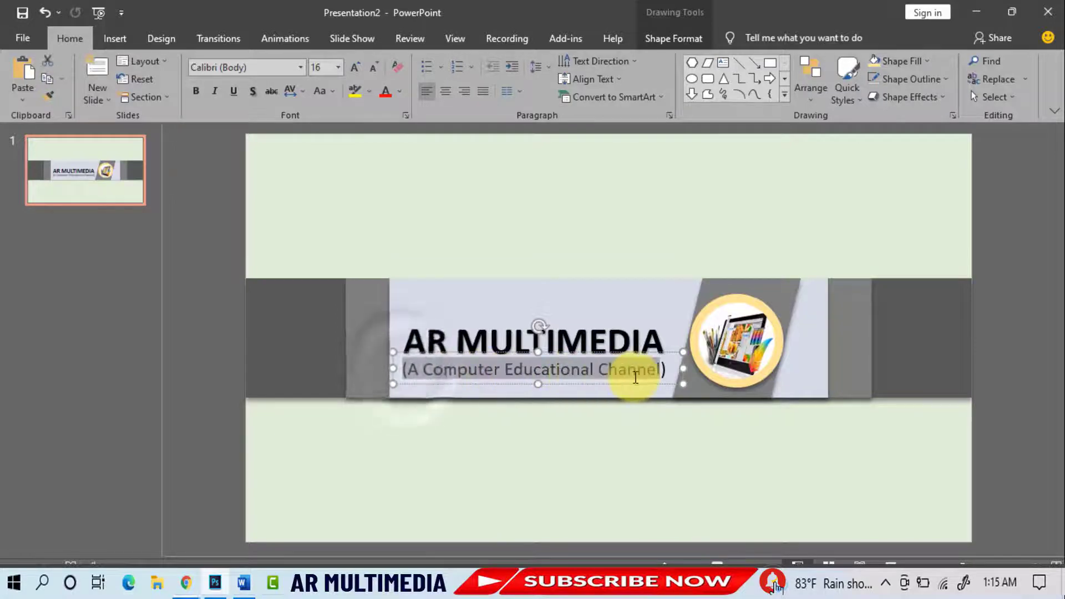
- Shrink the subtitle to 14 pt, center it under the title, and deselect it
{"action": "left_click", "coordinate": [338, 68]}
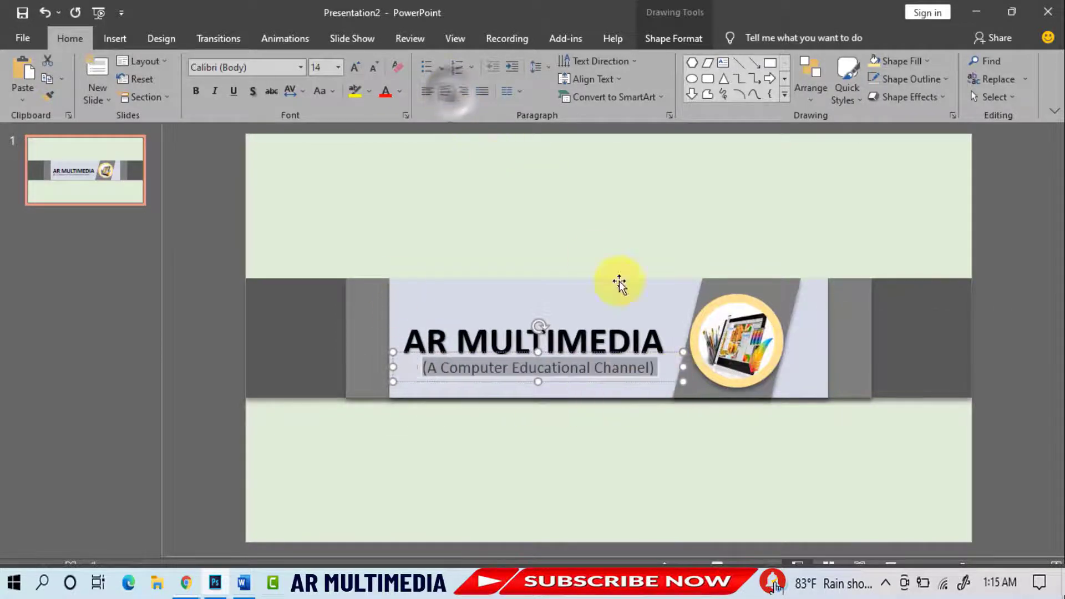
{"action": "left_click", "coordinate": [887, 367]}
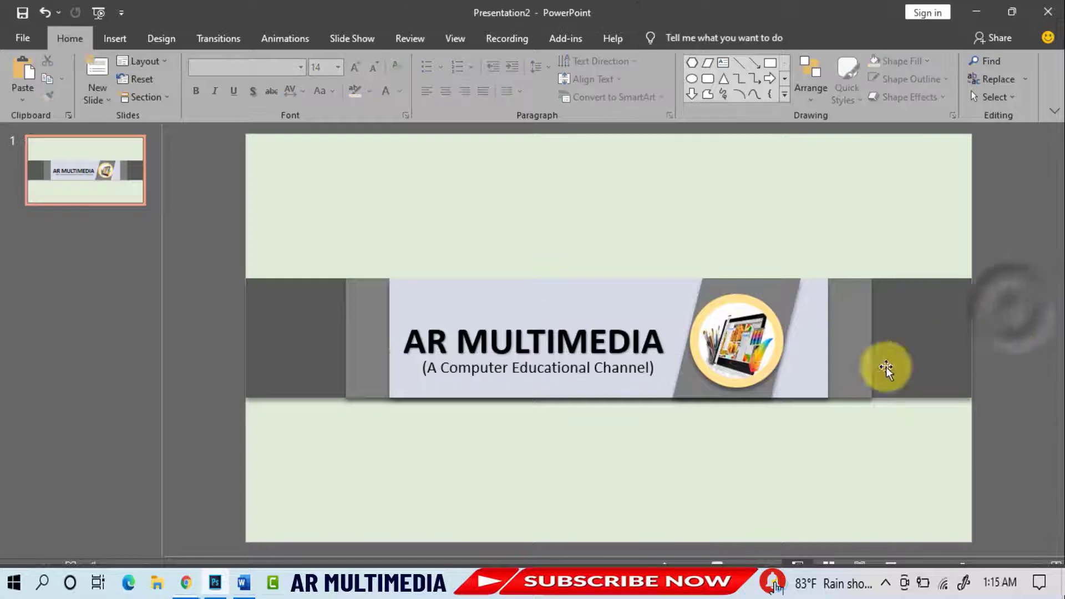
{"action": "left_click", "coordinate": [114, 38]}
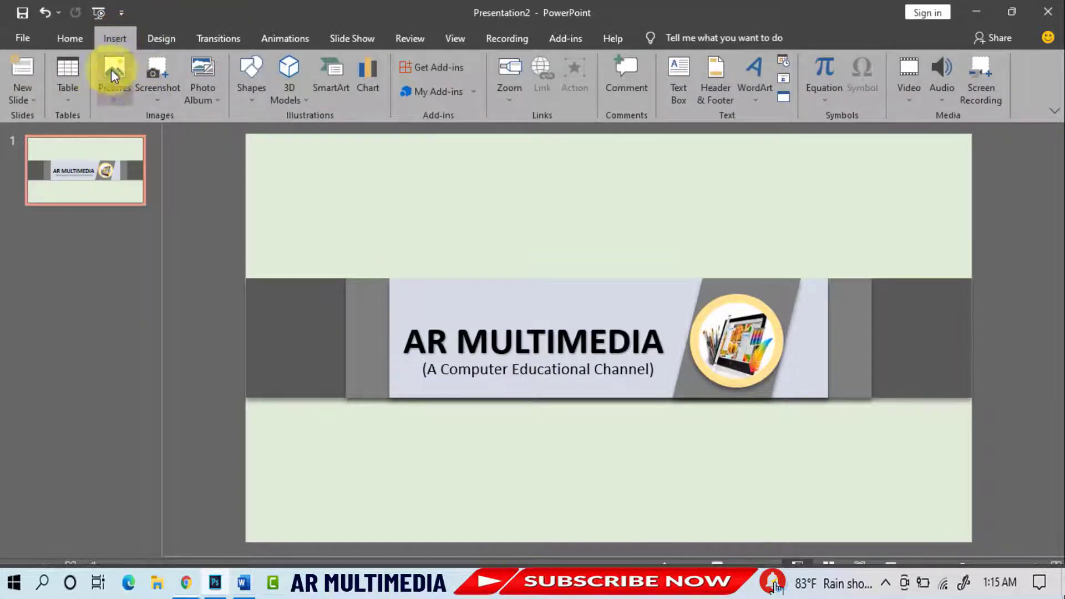
- Start inserting pictures from this device and pick the Adobe Ai icon
{"action": "left_click", "coordinate": [114, 74]}
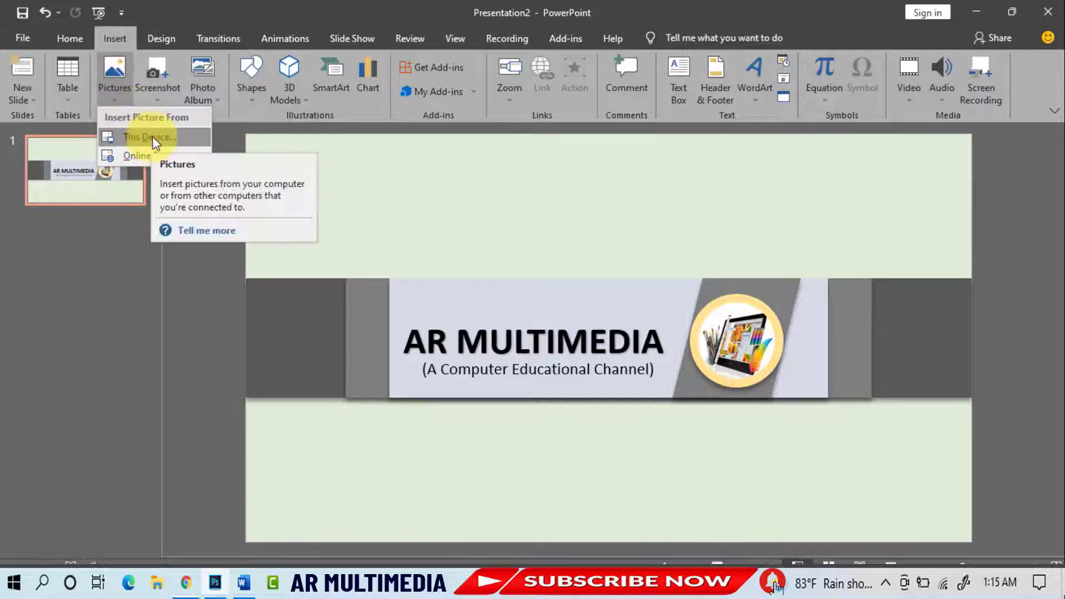
{"action": "left_click", "coordinate": [148, 137]}
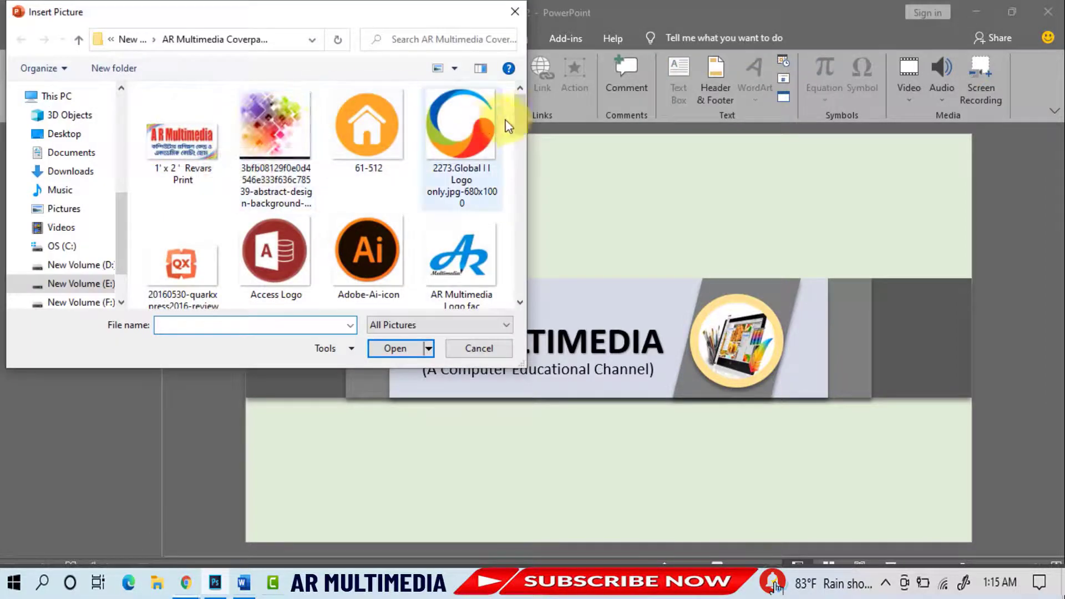
{"action": "scroll", "scroll_direction": "down", "scroll_amount": 3}
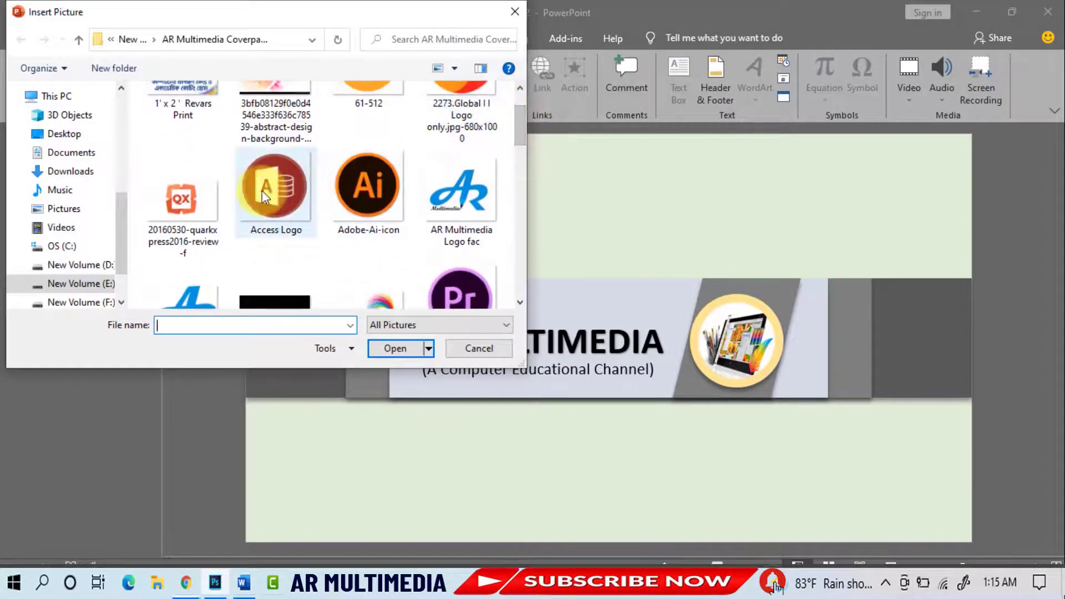
{"action": "left_click", "coordinate": [369, 187]}
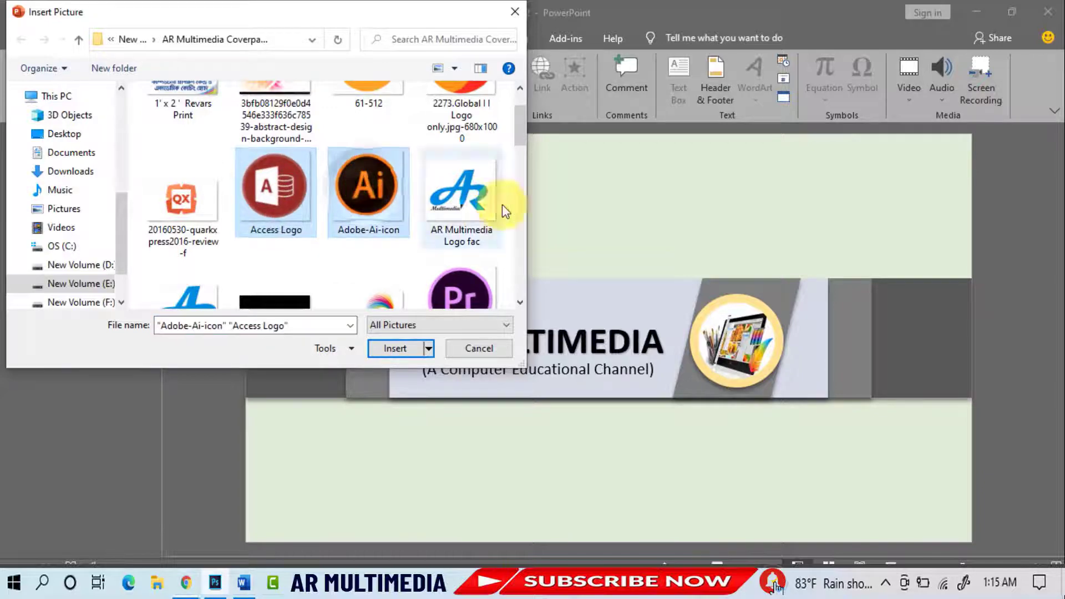
- Add the Word logo to the selection and insert all chosen logos onto the slide
{"action": "scroll", "scroll_direction": "down", "scroll_amount": 3}
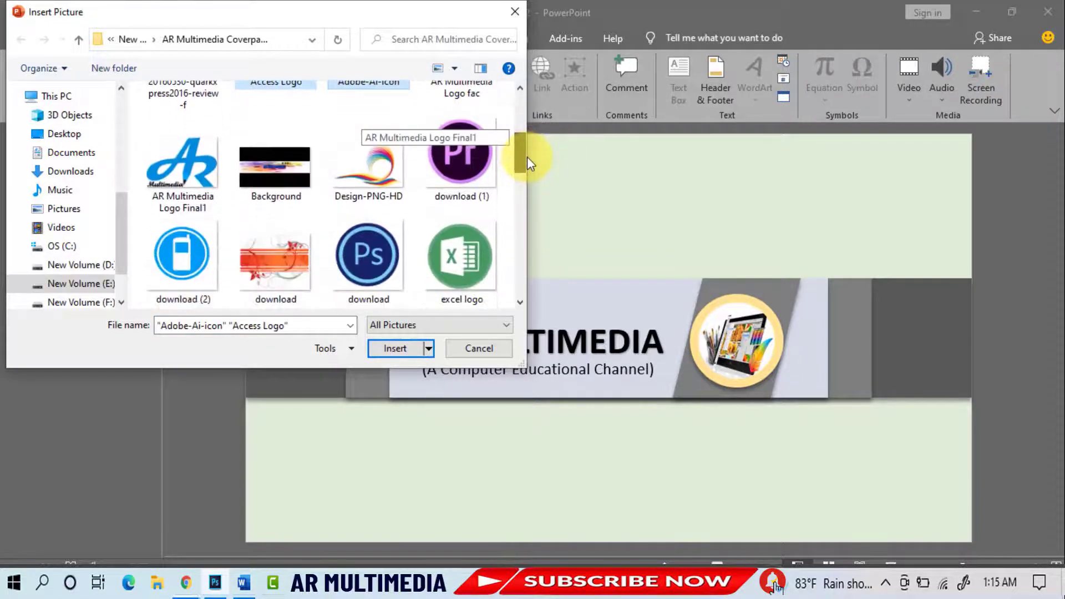
{"action": "scroll", "scroll_direction": "down", "scroll_amount": 3}
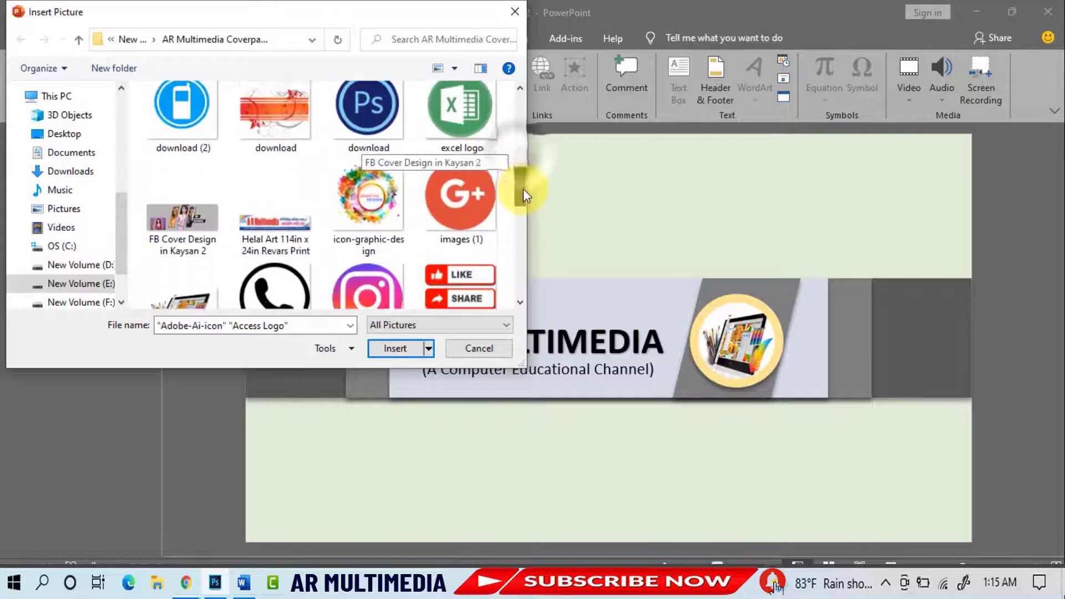
{"action": "scroll", "scroll_direction": "down", "scroll_amount": 3}
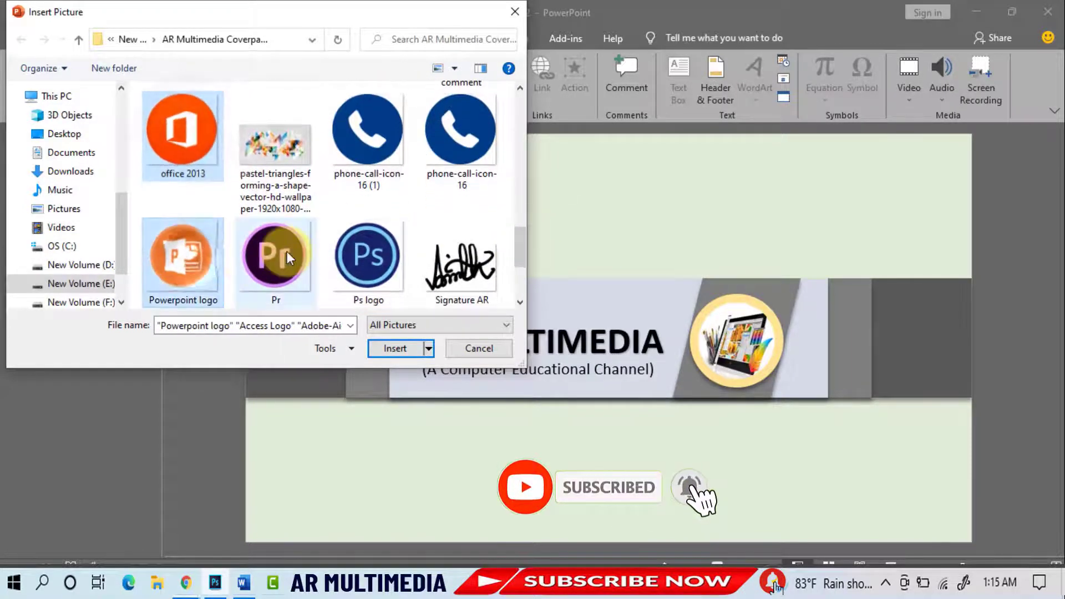
{"action": "scroll", "scroll_direction": "down", "scroll_amount": 3}
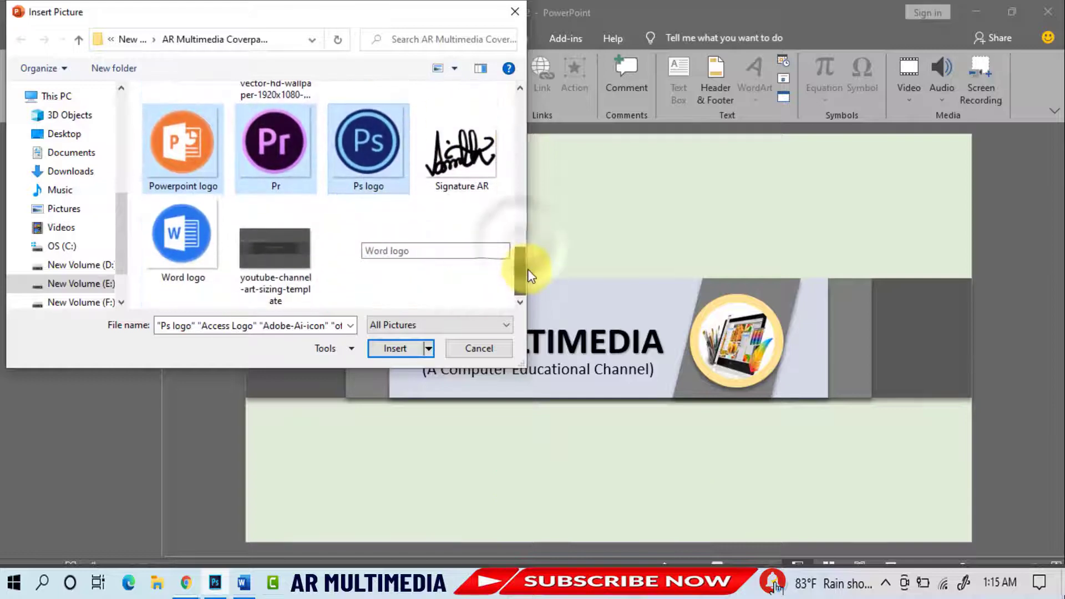
{"action": "left_click", "coordinate": [183, 233]}
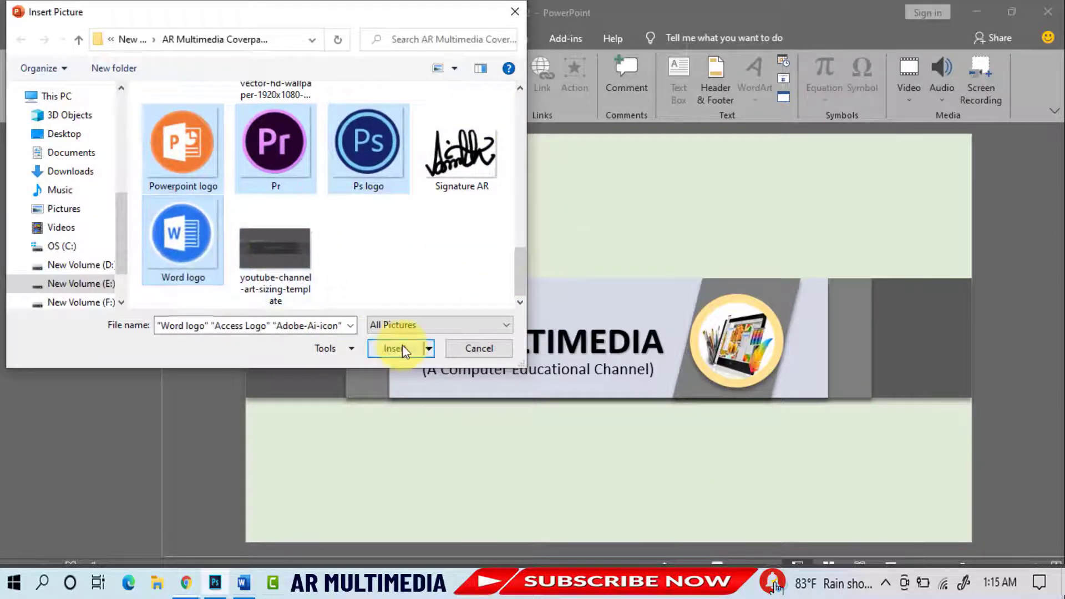
{"action": "left_click", "coordinate": [395, 347]}
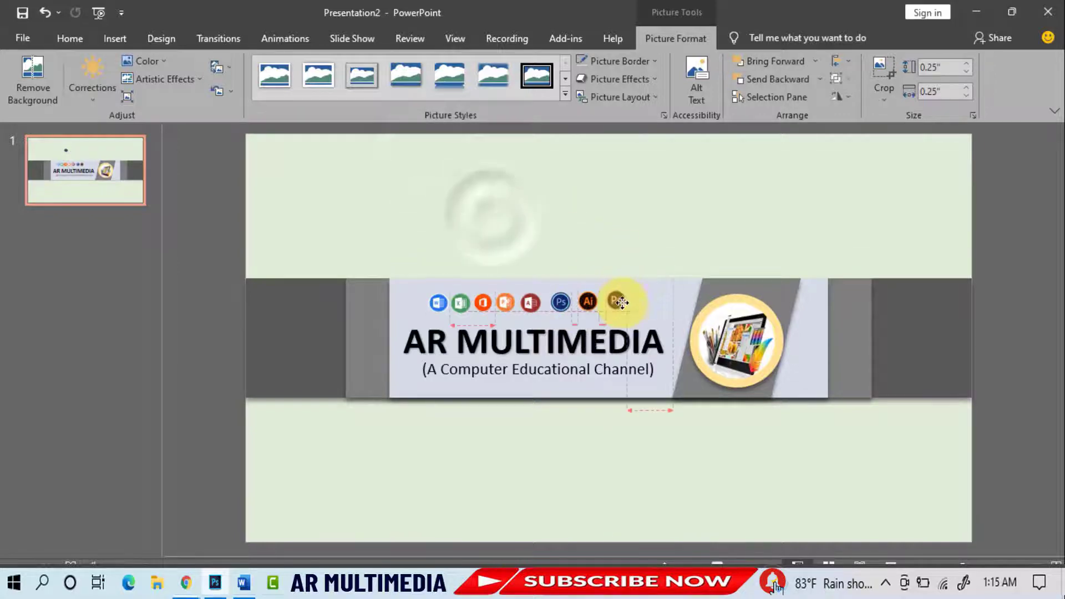
- Select all the software logos and align them along their tops
{"action": "key", "text": "shift"}
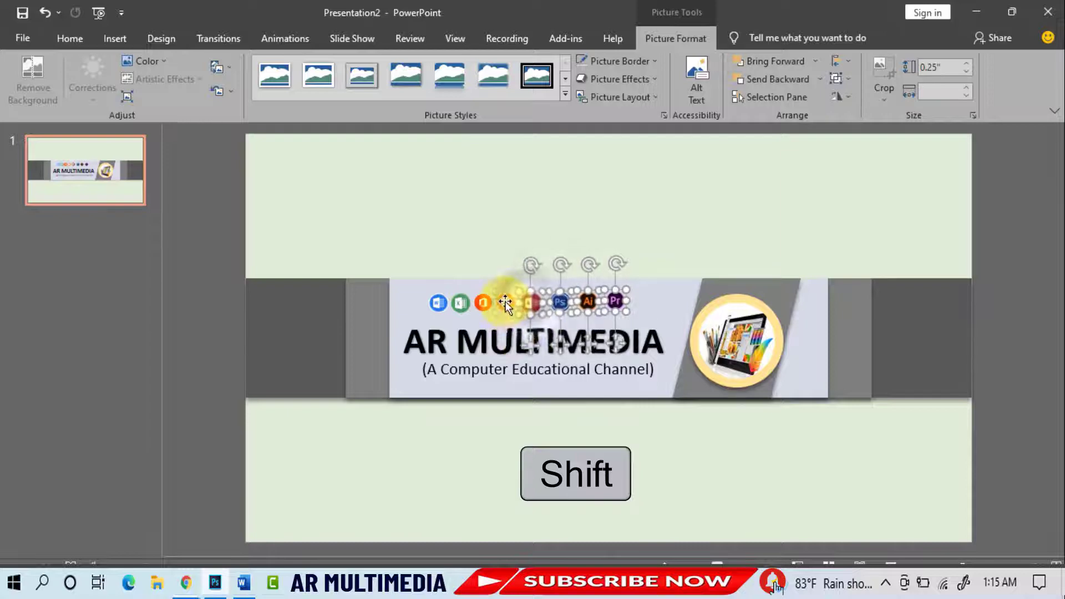
{"action": "left_click", "coordinate": [839, 61]}
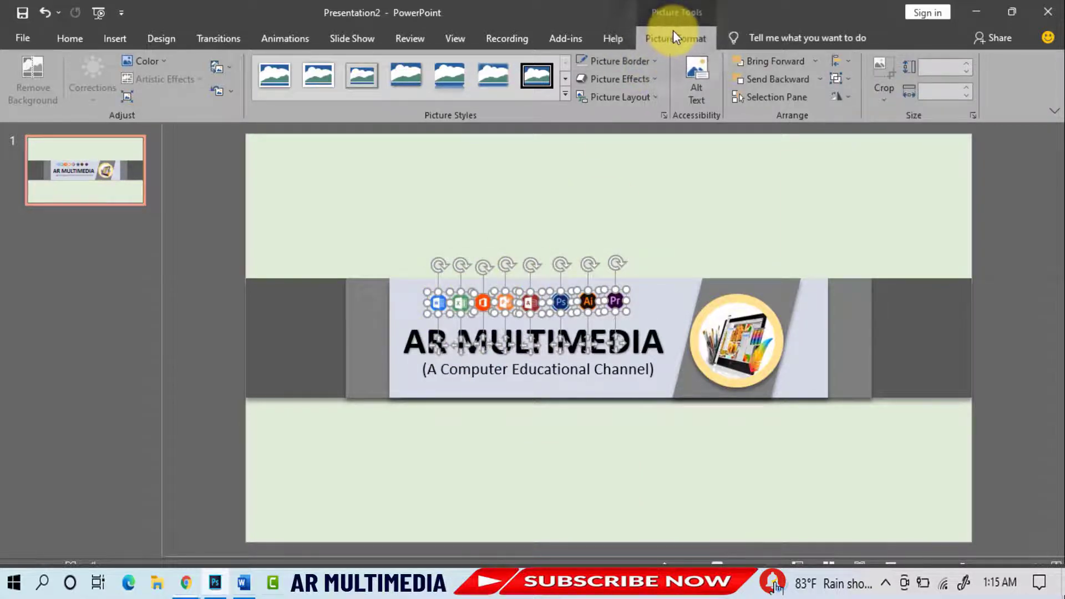
{"action": "left_click", "coordinate": [839, 61]}
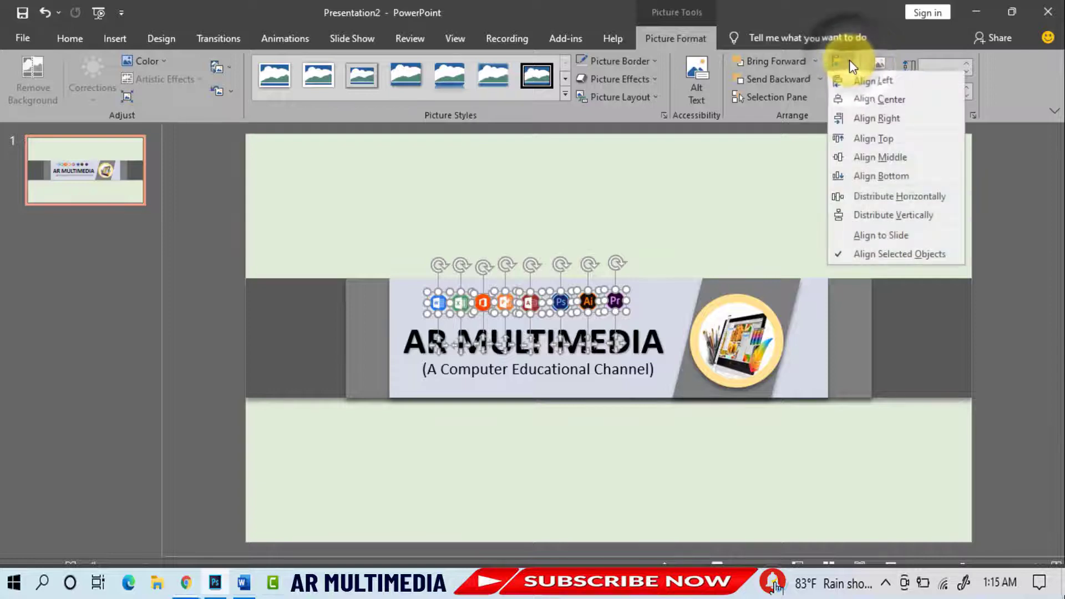
{"action": "mouse_move", "coordinate": [872, 139]}
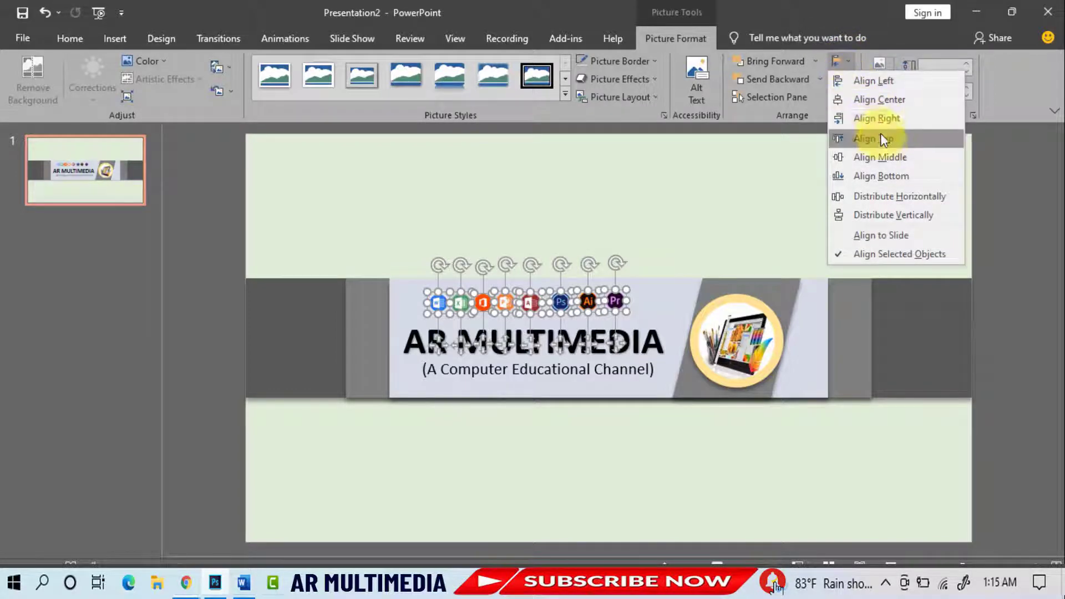
{"action": "left_click", "coordinate": [872, 139]}
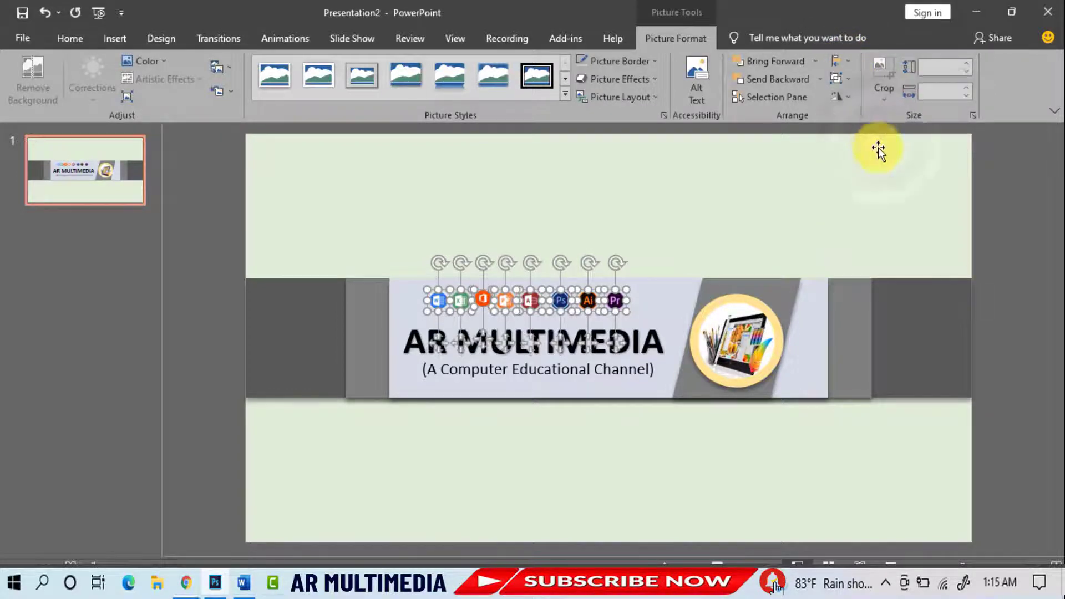
- Distribute the logos horizontally into an even row and group them as one object
{"action": "left_click", "coordinate": [838, 64]}
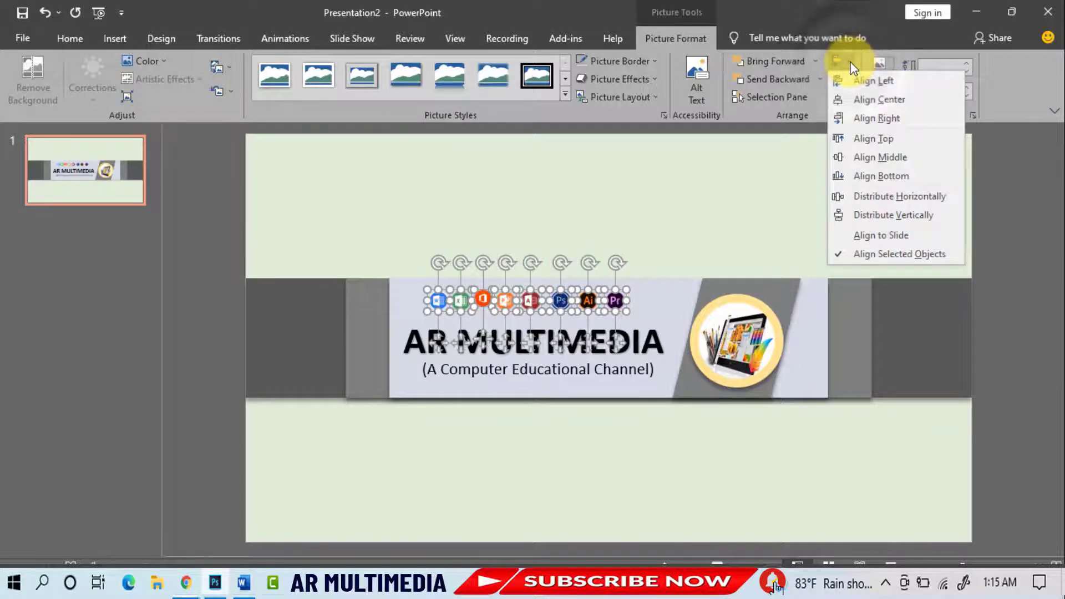
{"action": "left_click", "coordinate": [792, 229]}
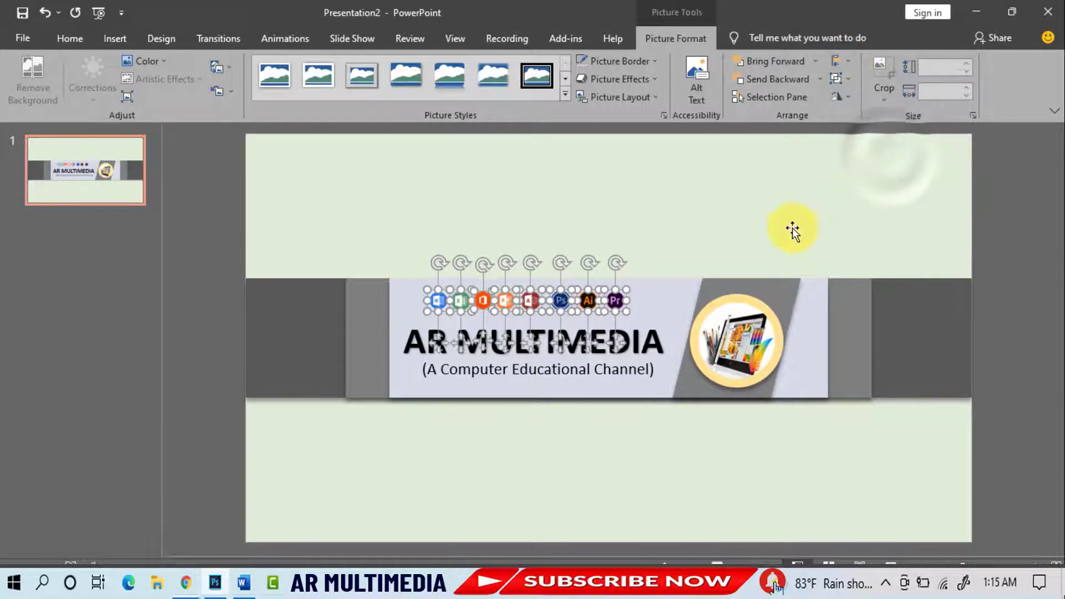
{"action": "left_click", "coordinate": [838, 78]}
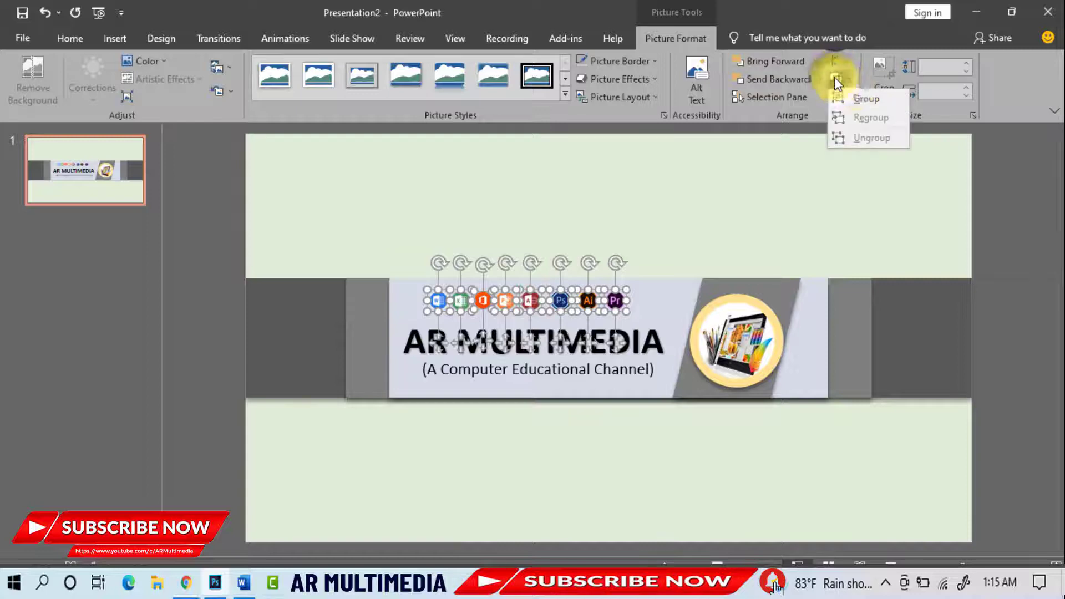
{"action": "left_click", "coordinate": [871, 138]}
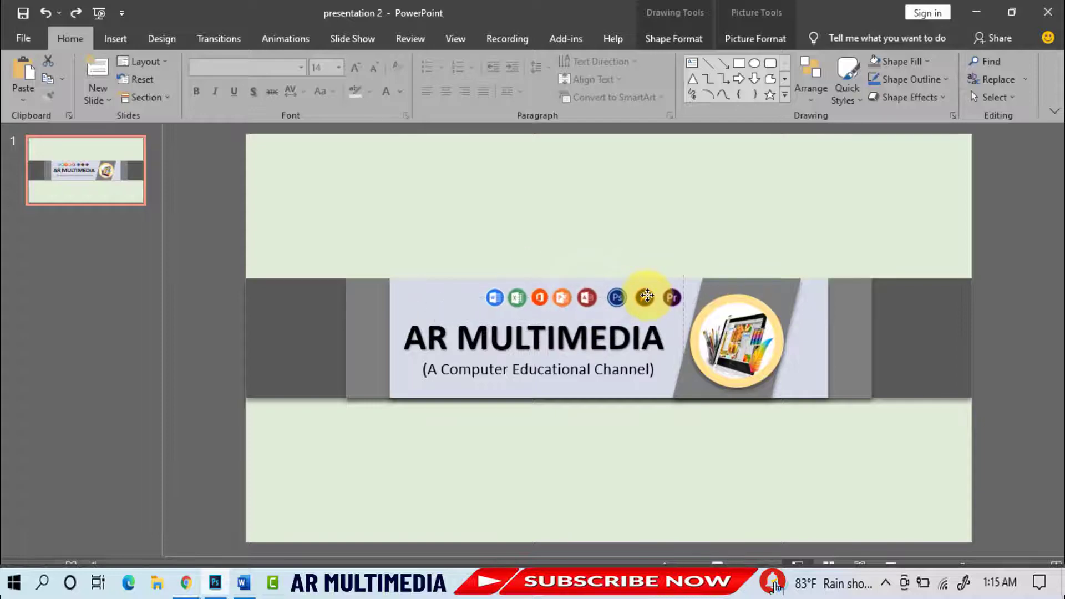
- Recolour the title dark blue, the slanted panel light green and the logo ring gray
{"action": "left_click", "coordinate": [646, 298]}
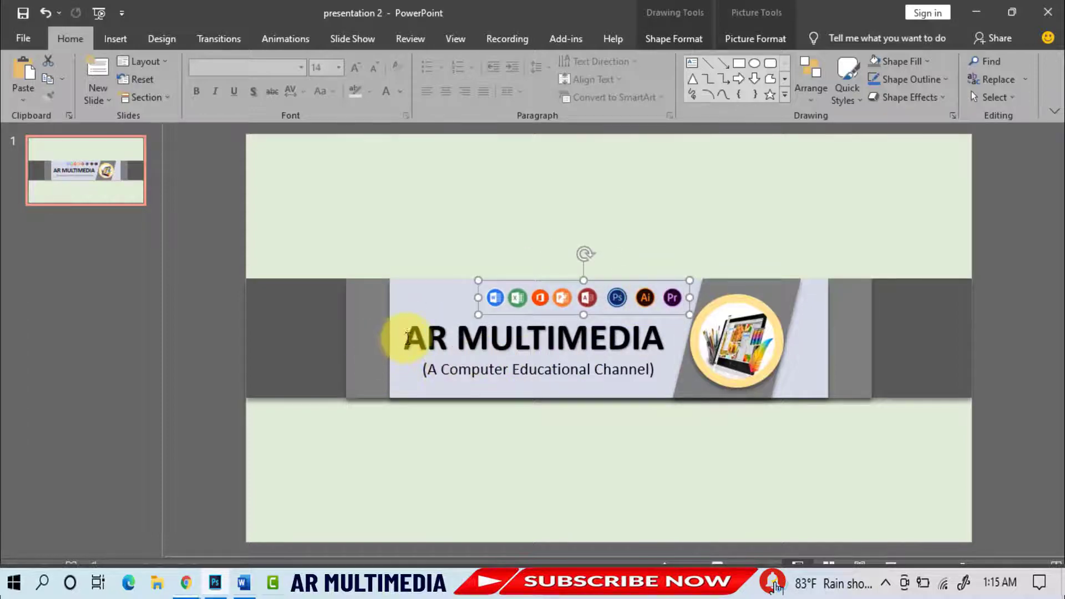
{"action": "left_click", "coordinate": [530, 337]}
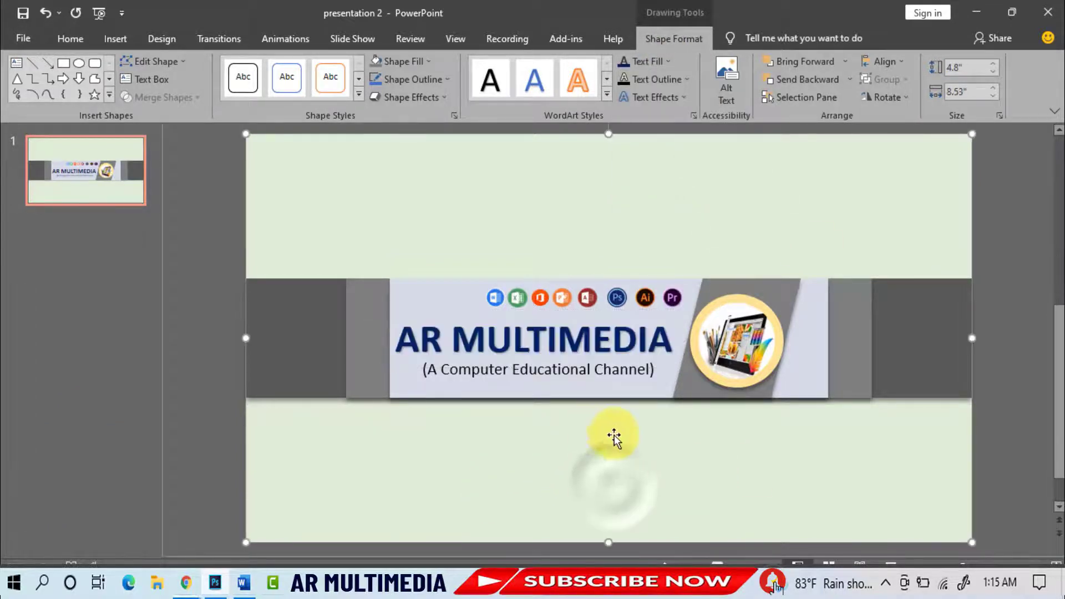
{"action": "left_click", "coordinate": [737, 340]}
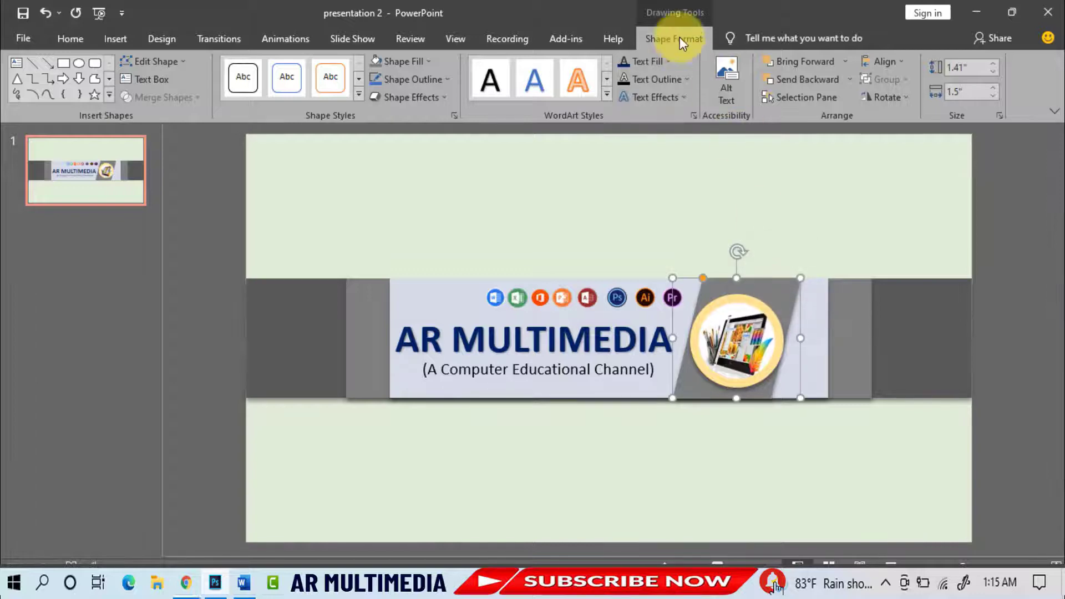
{"action": "left_click", "coordinate": [399, 61]}
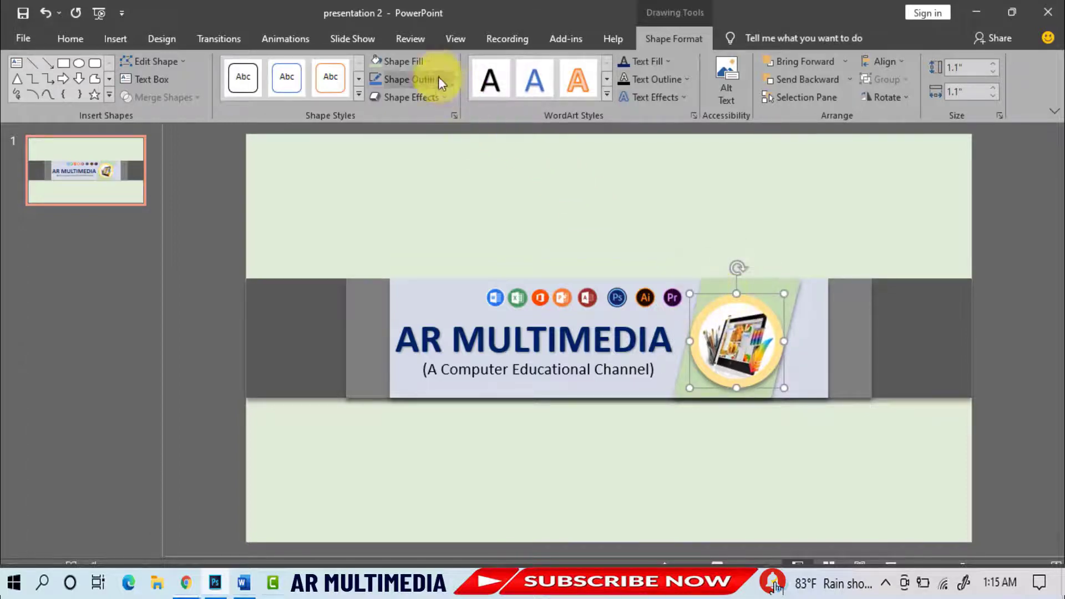
{"action": "left_click", "coordinate": [402, 61]}
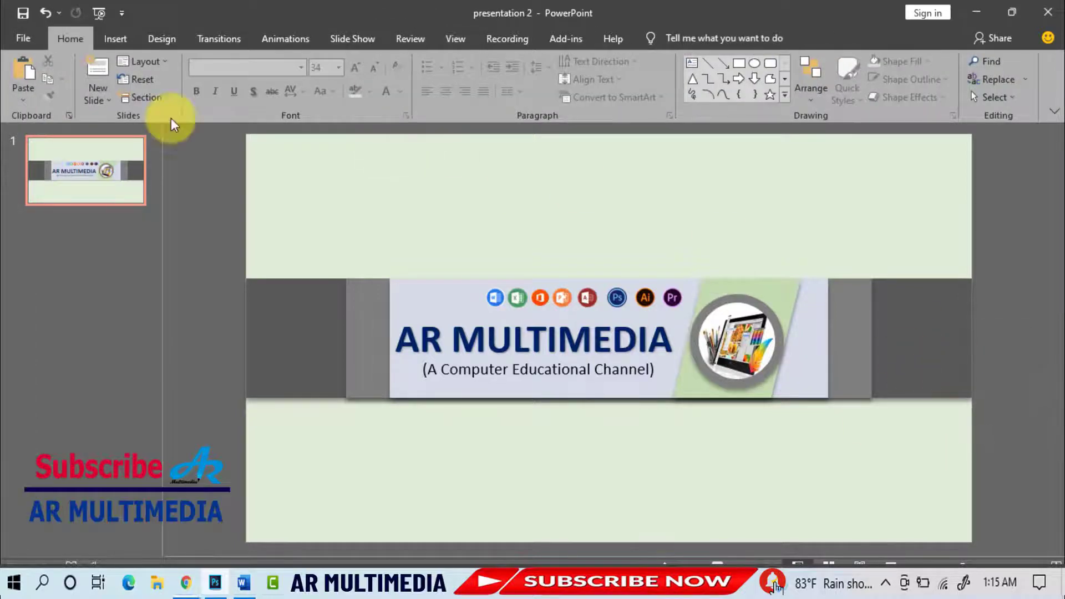
- Insert the AR logo and like/share/comment picture and fit the logo into the left gray band
{"action": "left_click", "coordinate": [114, 38]}
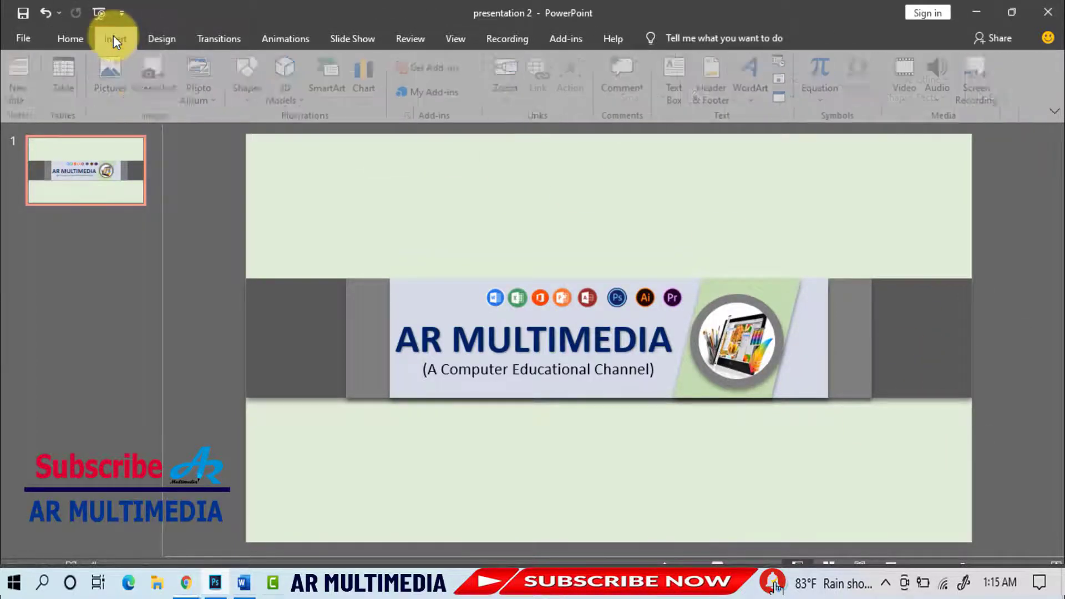
{"action": "left_click", "coordinate": [114, 74]}
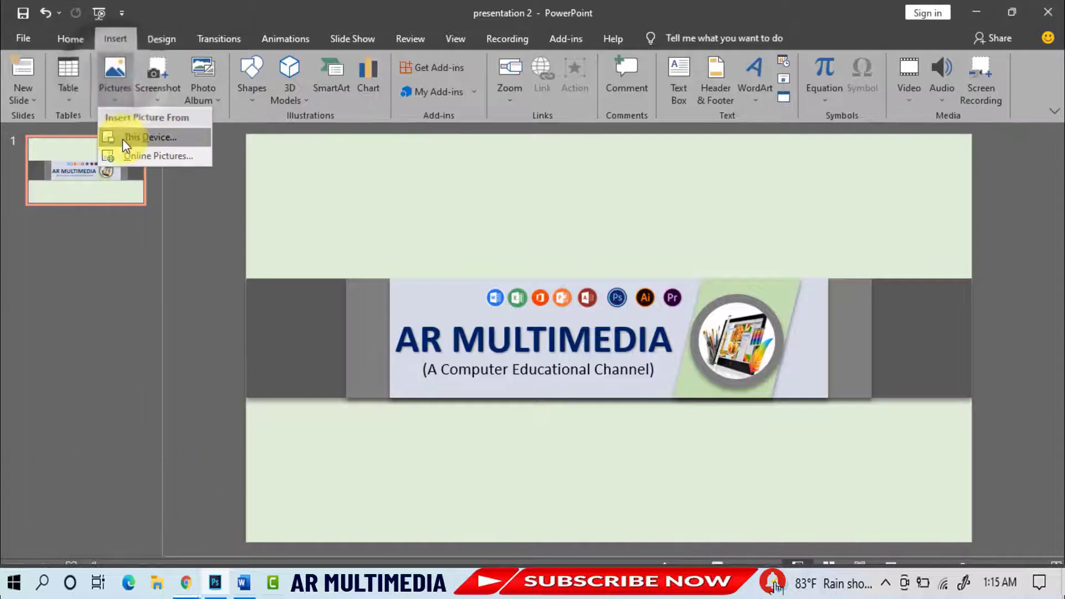
{"action": "left_click", "coordinate": [150, 137]}
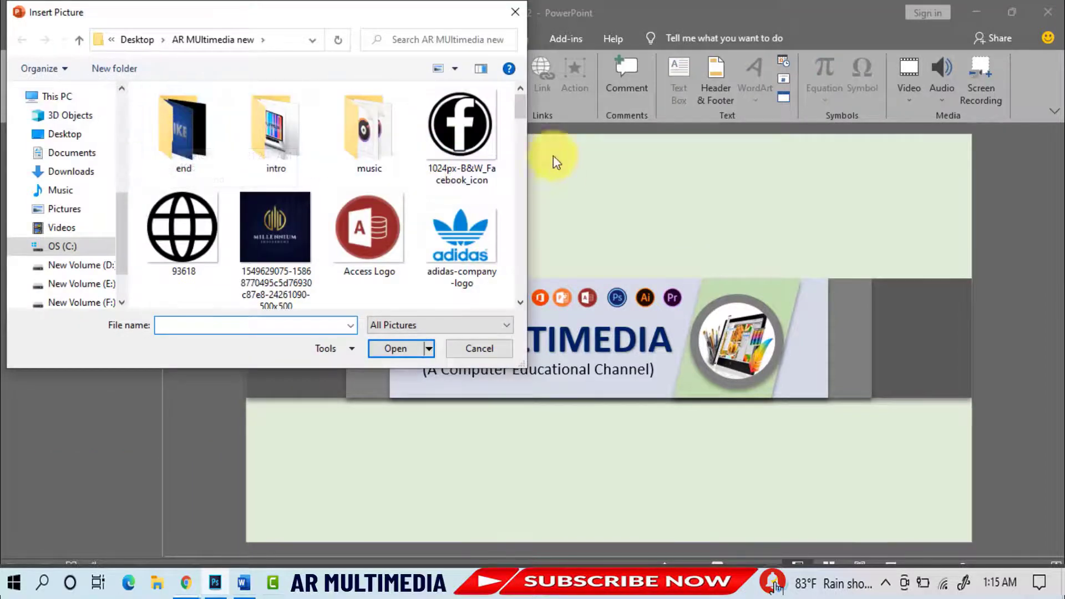
{"action": "scroll", "scroll_direction": "down", "scroll_amount": 3}
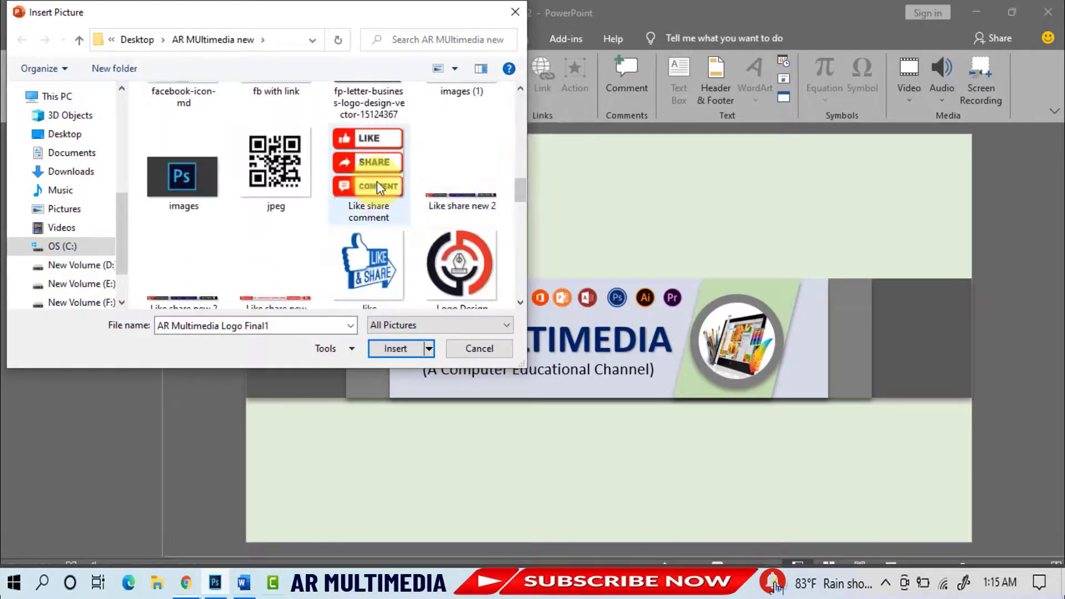
{"action": "left_click", "coordinate": [395, 349]}
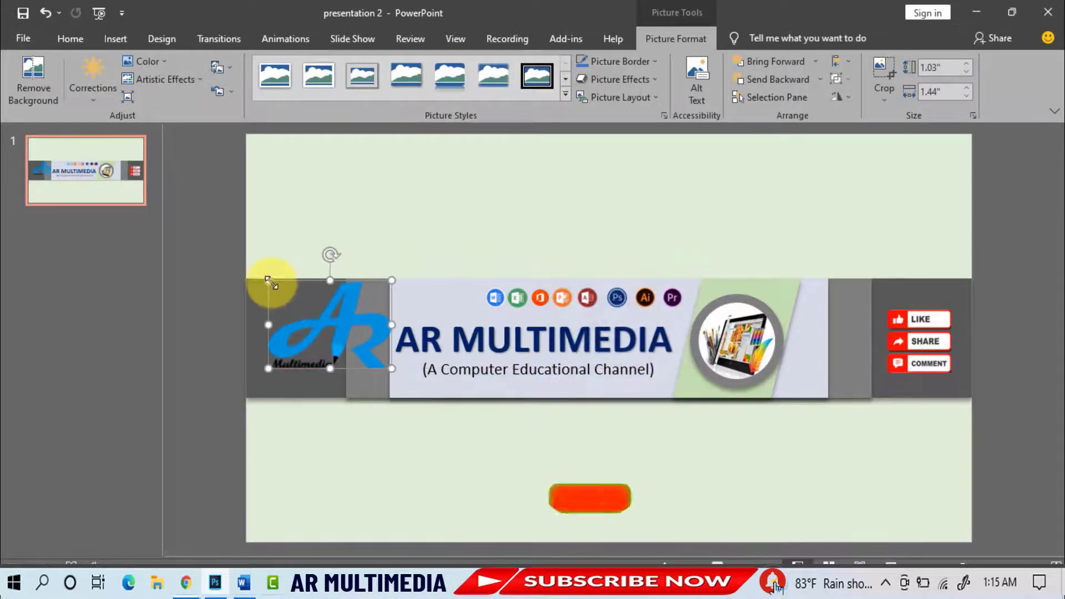
{"action": "left_click_drag", "start_coordinate": [269, 281], "coordinate": [268, 316]}
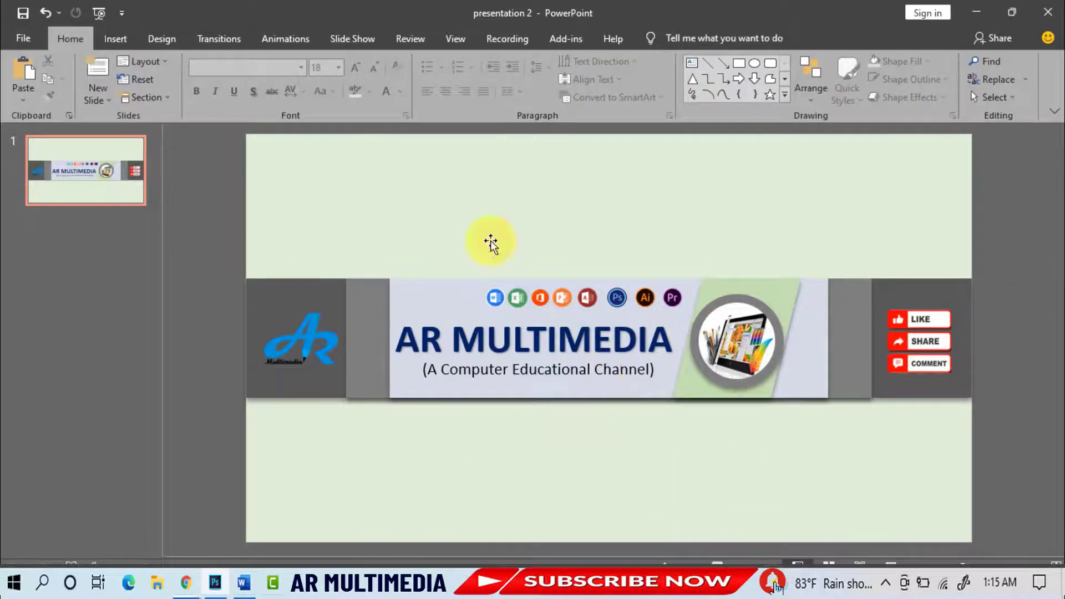
- Start a Save As named Youtube cover page design on the Desktop
{"action": "left_click", "coordinate": [22, 37]}
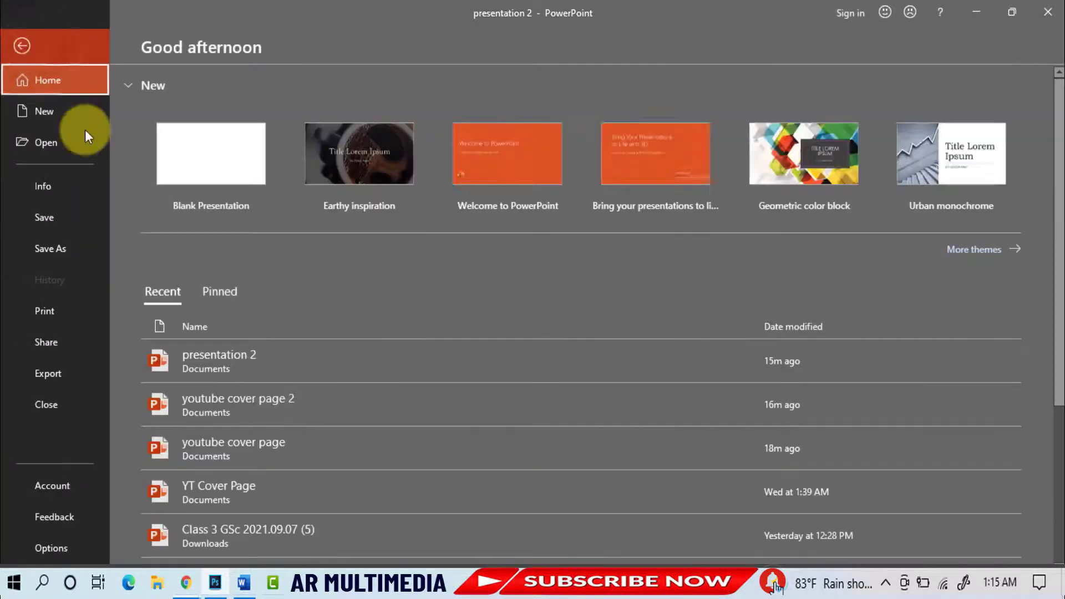
{"action": "left_click", "coordinate": [50, 249]}
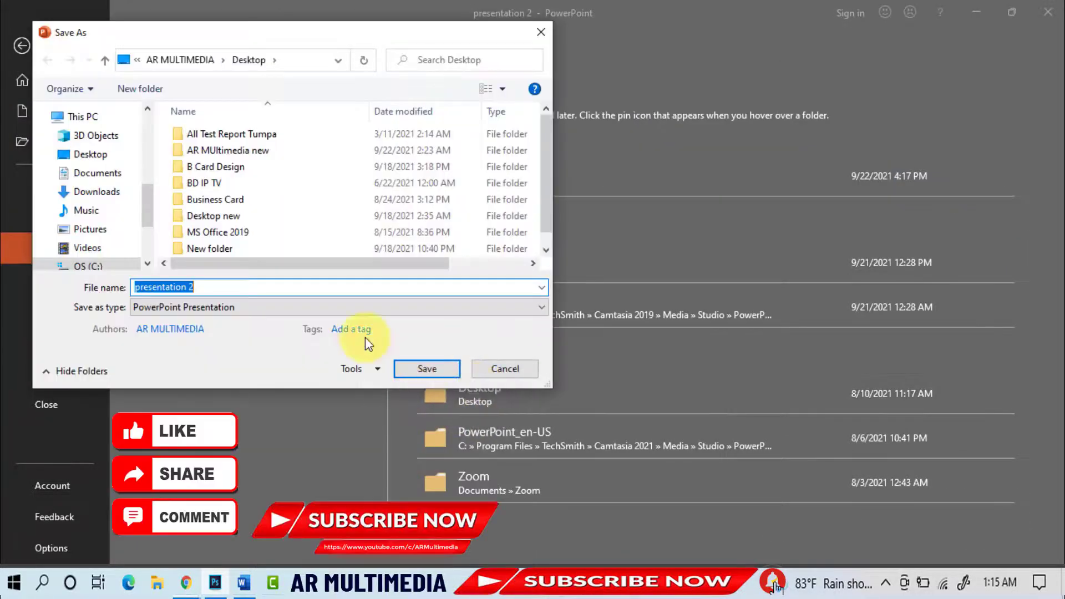
{"action": "type", "text": "Youtube cov"}
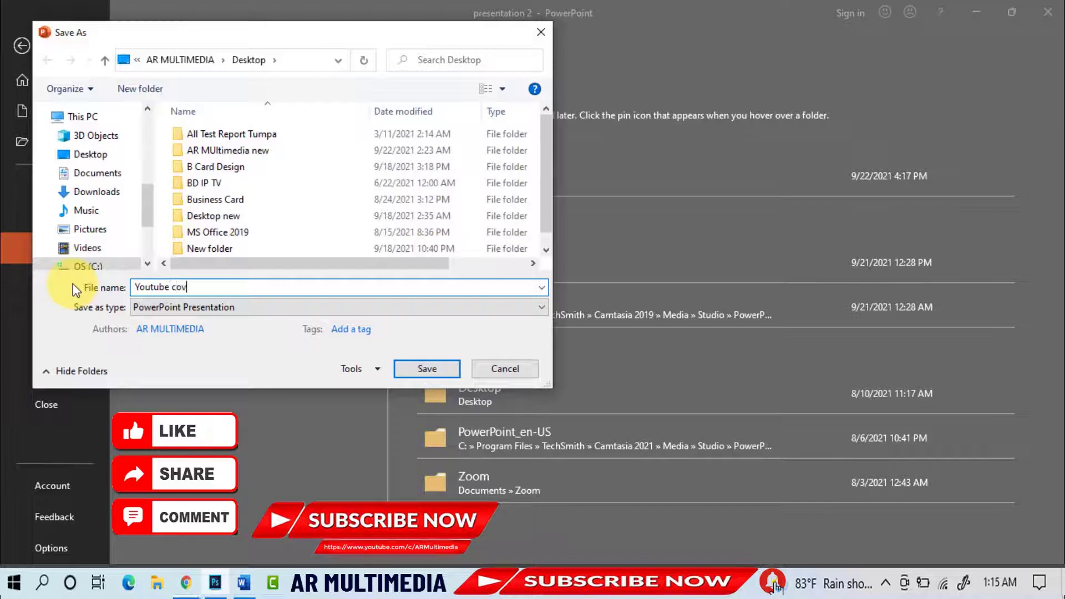
{"action": "type", "text": "er page design"}
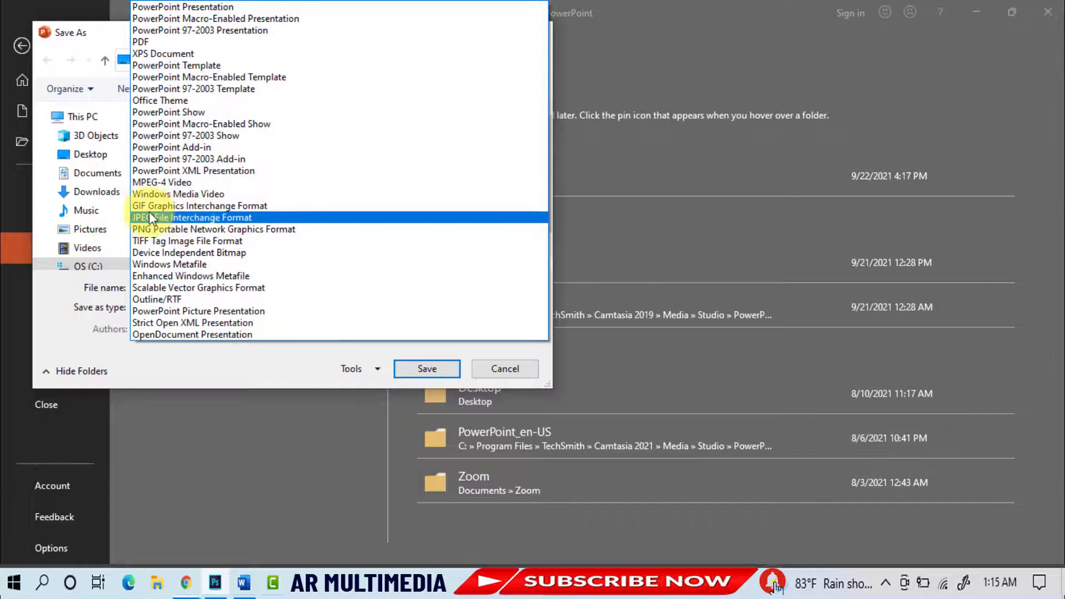
- Export all slides as JPEG File Interchange Format images and confirm
{"action": "left_click", "coordinate": [192, 218]}
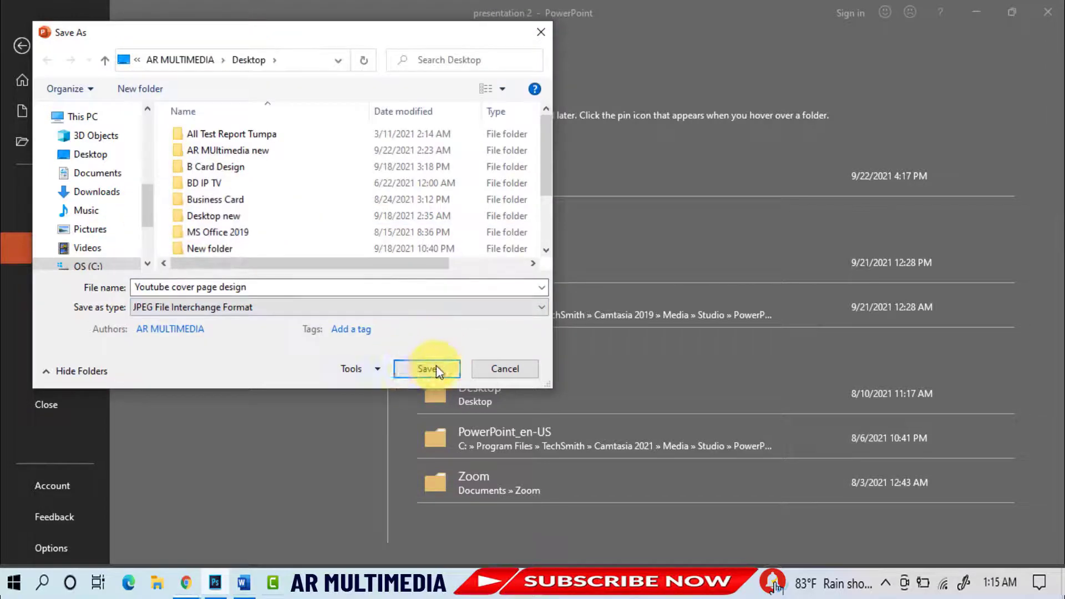
{"action": "left_click", "coordinate": [426, 369]}
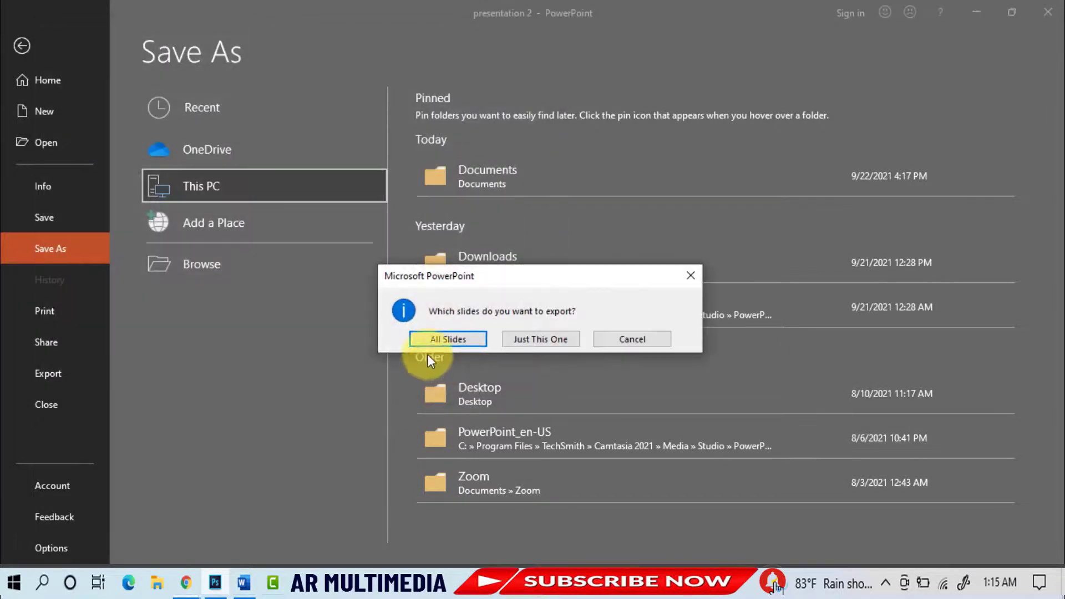
{"action": "left_click", "coordinate": [447, 340]}
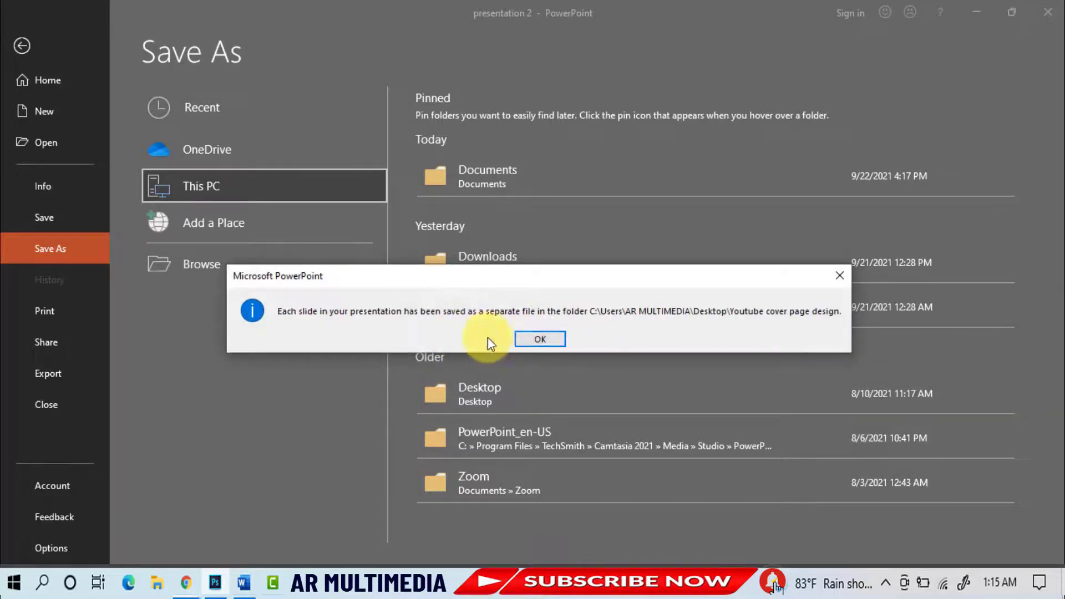
{"action": "left_click", "coordinate": [539, 339]}
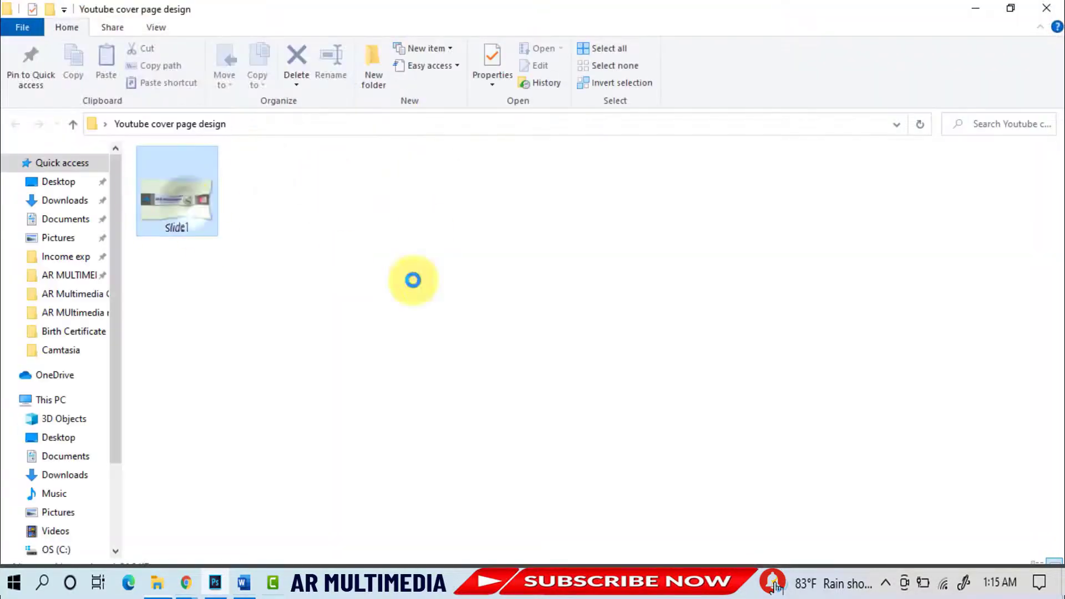
- View the exported Slide1 banner in Photos, then close the viewer
{"action": "double_click", "coordinate": [177, 189]}
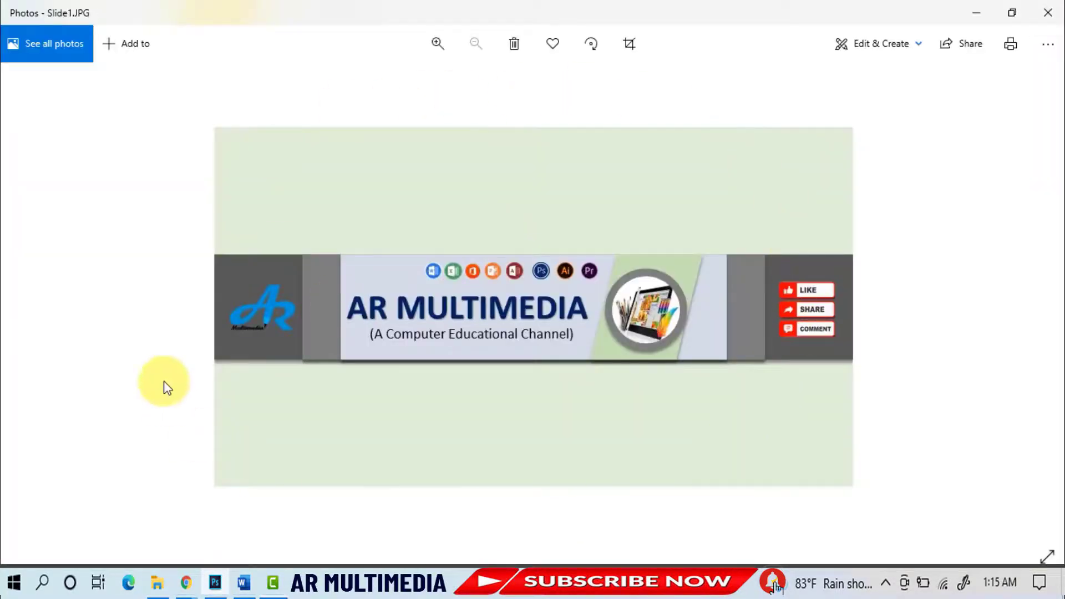
{"action": "mouse_move", "coordinate": [217, 278]}
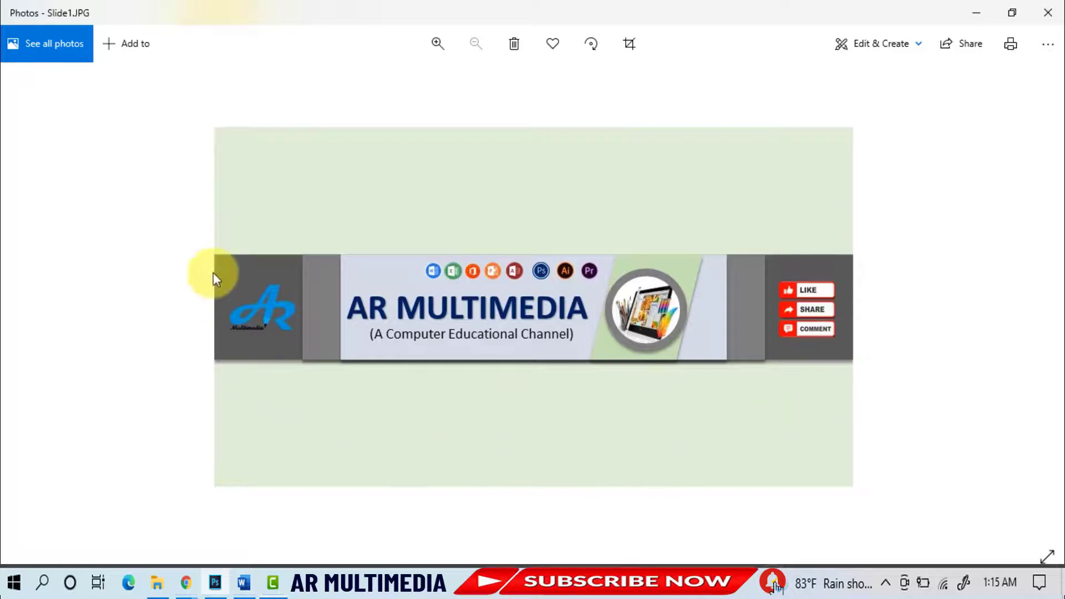
{"action": "mouse_move", "coordinate": [1048, 15]}
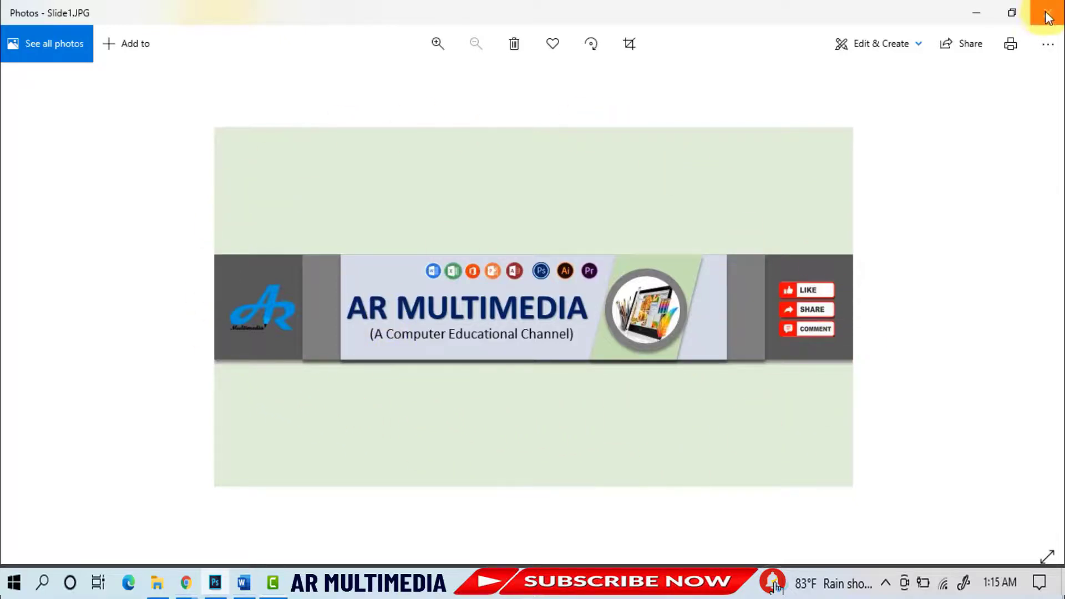
{"action": "left_click", "coordinate": [1048, 12]}
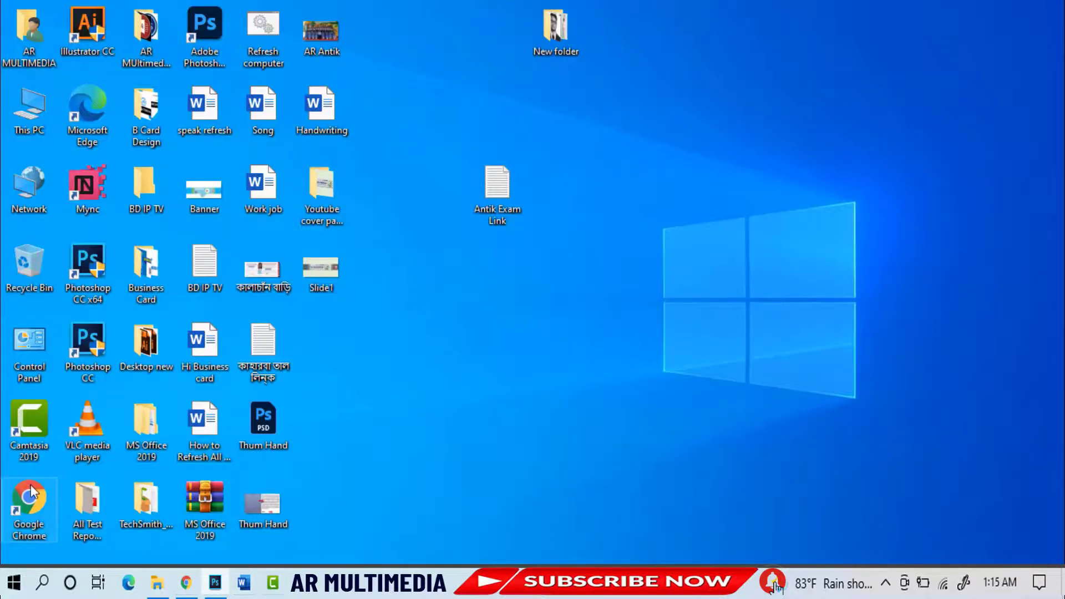
- Launch Chrome, go to your YouTube channel and start Customize Channel
{"action": "double_click", "coordinate": [29, 506]}
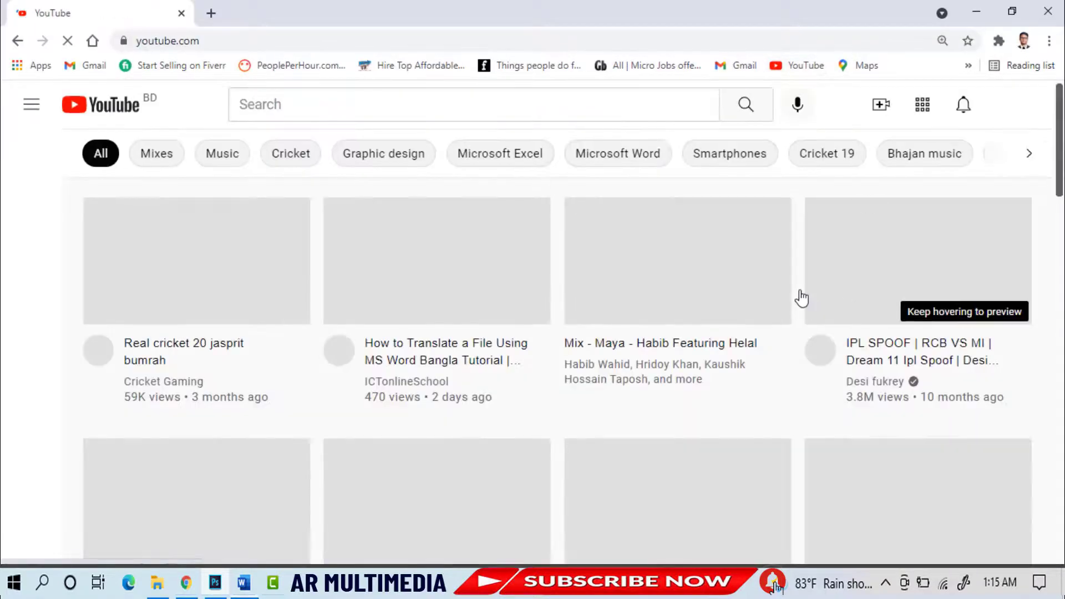
{"action": "left_click", "coordinate": [1024, 104]}
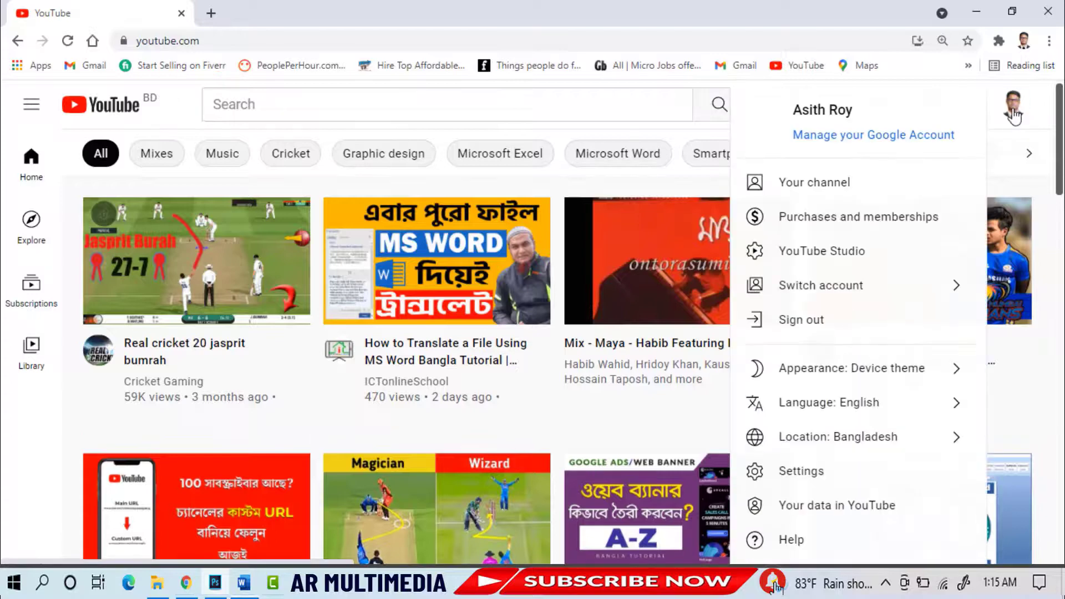
{"action": "left_click", "coordinate": [812, 182]}
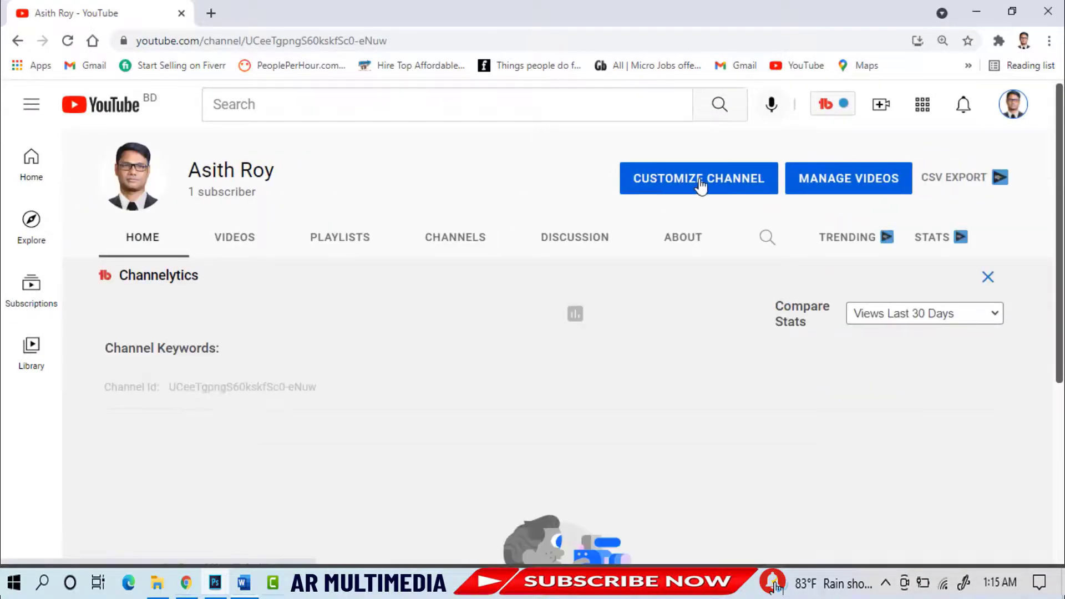
{"action": "left_click", "coordinate": [698, 178]}
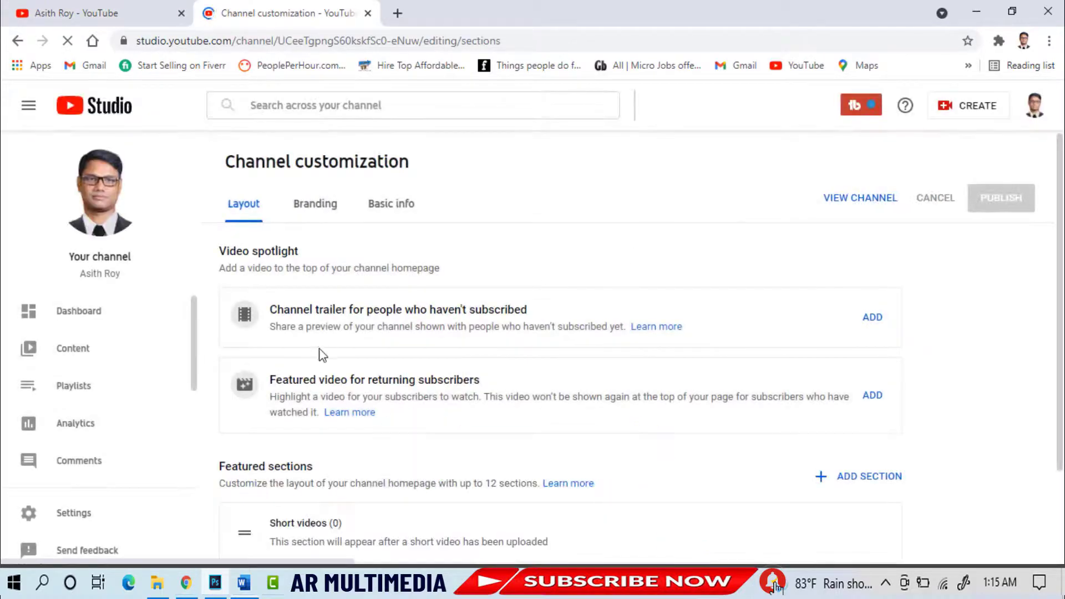
- Under Branding, upload Slide1 as the new banner image
{"action": "left_click", "coordinate": [314, 203]}
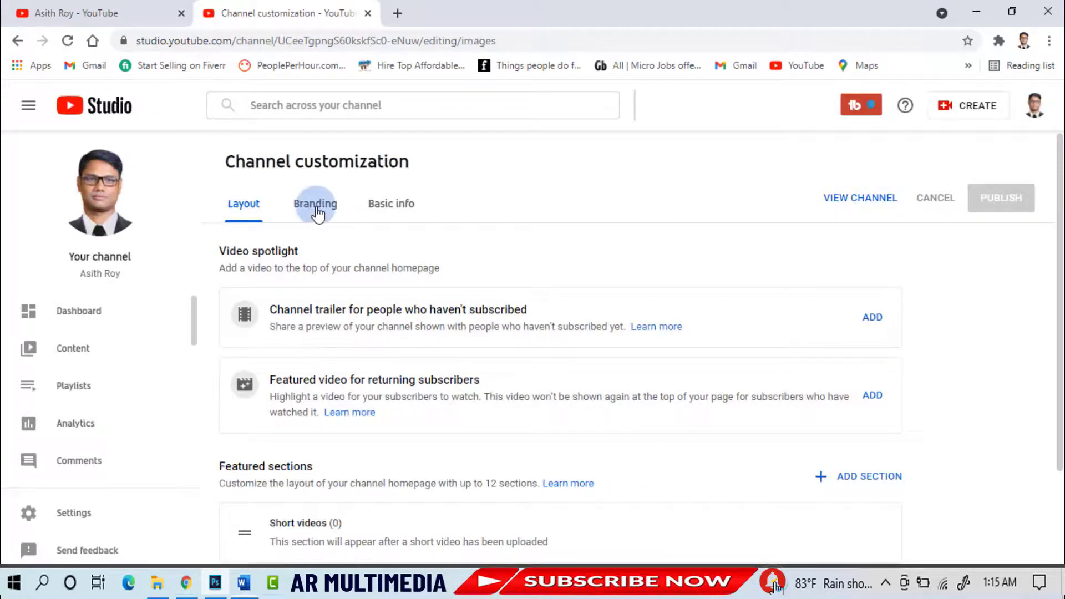
{"action": "left_click", "coordinate": [314, 204]}
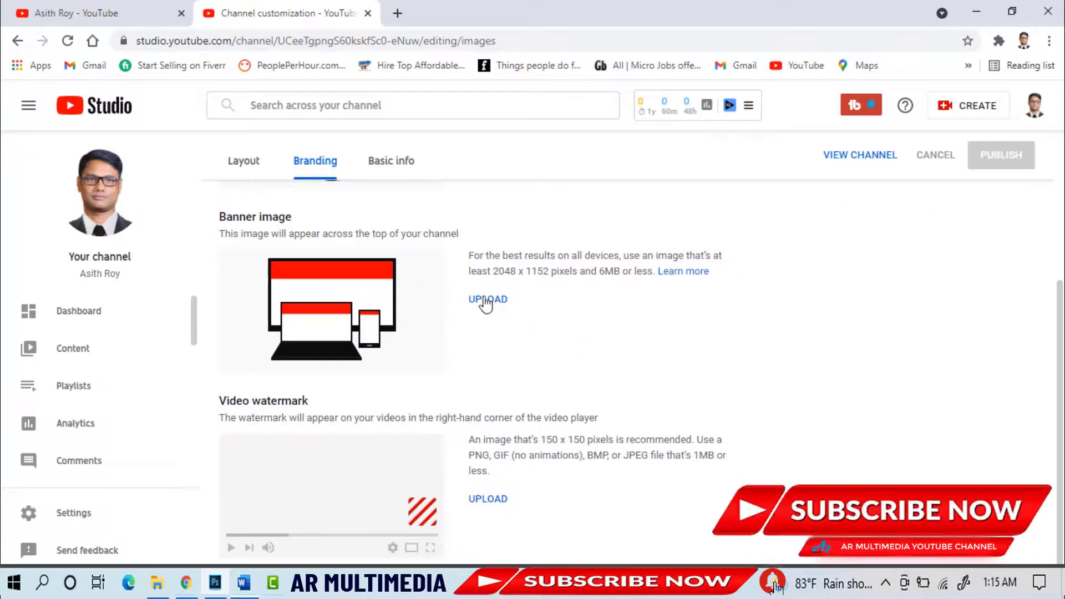
{"action": "left_click", "coordinate": [487, 299]}
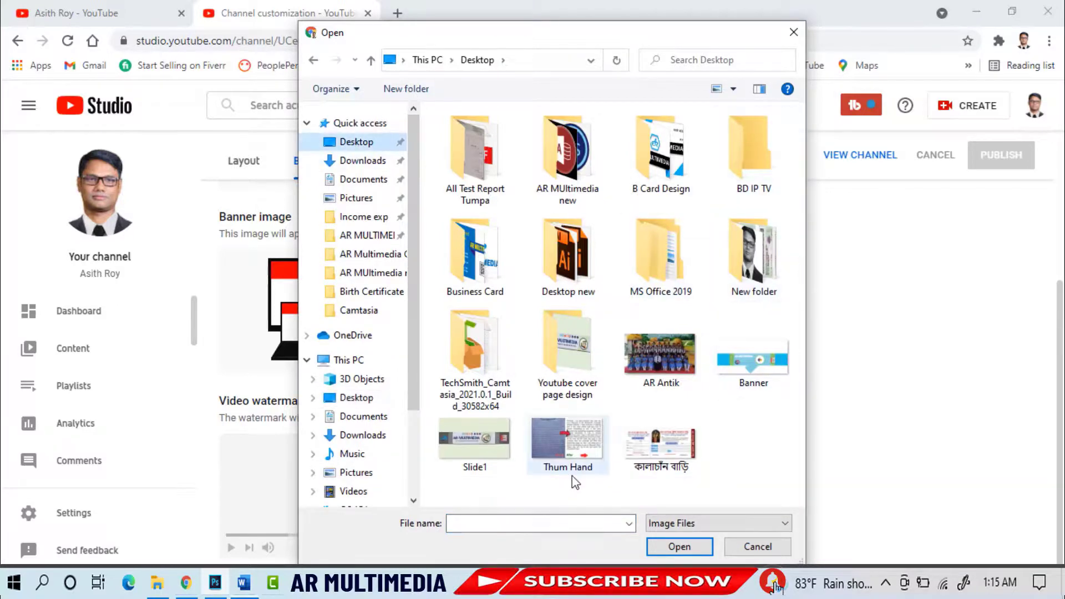
{"action": "left_click", "coordinate": [474, 442]}
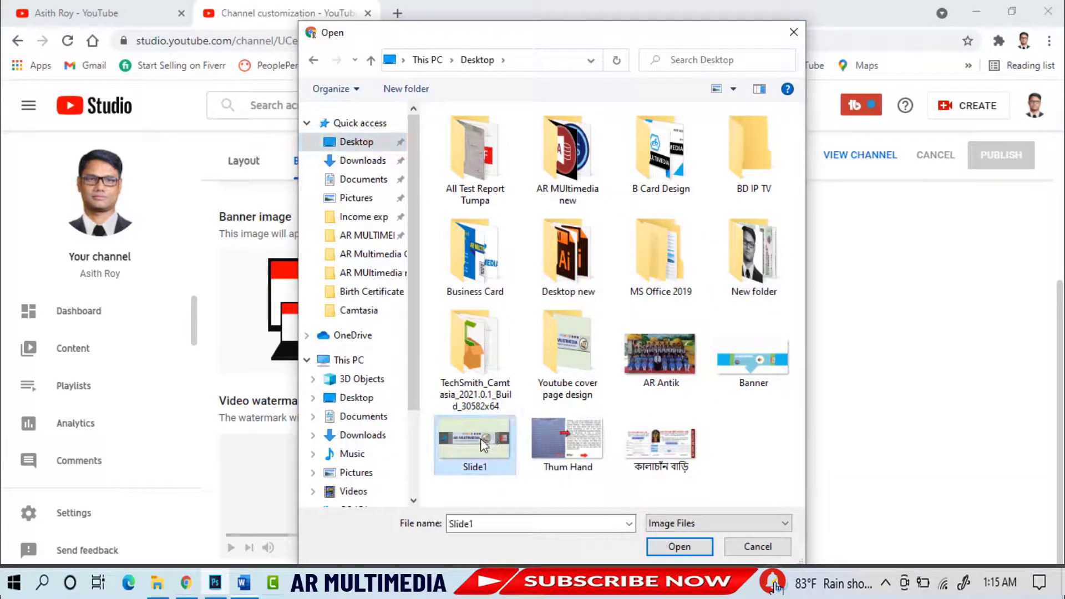
{"action": "left_click", "coordinate": [679, 547]}
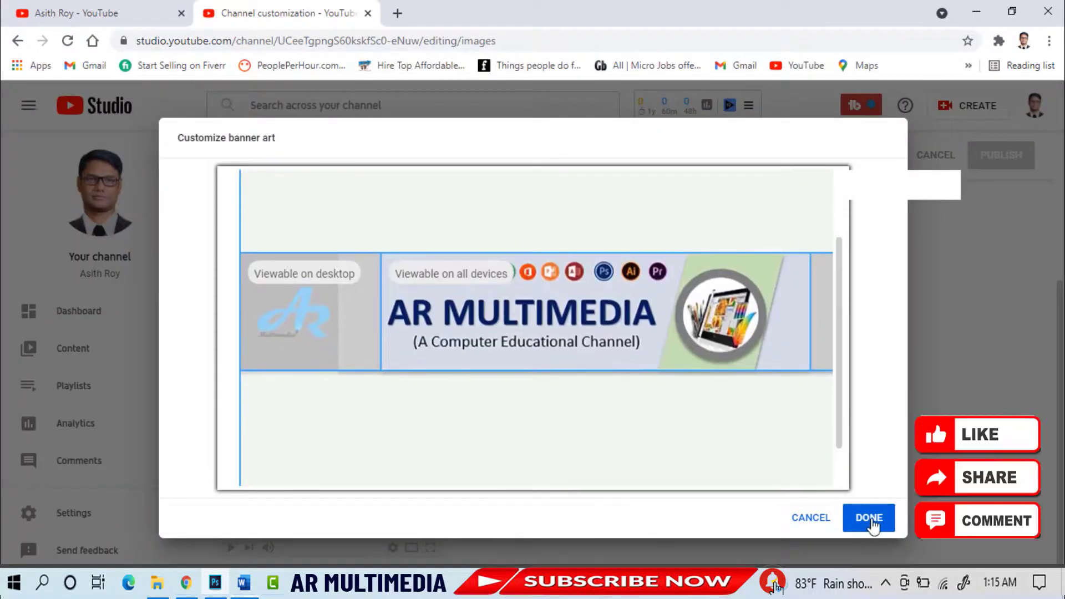
- Accept the banner crop and publish the change to the channel
{"action": "left_click", "coordinate": [867, 518]}
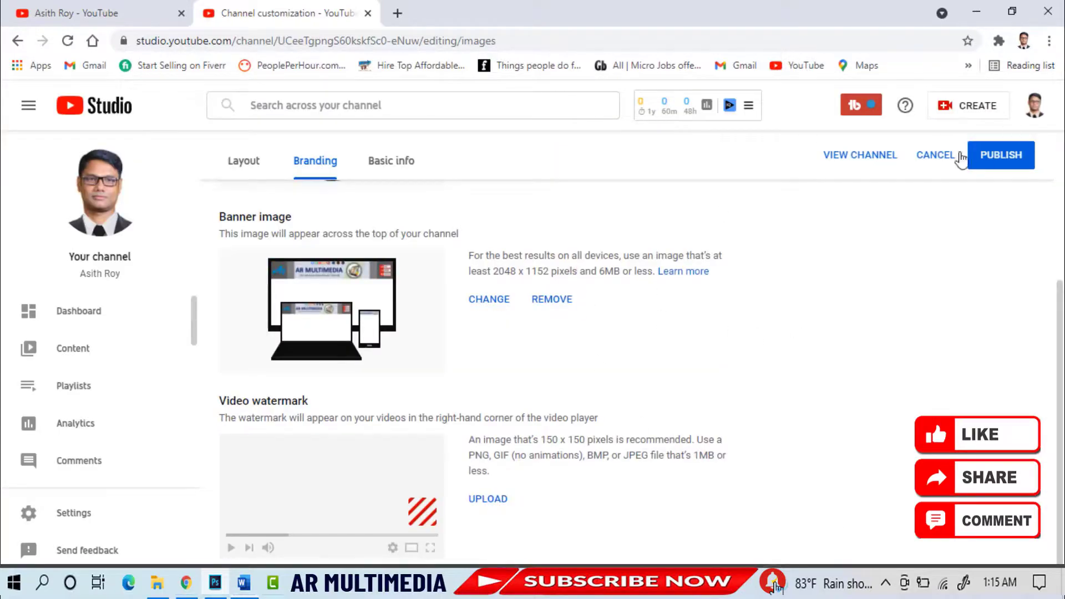
{"action": "left_click", "coordinate": [1000, 155]}
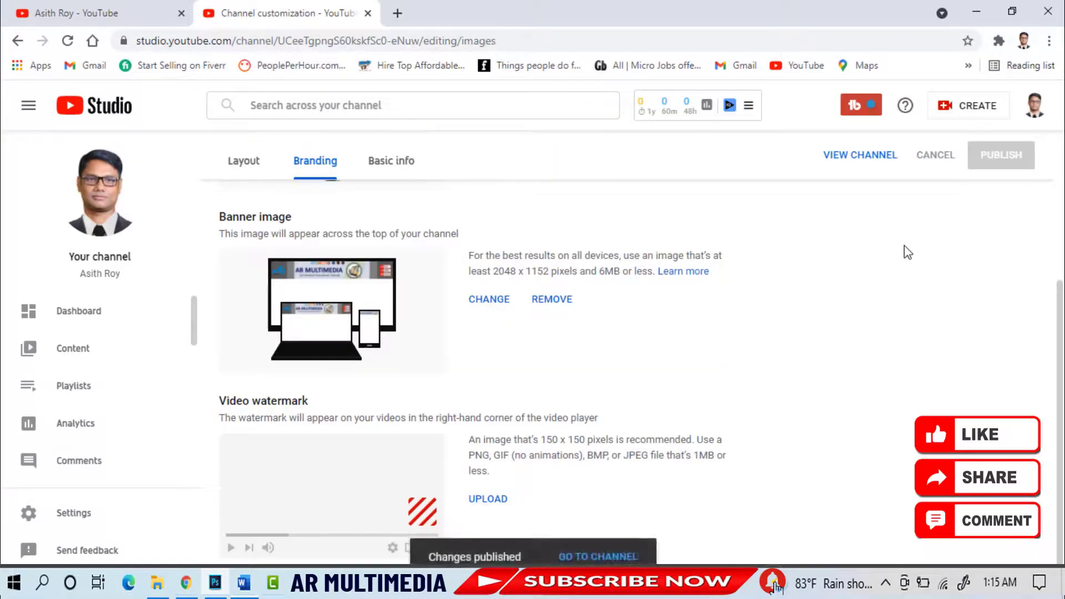
- Show the channel page with the new AR MULTIMEDIA banner live across its top
{"action": "left_click", "coordinate": [598, 556]}
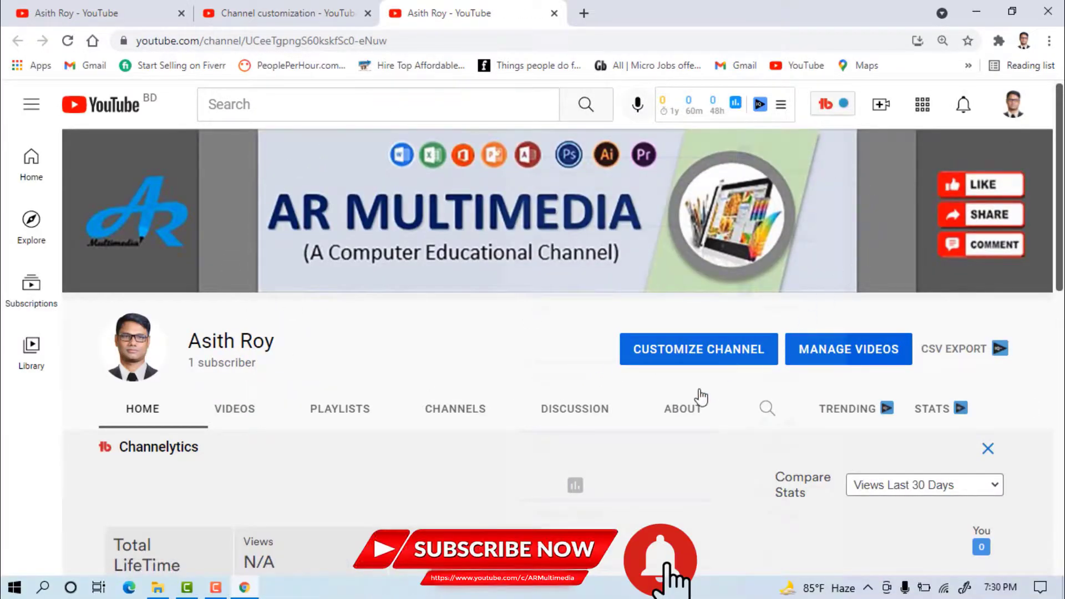
{"action": "mouse_move", "coordinate": [601, 122]}
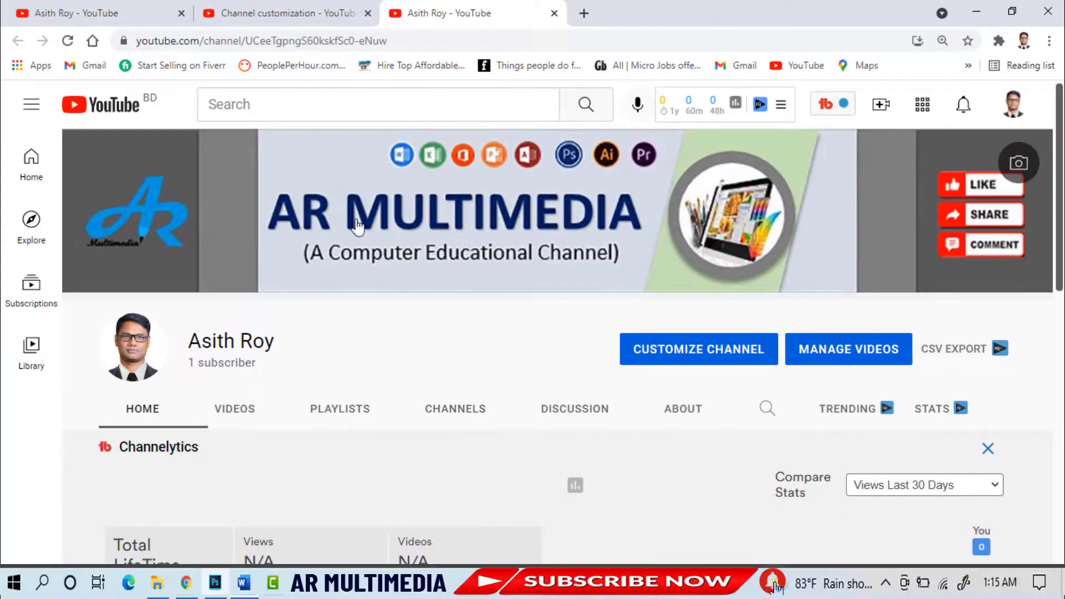
{"action": "mouse_move", "coordinate": [417, 487]}
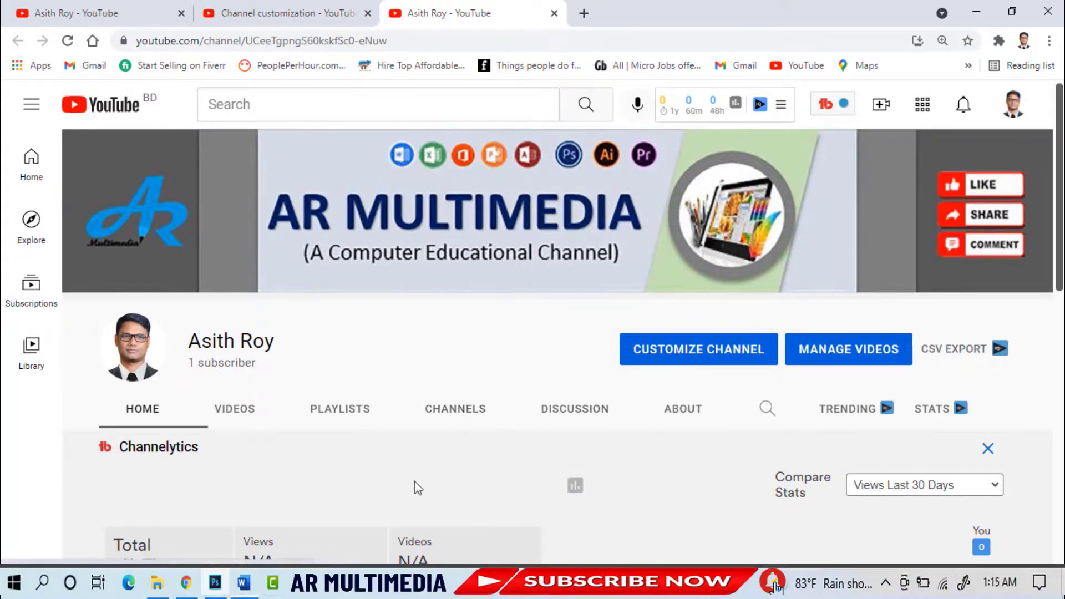
{"action": "mouse_move", "coordinate": [822, 298]}
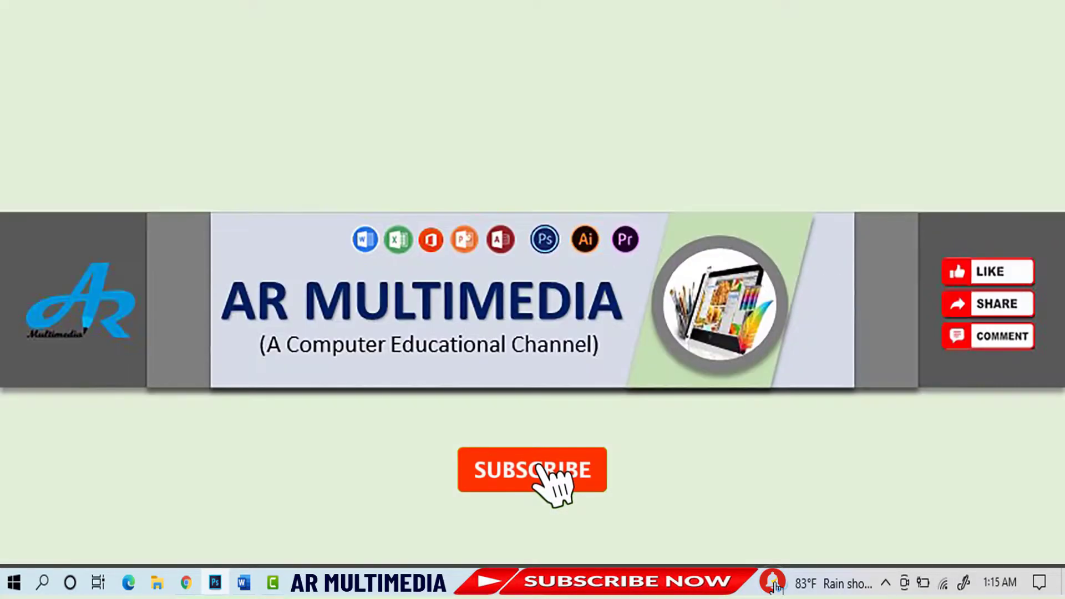
{"action": "left_click", "coordinate": [532, 471]}
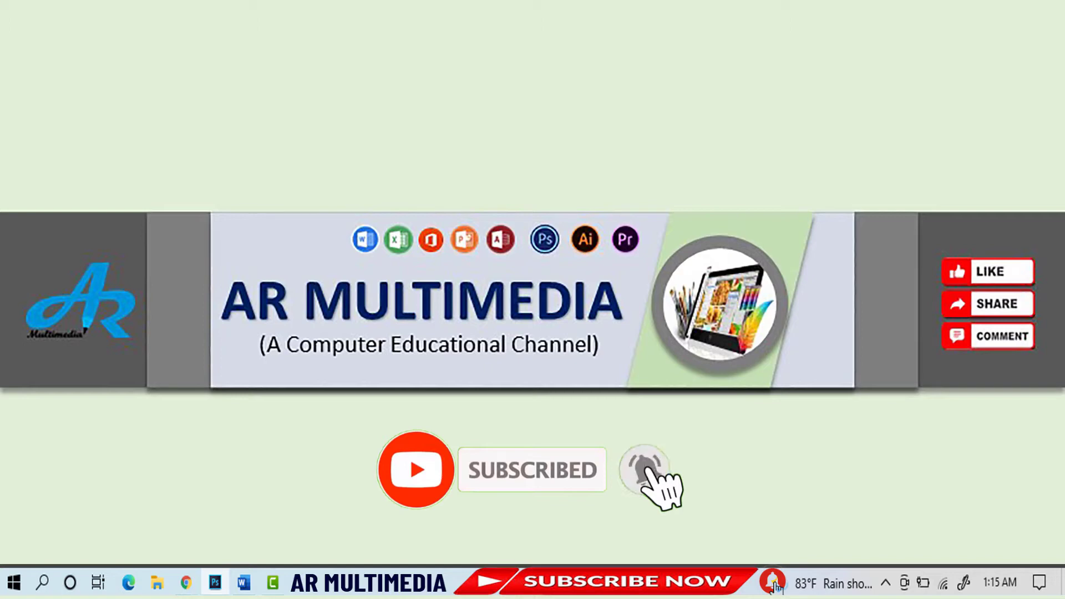